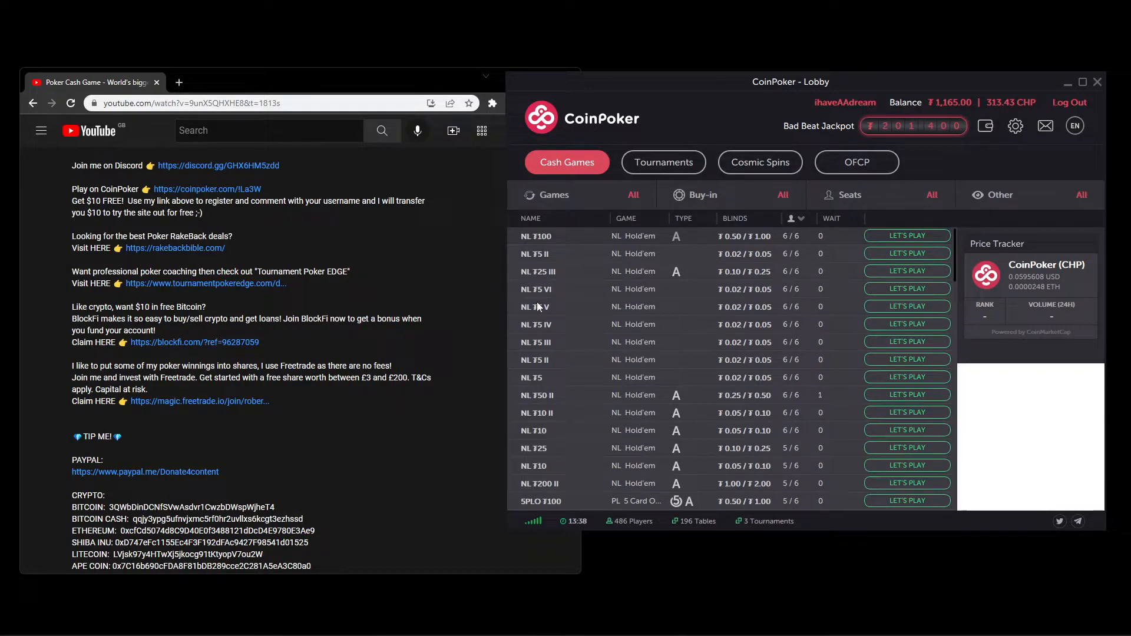
{"action": "mouse_move", "coordinate": [201, 169]}
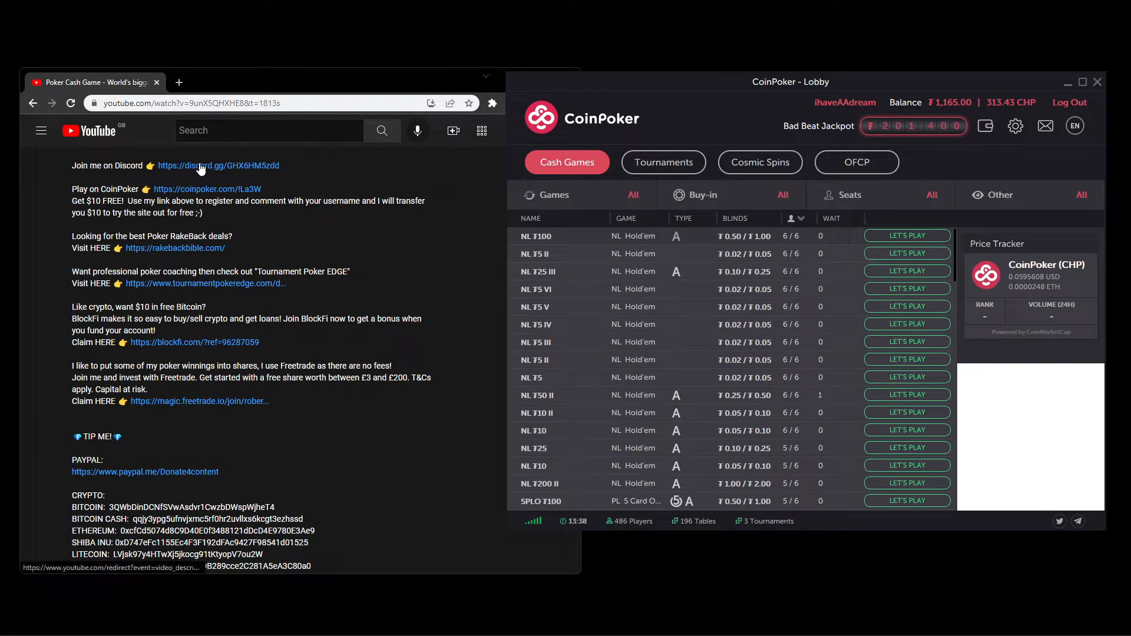
{"action": "mouse_move", "coordinate": [217, 165]}
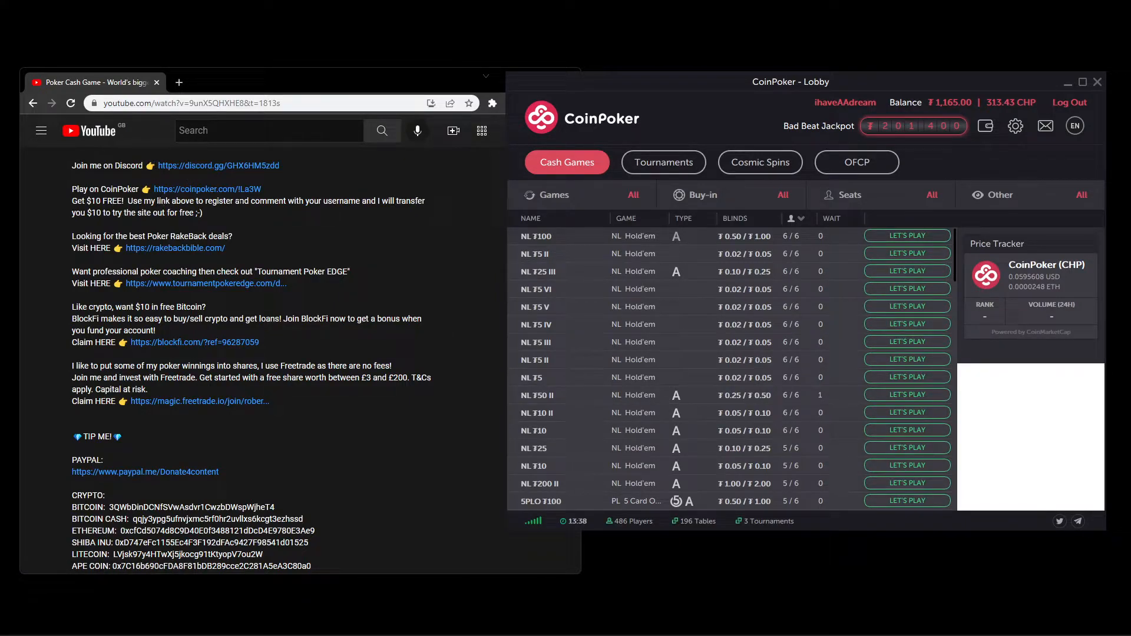
{"action": "mouse_move", "coordinate": [188, 201]}
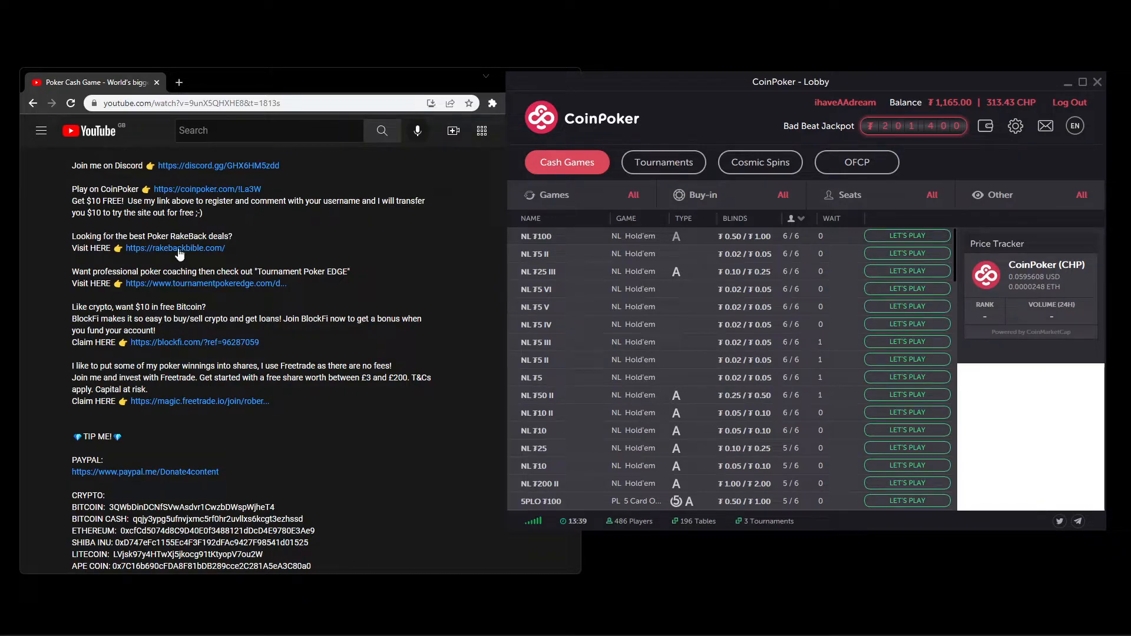
{"action": "mouse_move", "coordinate": [176, 248]}
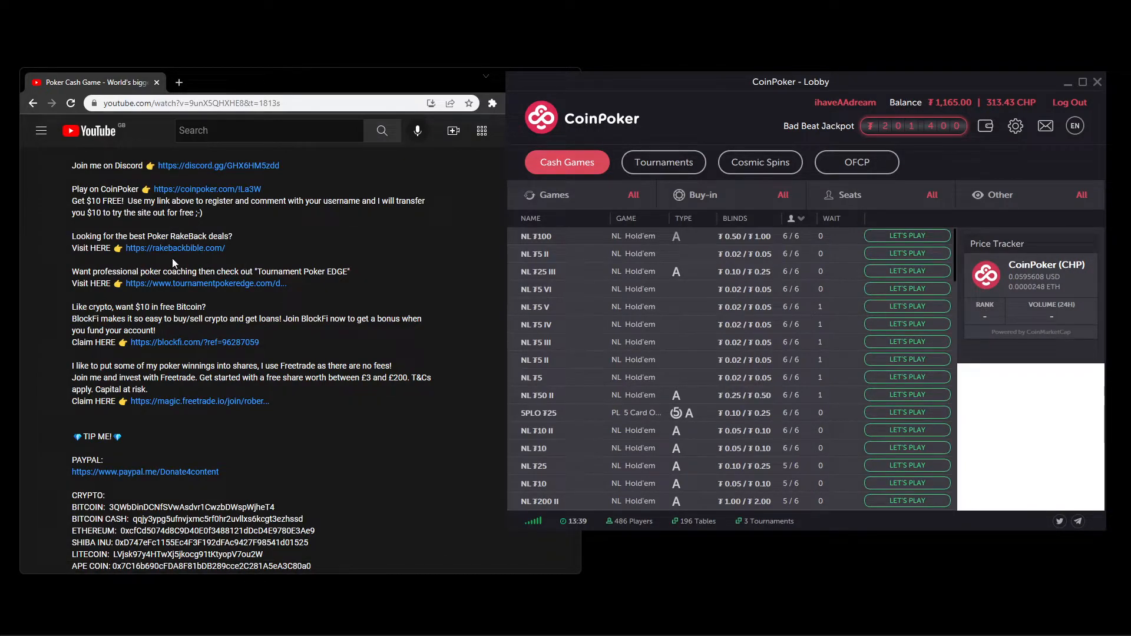
{"action": "mouse_move", "coordinate": [211, 258]}
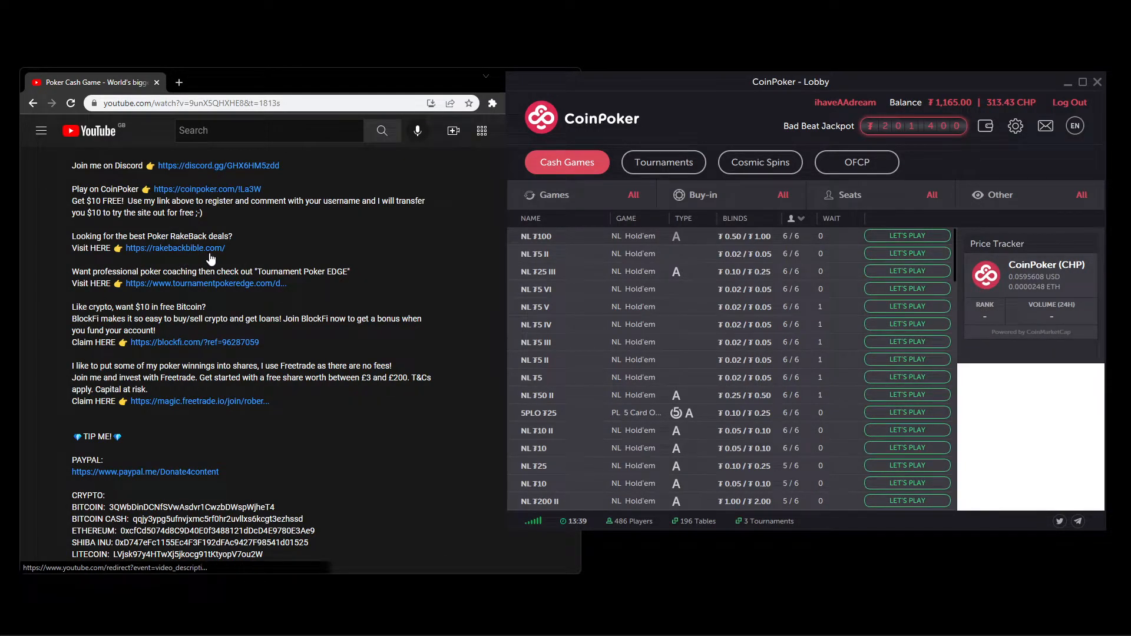
Step: Scroll down the cash-game table list in the maximized lobby
{"action": "scroll", "scroll_direction": "down", "scroll_amount": 3}
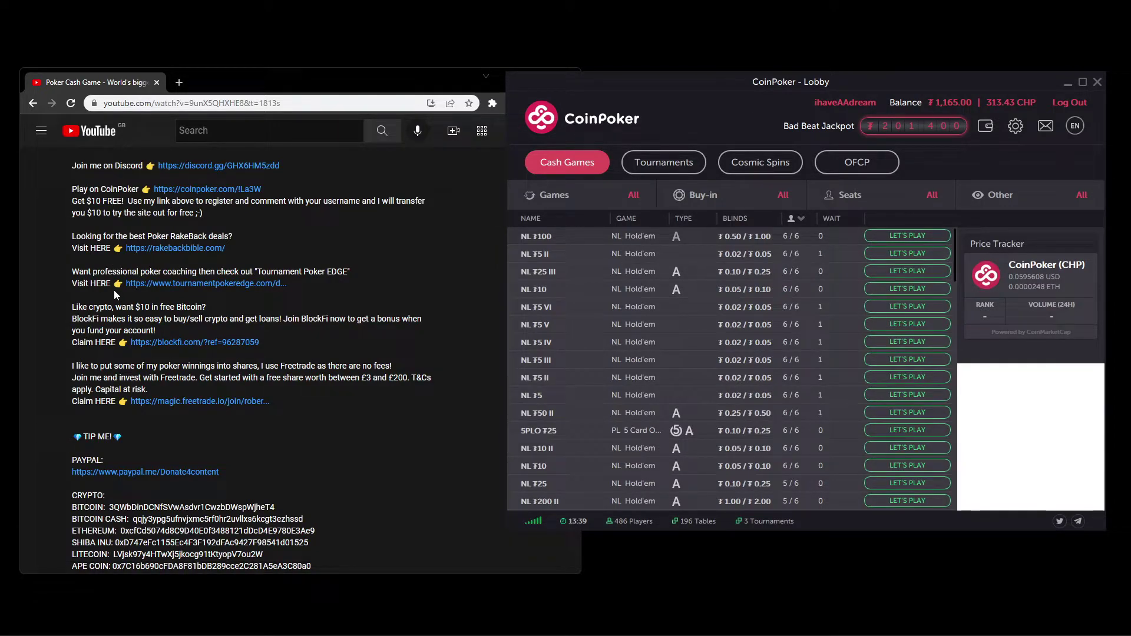
{"action": "mouse_move", "coordinate": [143, 296]}
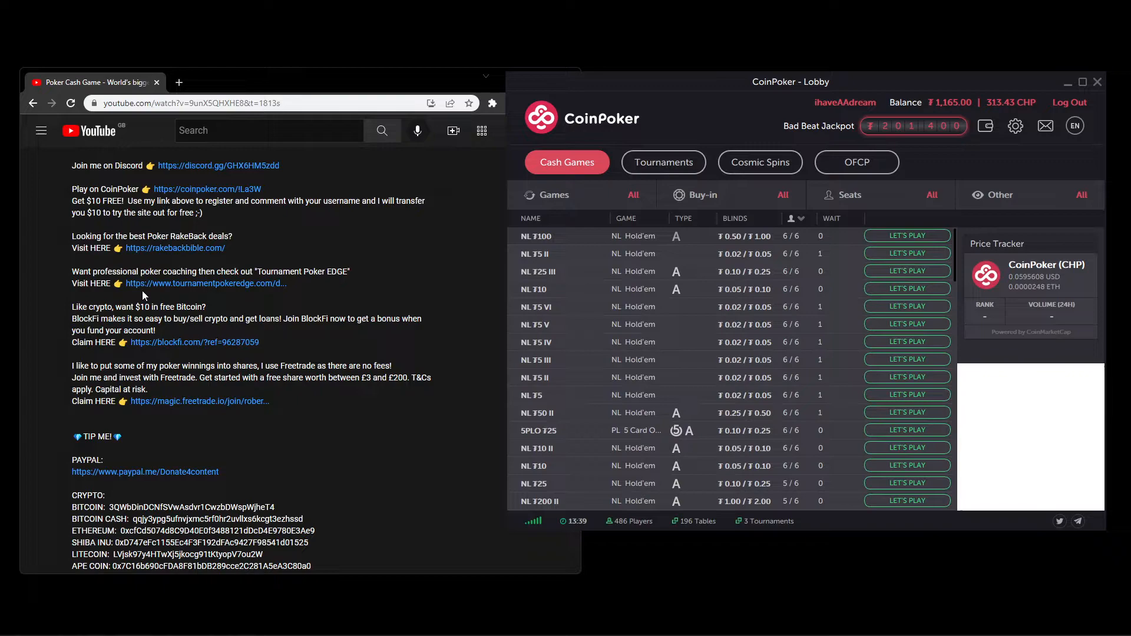
{"action": "mouse_move", "coordinate": [174, 293]}
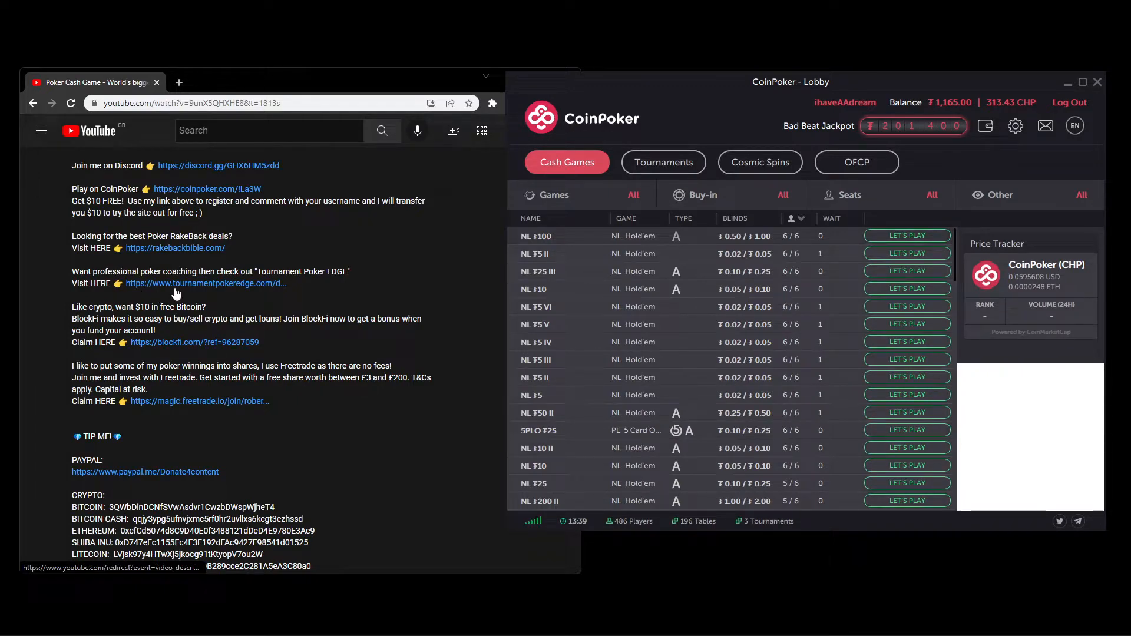
{"action": "mouse_move", "coordinate": [215, 293]}
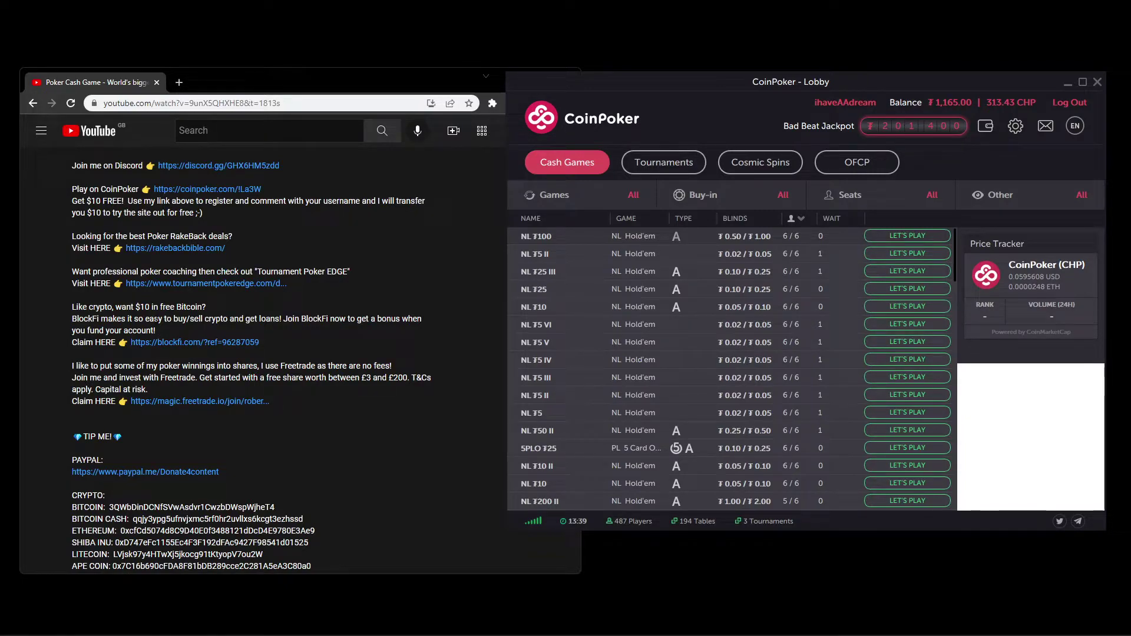
{"action": "mouse_move", "coordinate": [153, 353]}
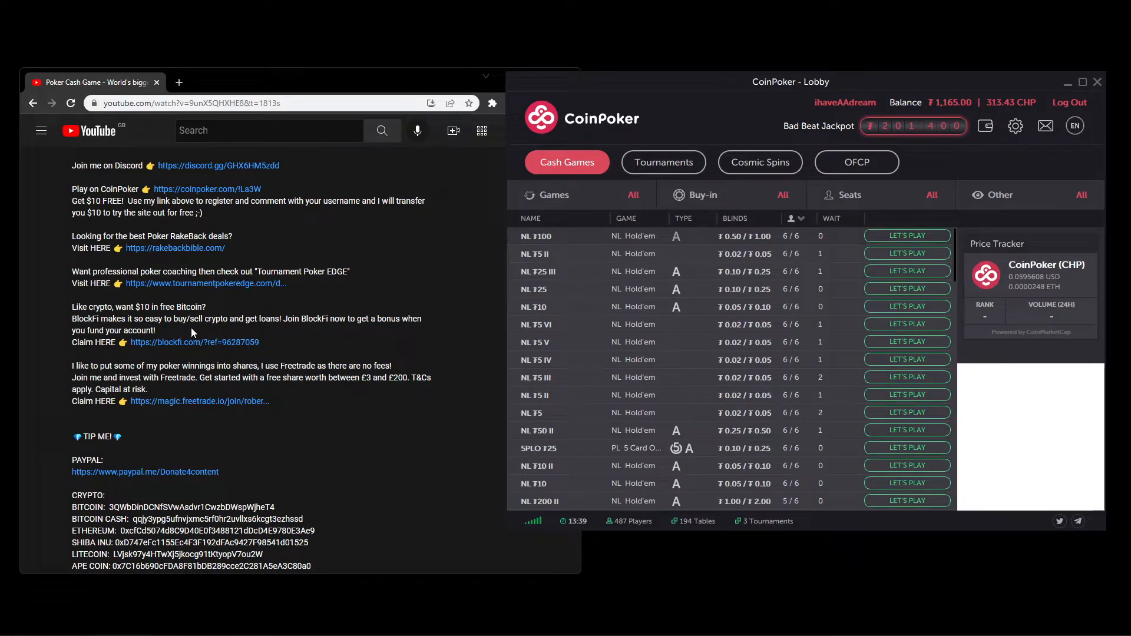
{"action": "mouse_move", "coordinate": [194, 341]}
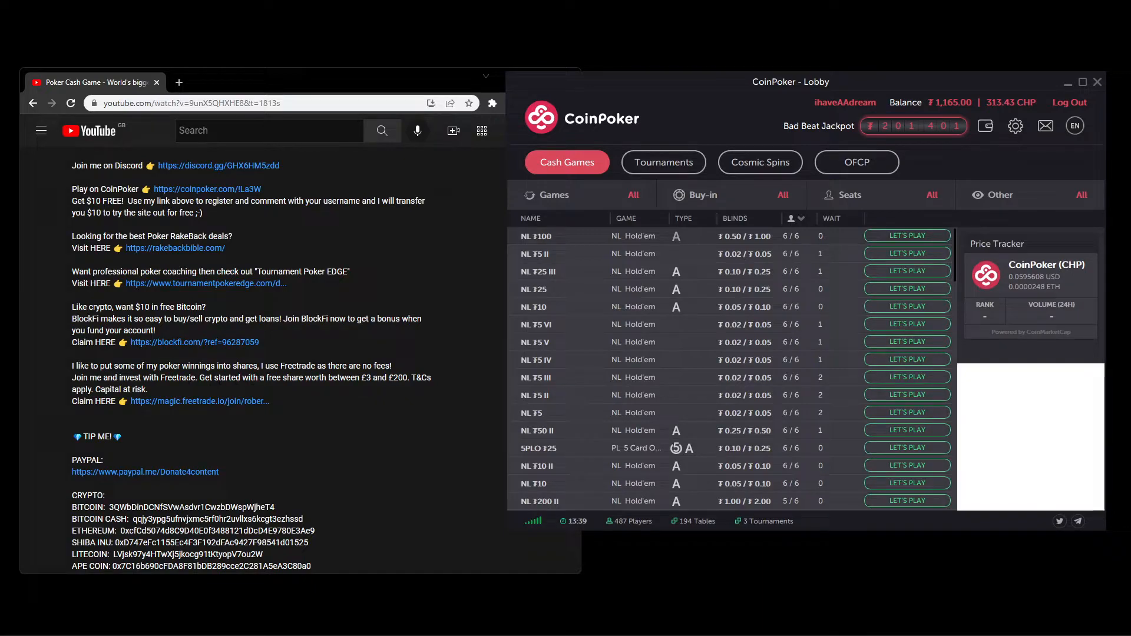
{"action": "mouse_move", "coordinate": [307, 397]}
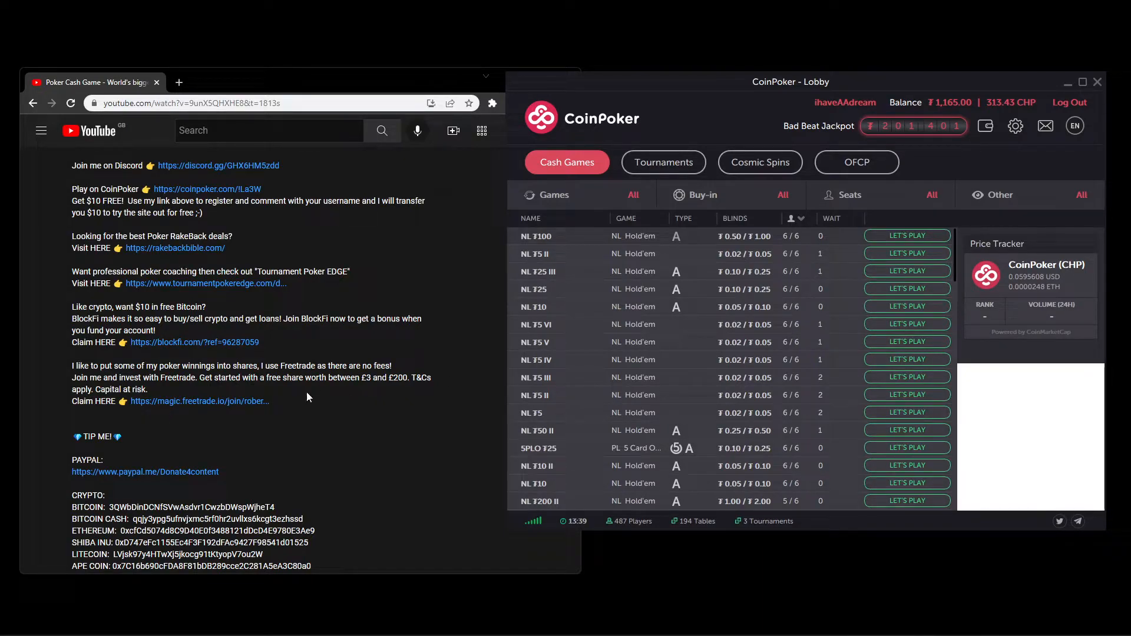
{"action": "mouse_move", "coordinate": [210, 404]}
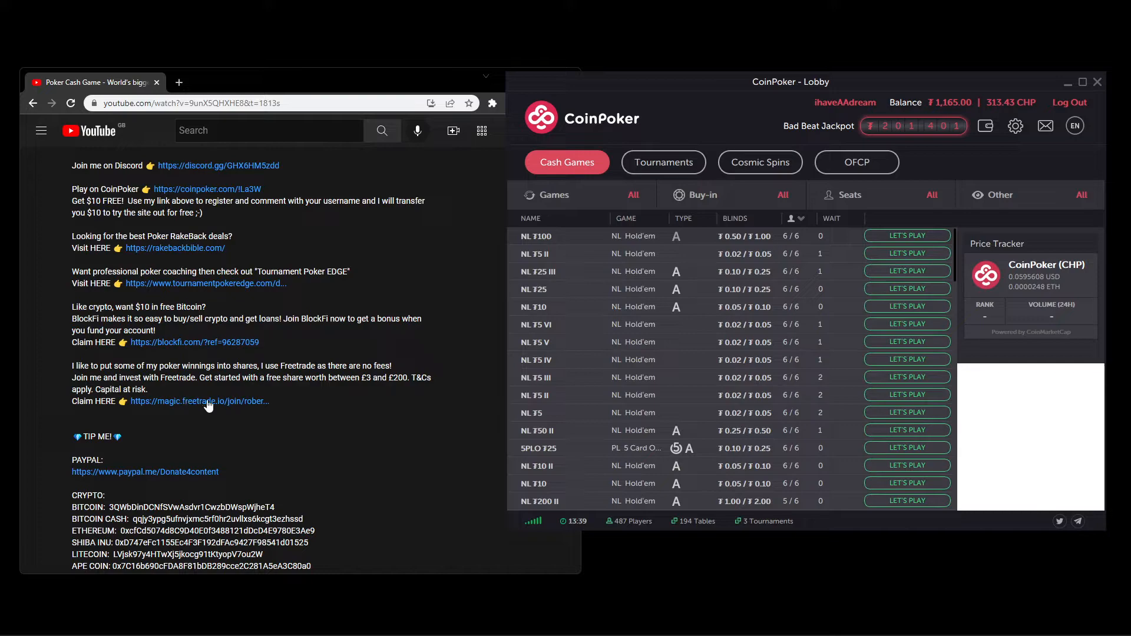
{"action": "mouse_move", "coordinate": [302, 405]}
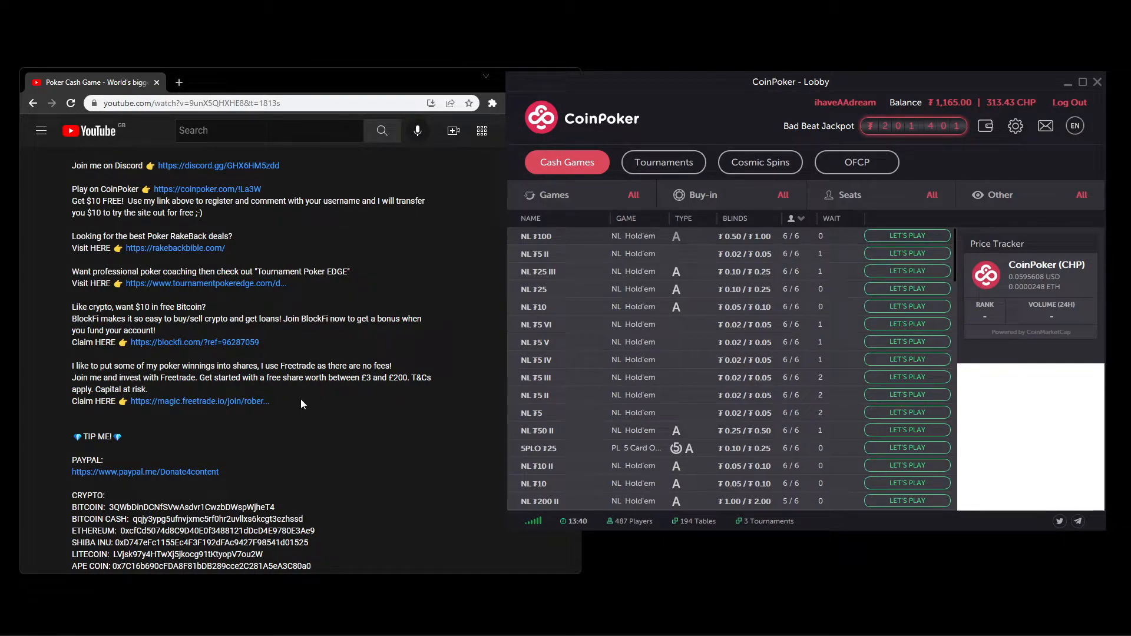
{"action": "mouse_move", "coordinate": [255, 397]}
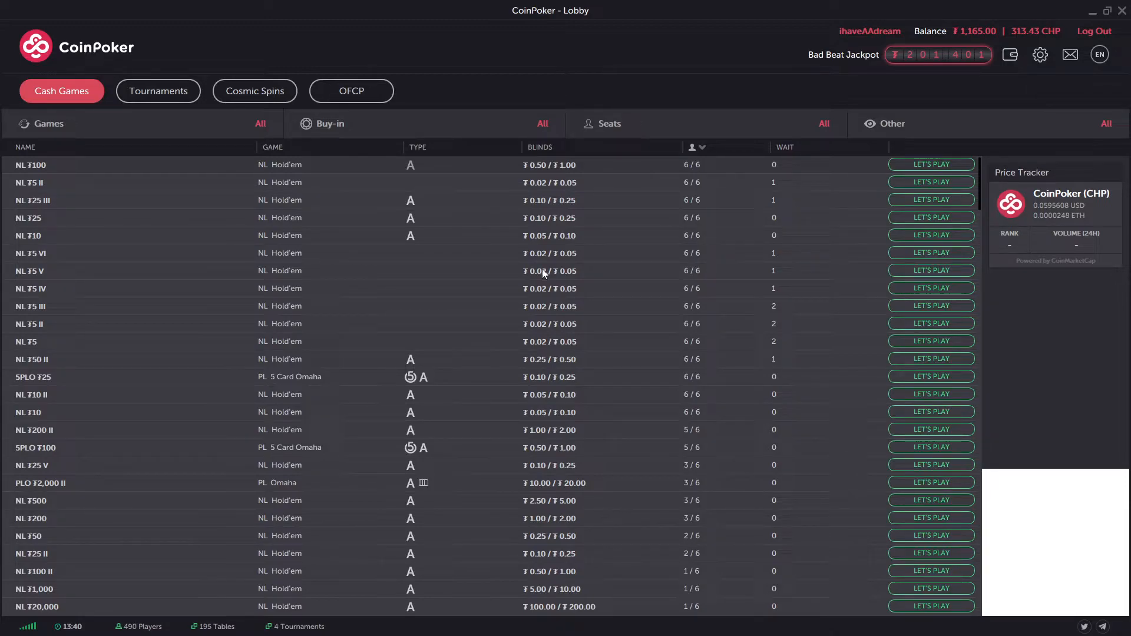
{"action": "mouse_move", "coordinate": [515, 185]}
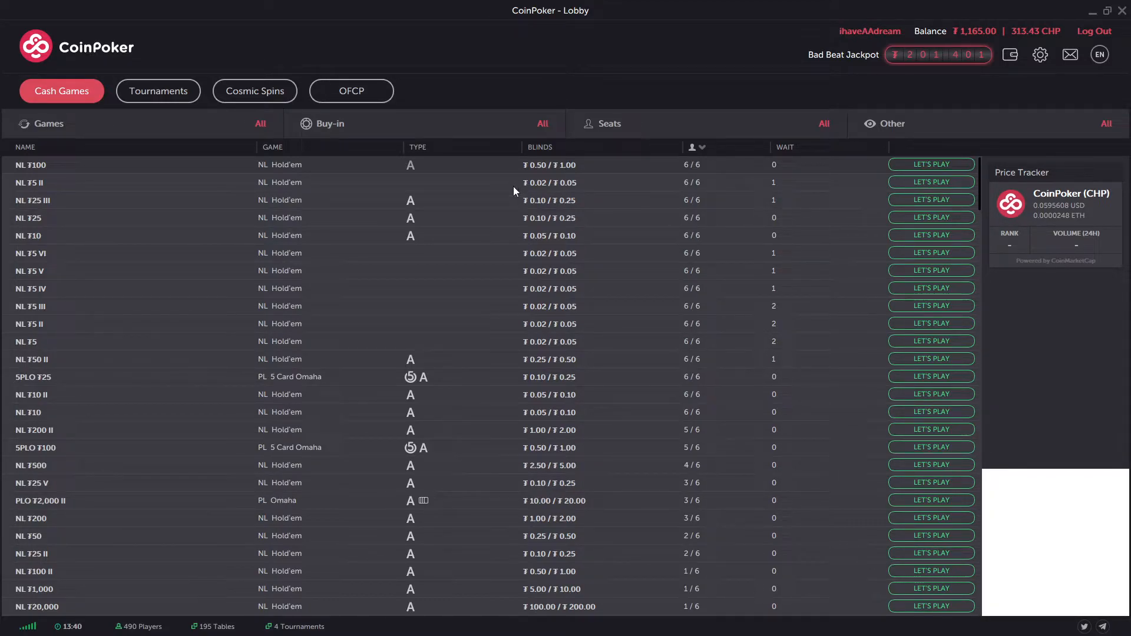
{"action": "mouse_move", "coordinate": [904, 64]}
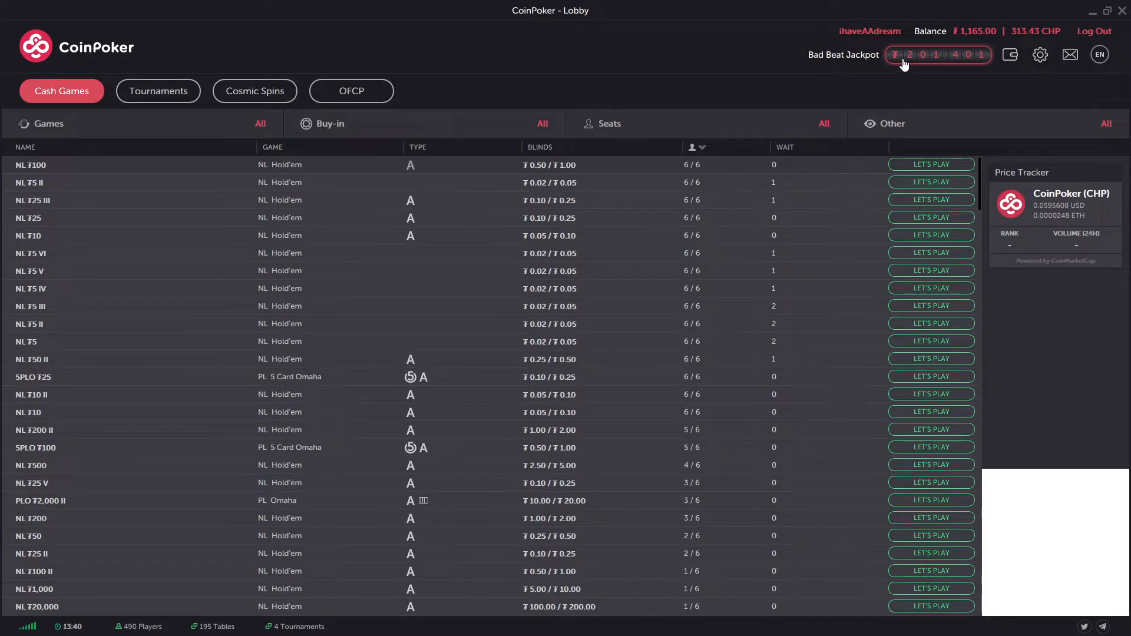
{"action": "mouse_move", "coordinate": [940, 38]}
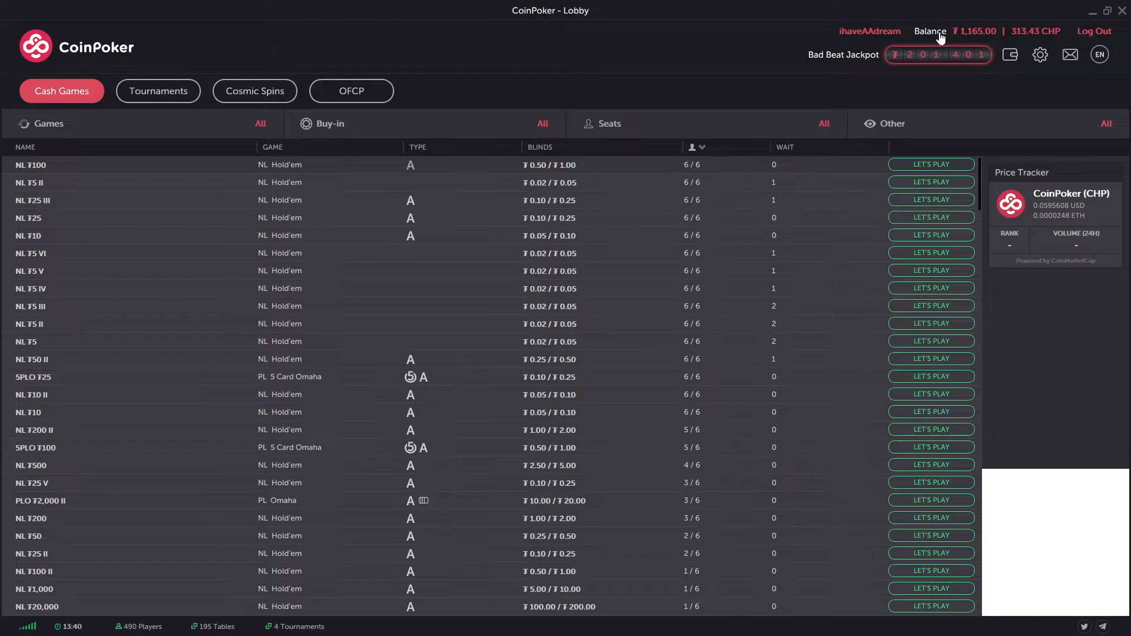
{"action": "mouse_move", "coordinate": [1002, 57]}
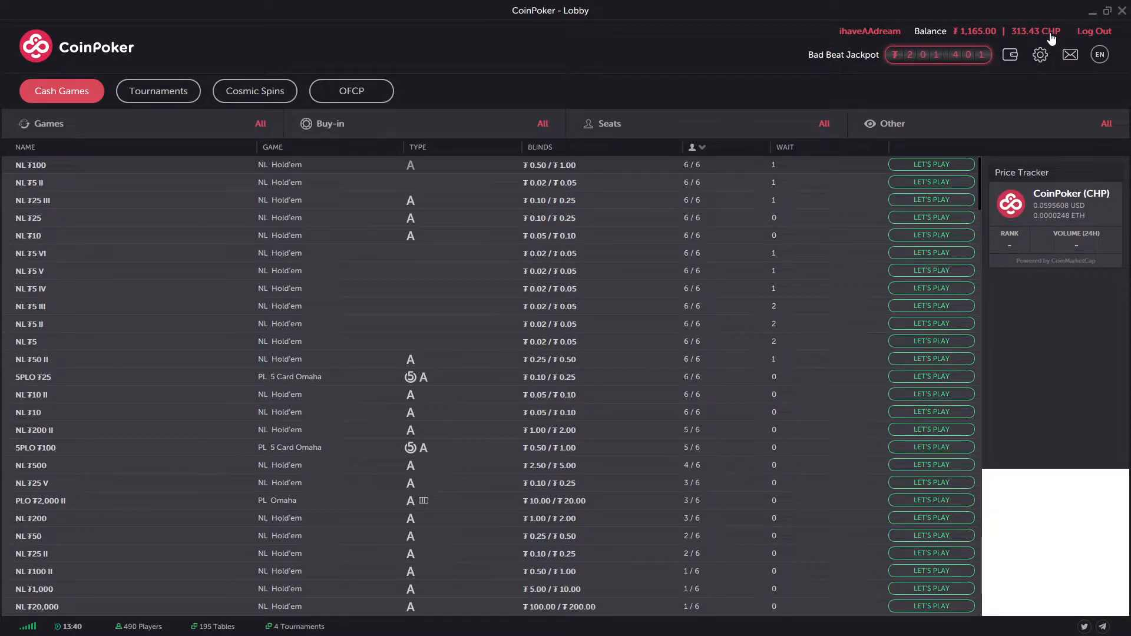
{"action": "mouse_move", "coordinate": [632, 84]}
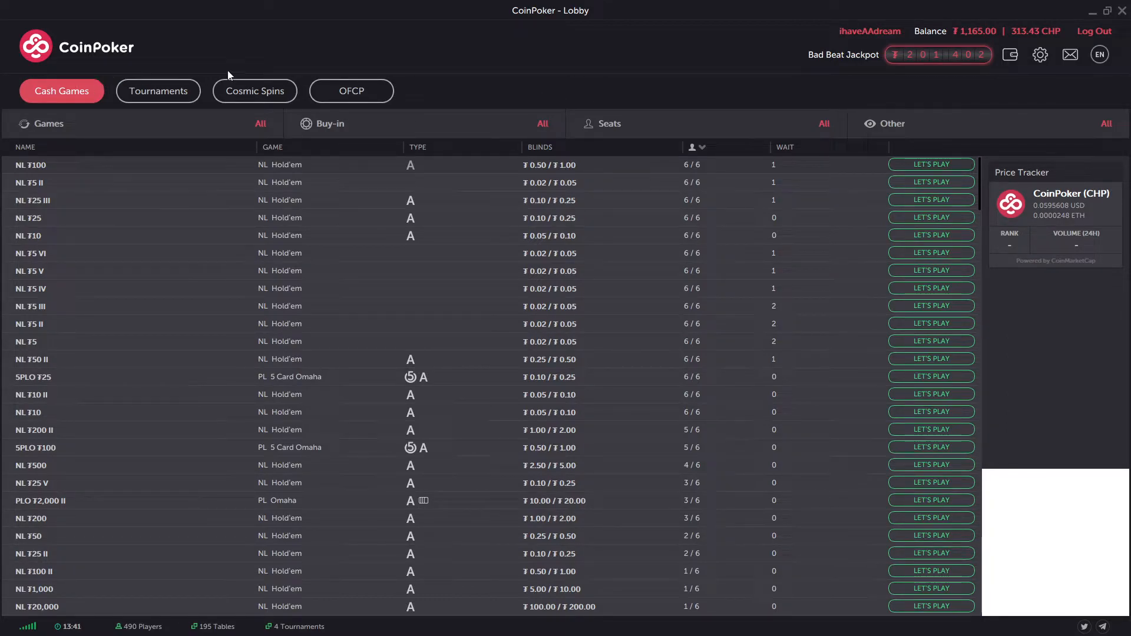
{"action": "mouse_move", "coordinate": [245, 64]}
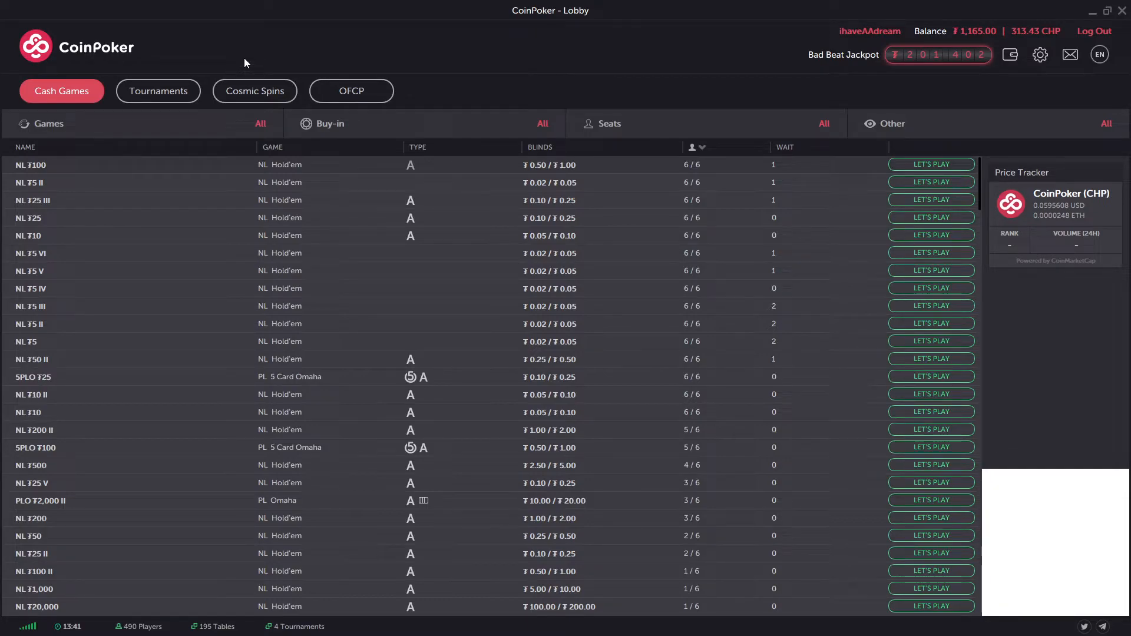
{"action": "mouse_move", "coordinate": [33, 107]}
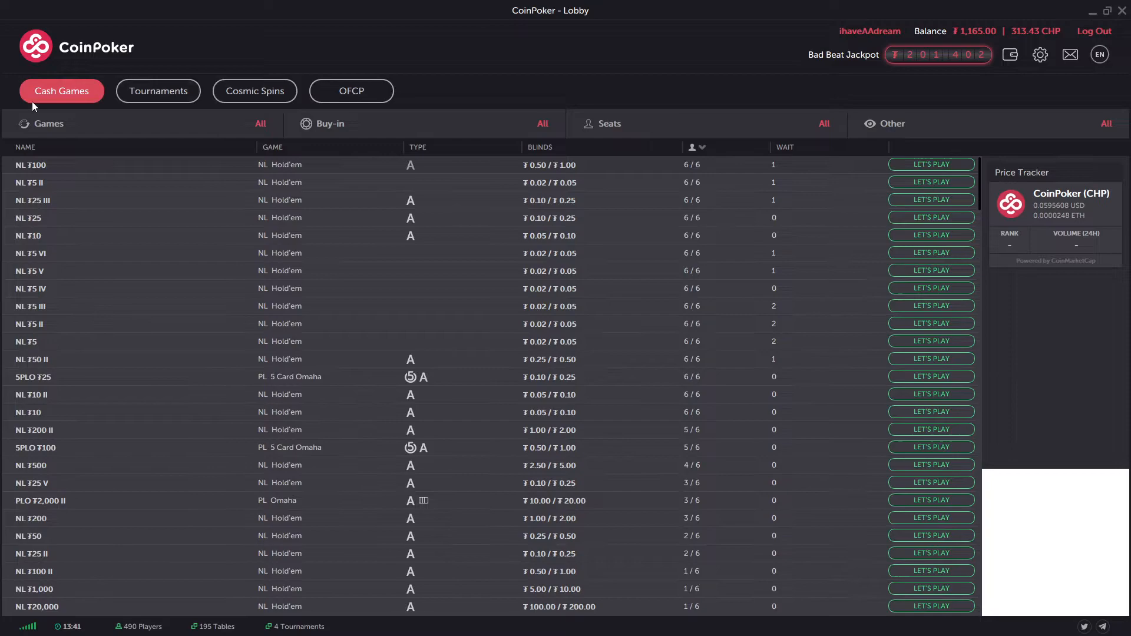
{"action": "mouse_move", "coordinate": [230, 128]}
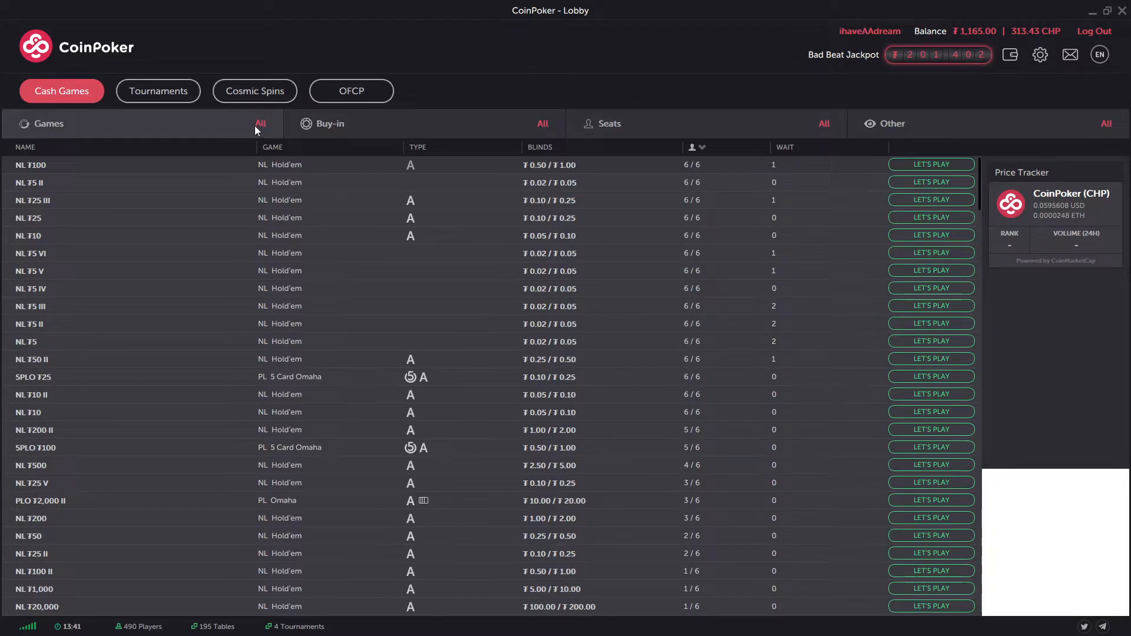
Step: Filter the cash tables to Hold'em and sort them by blinds, ending lowest first
{"action": "left_click", "coordinate": [260, 124]}
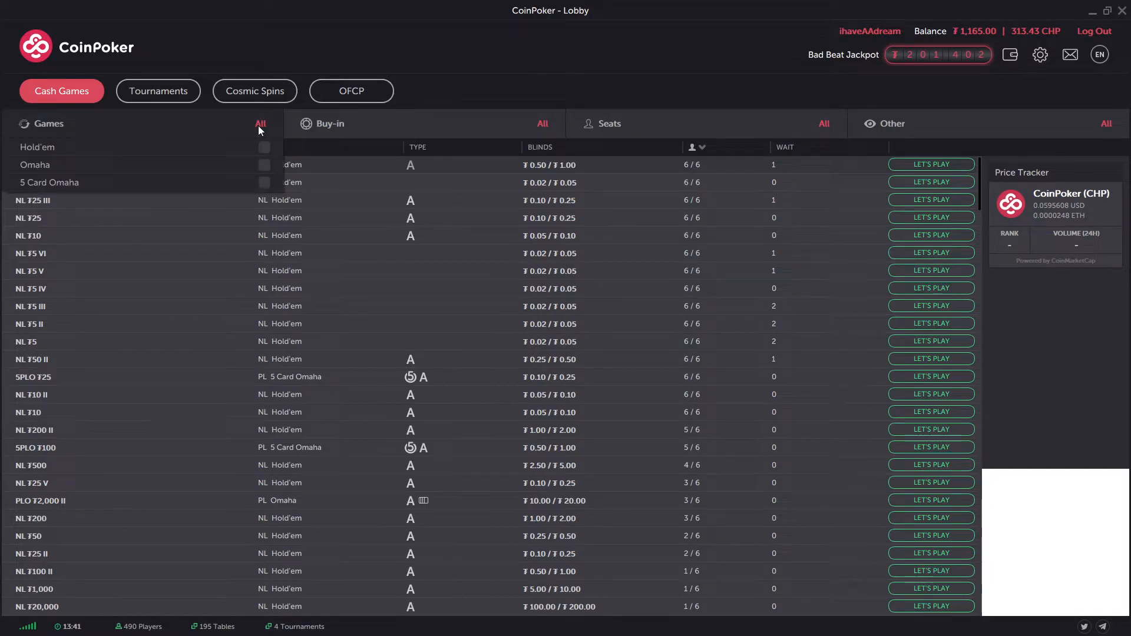
{"action": "mouse_move", "coordinate": [264, 166]}
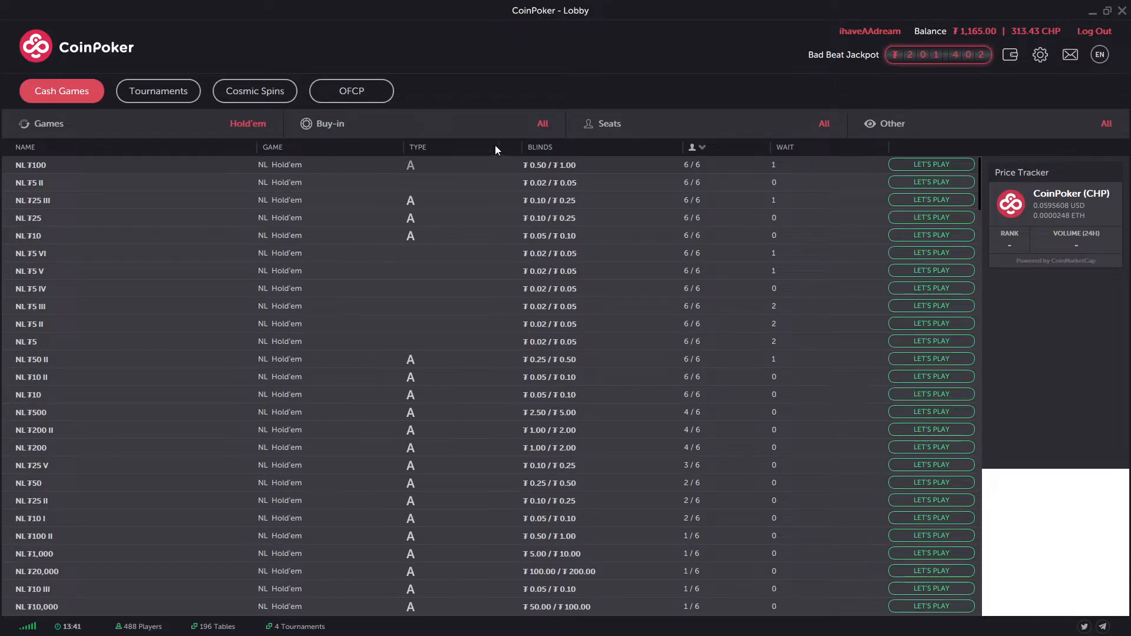
{"action": "left_click", "coordinate": [539, 148]}
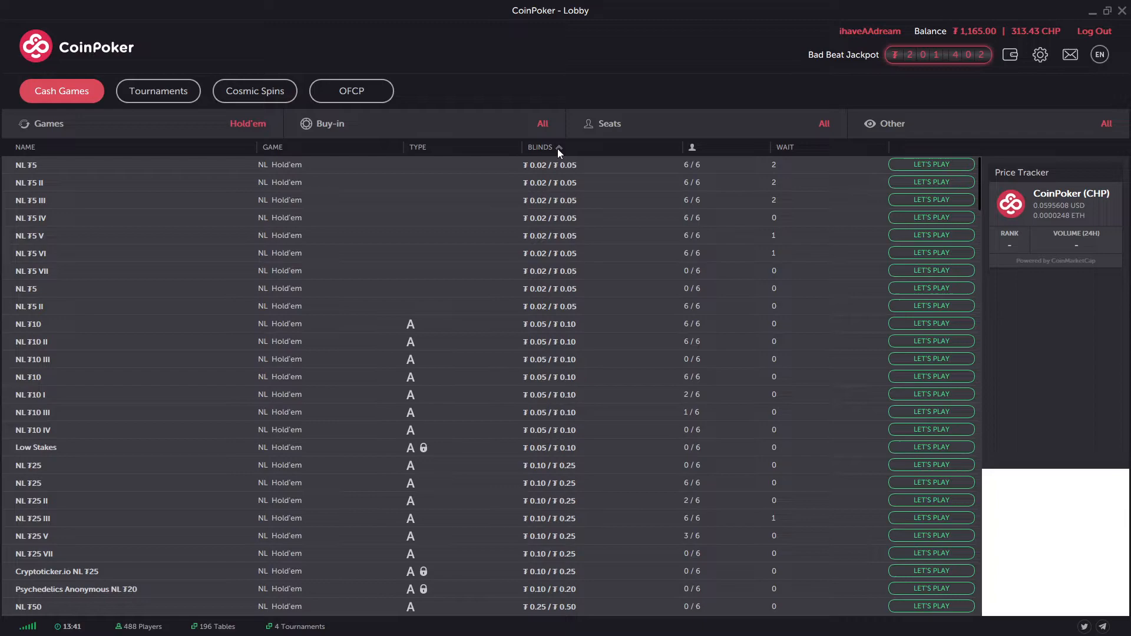
{"action": "mouse_move", "coordinate": [515, 165]}
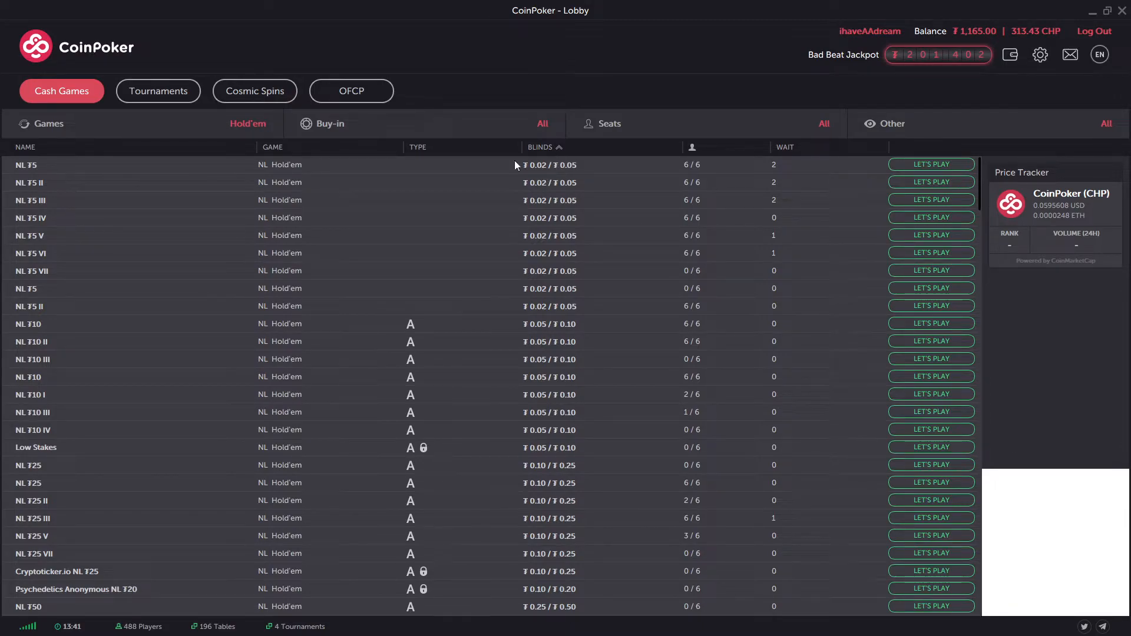
{"action": "mouse_move", "coordinate": [544, 169]}
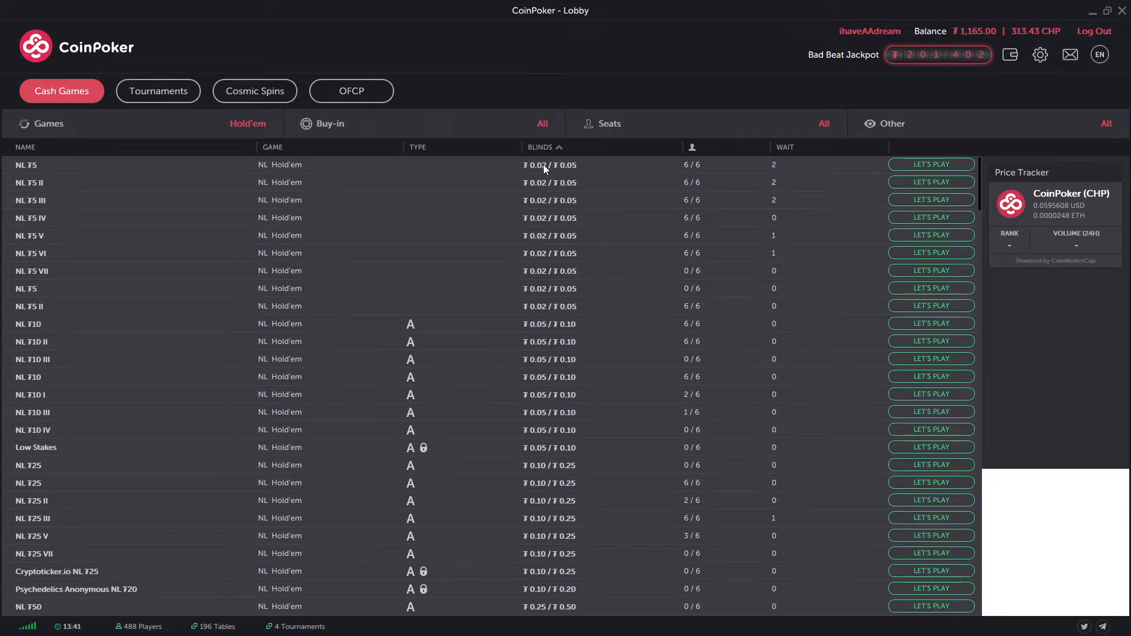
{"action": "left_click", "coordinate": [540, 147]}
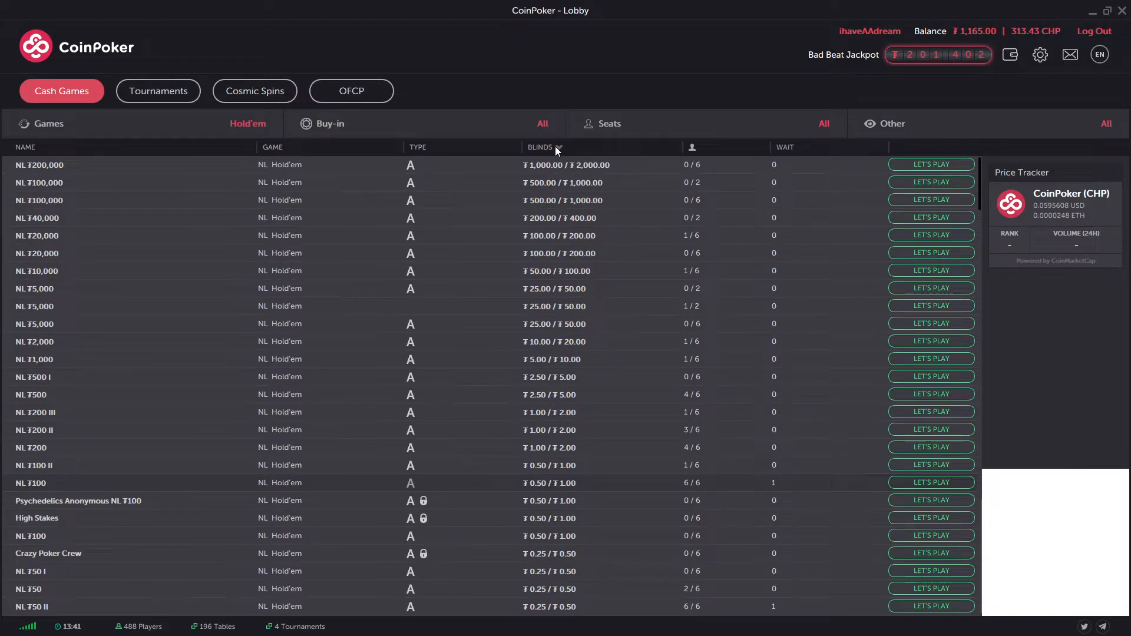
{"action": "left_click", "coordinate": [539, 148]}
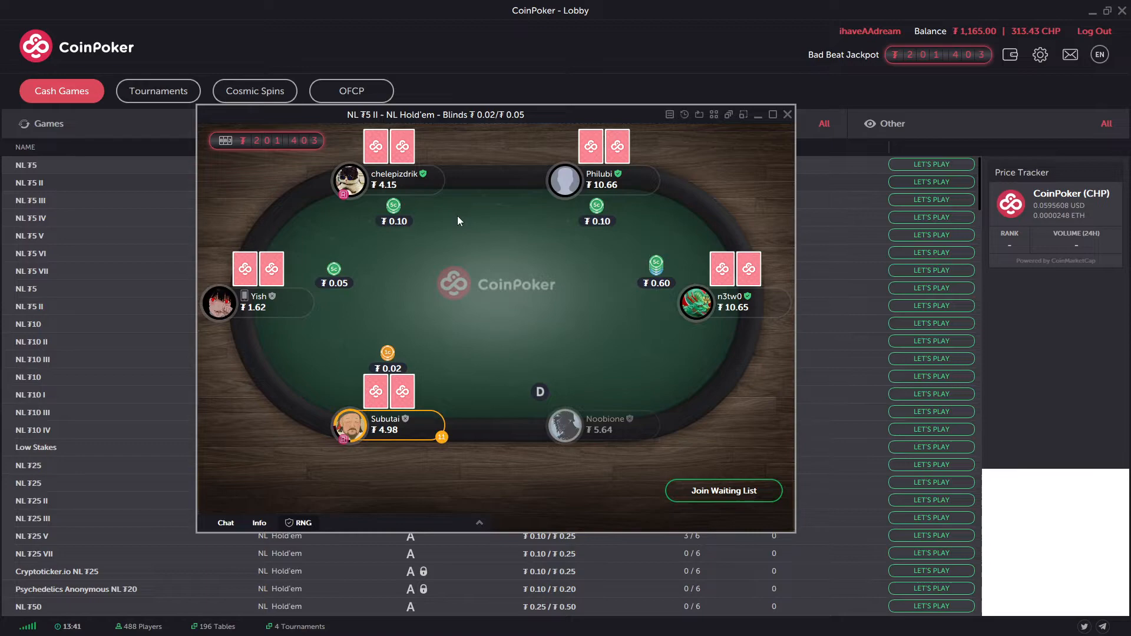
{"action": "mouse_move", "coordinate": [571, 329]}
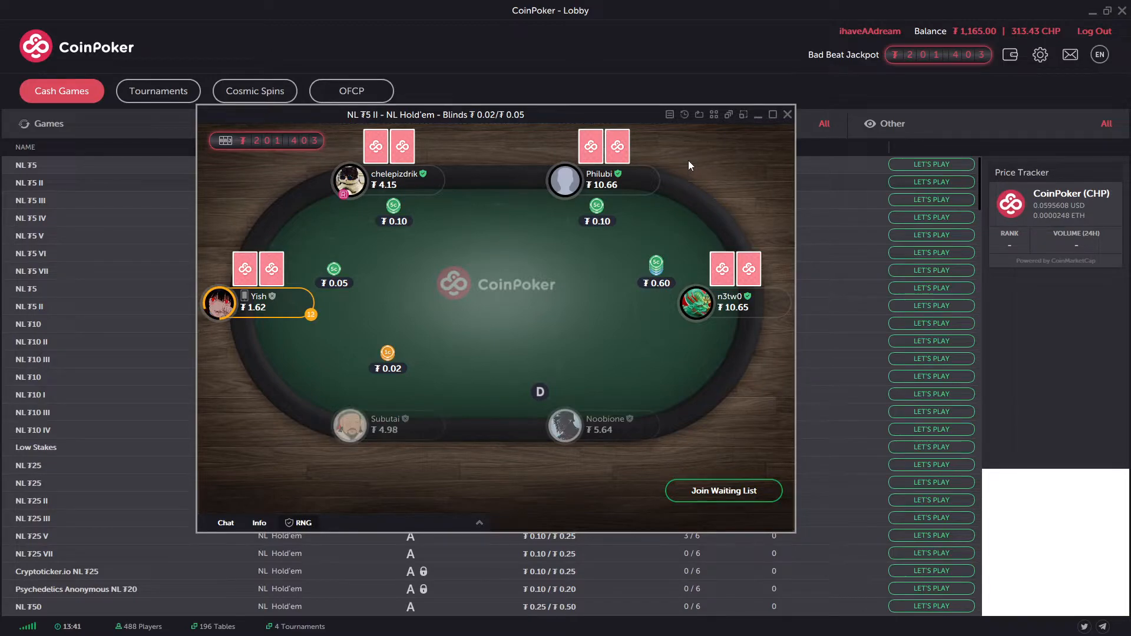
{"action": "mouse_move", "coordinate": [684, 115]}
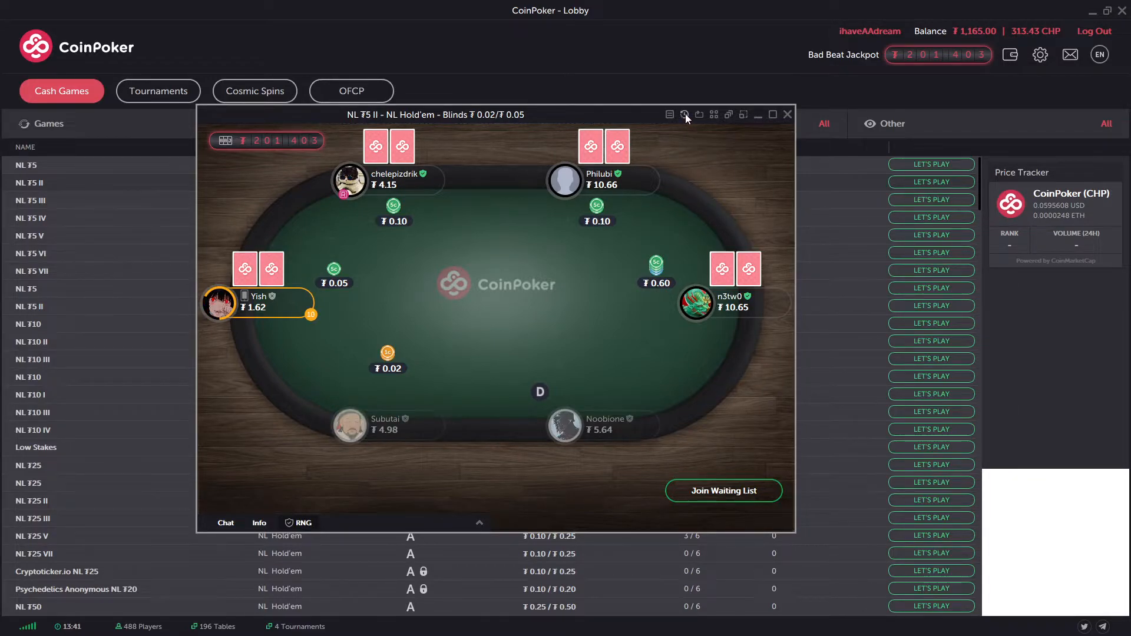
{"action": "left_click", "coordinate": [684, 115]}
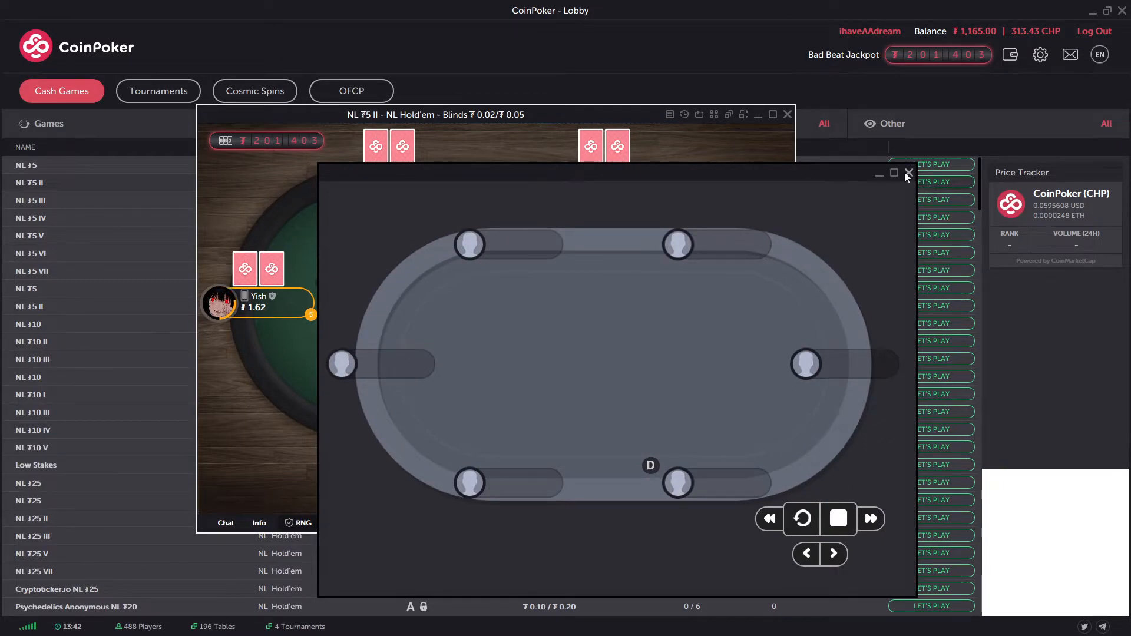
{"action": "left_click", "coordinate": [908, 174]}
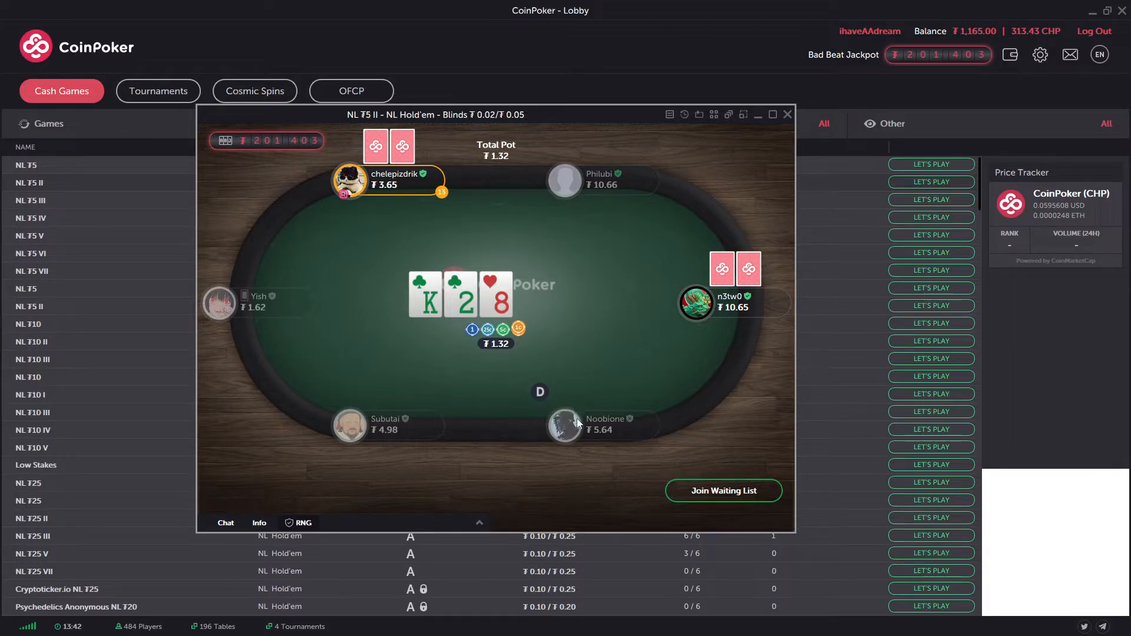
{"action": "mouse_move", "coordinate": [598, 434]}
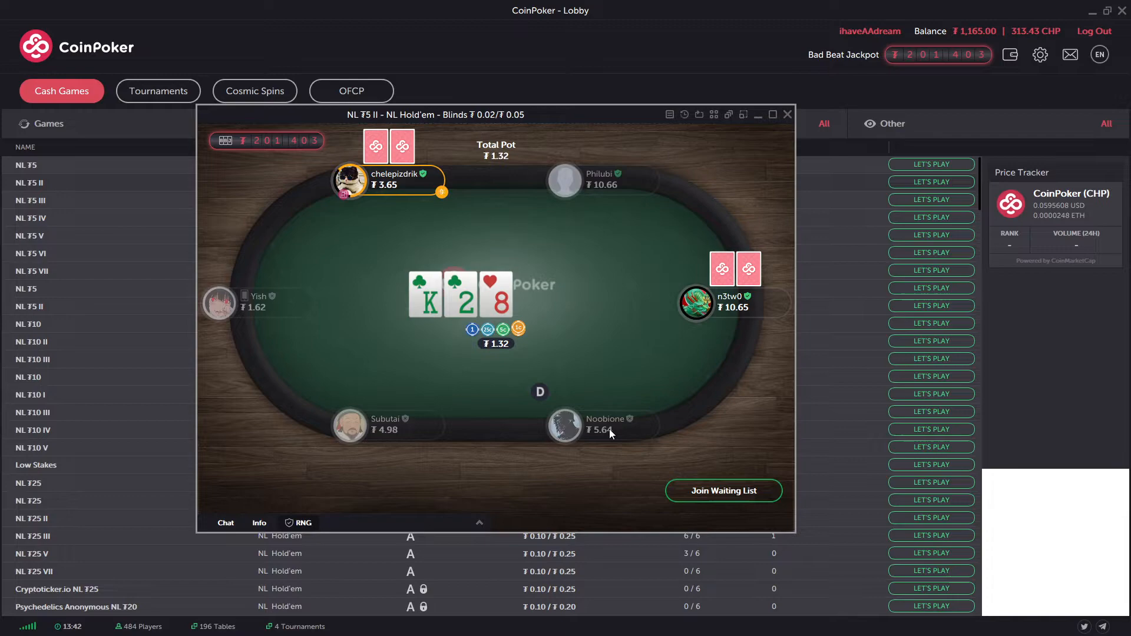
{"action": "mouse_move", "coordinate": [604, 437]}
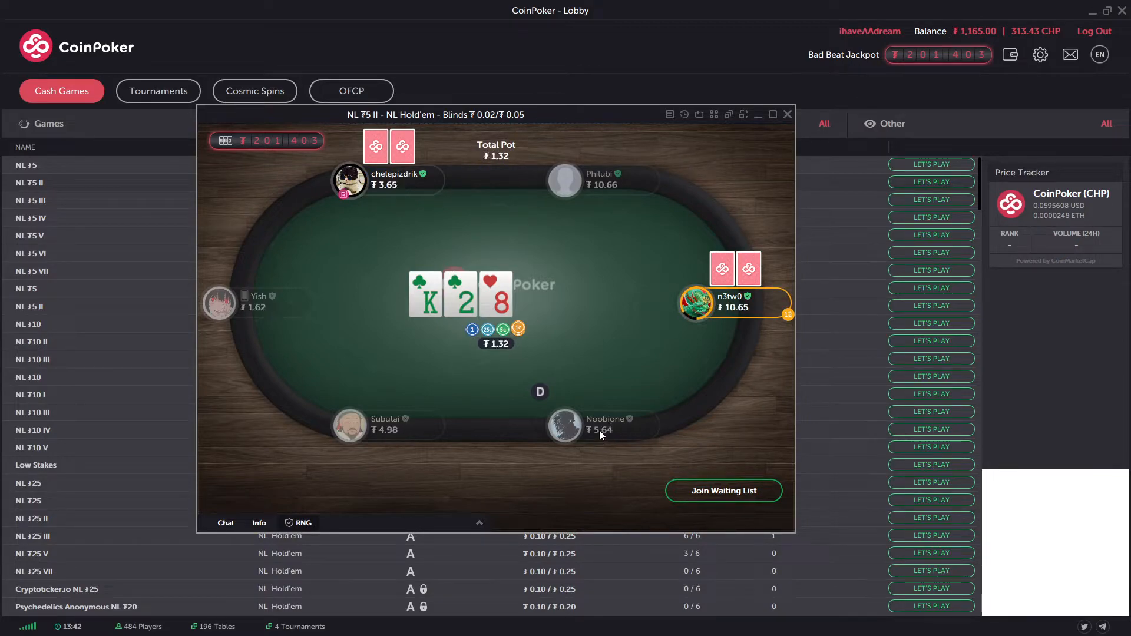
{"action": "left_click", "coordinate": [567, 424]}
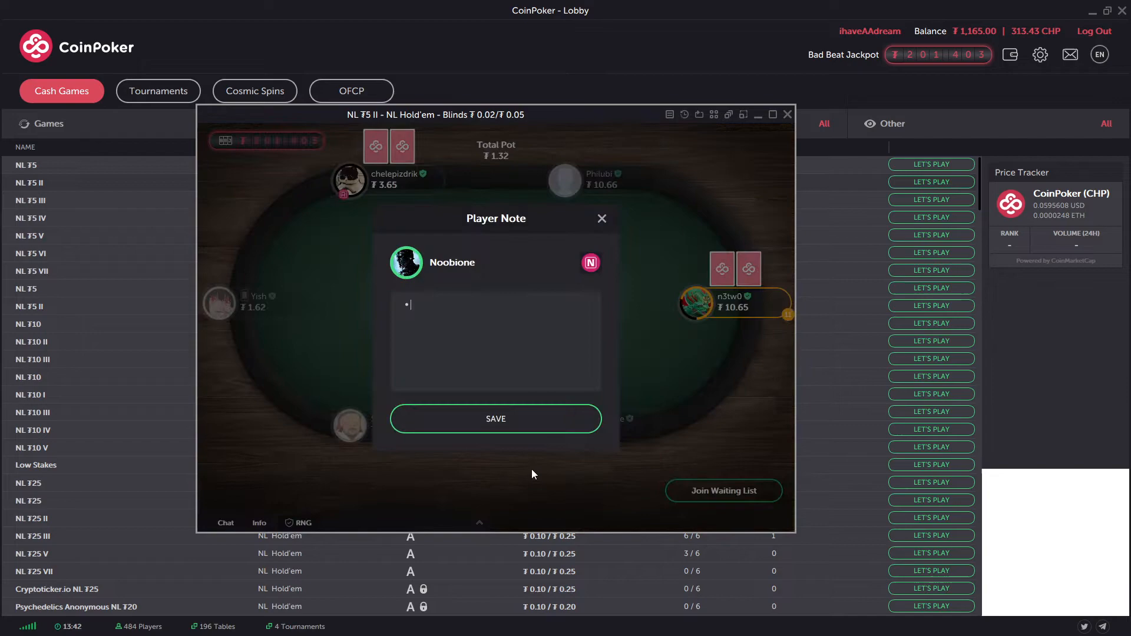
{"action": "left_click", "coordinate": [603, 218]}
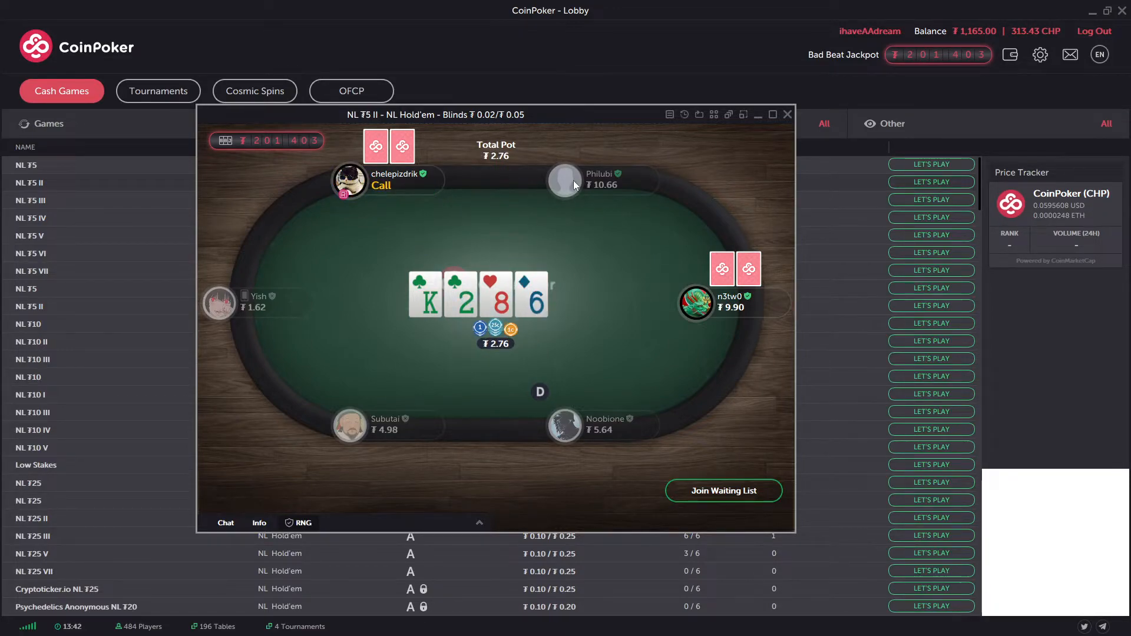
{"action": "left_click", "coordinate": [565, 180]}
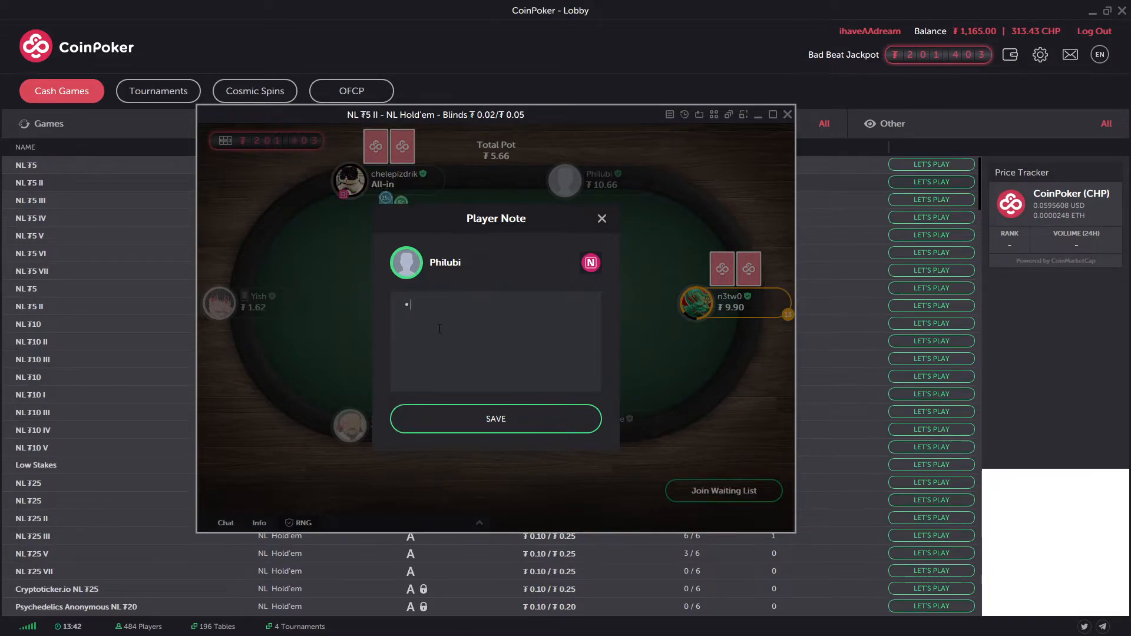
{"action": "left_click", "coordinate": [590, 262]}
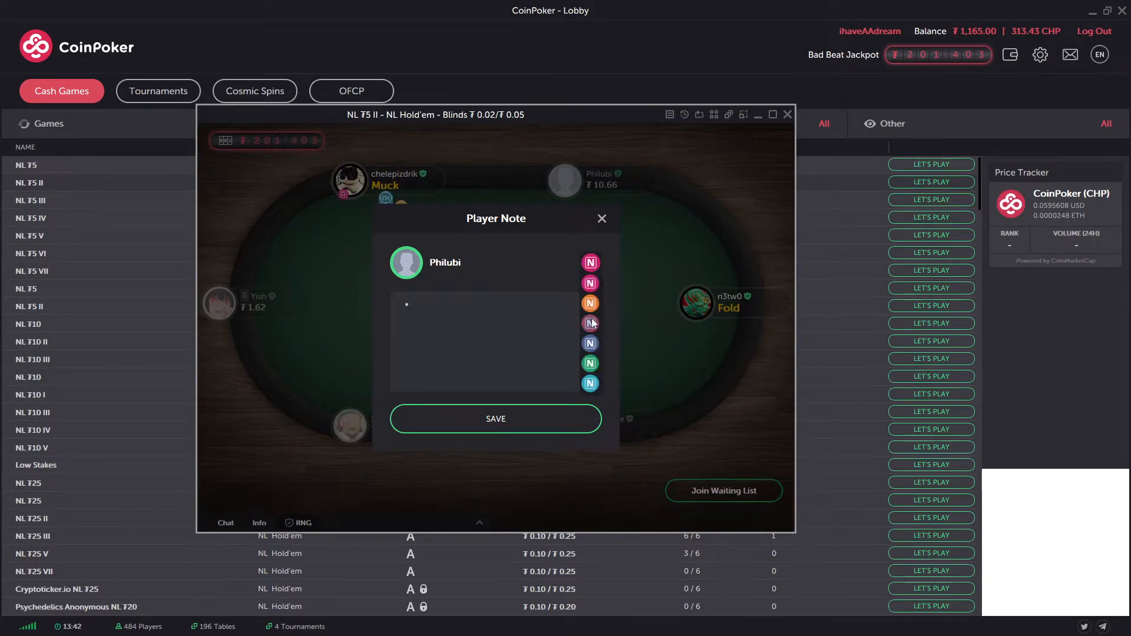
{"action": "left_click", "coordinate": [602, 218]}
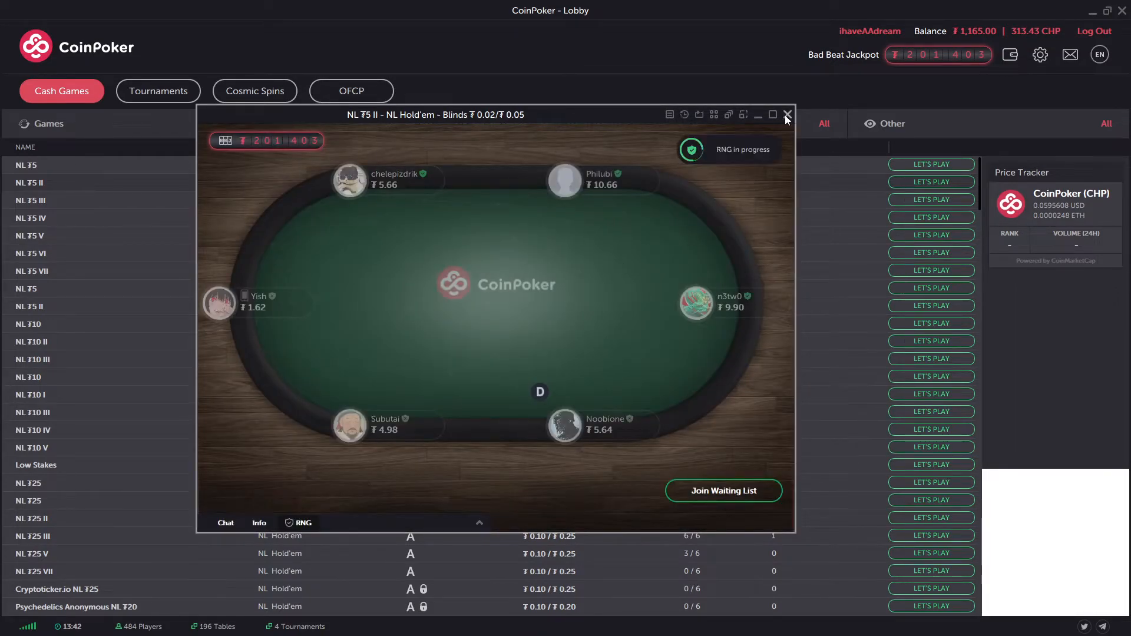
Step: Close the NL Hold'em table window and return to the Cash Games lobby
{"action": "left_click", "coordinate": [786, 115]}
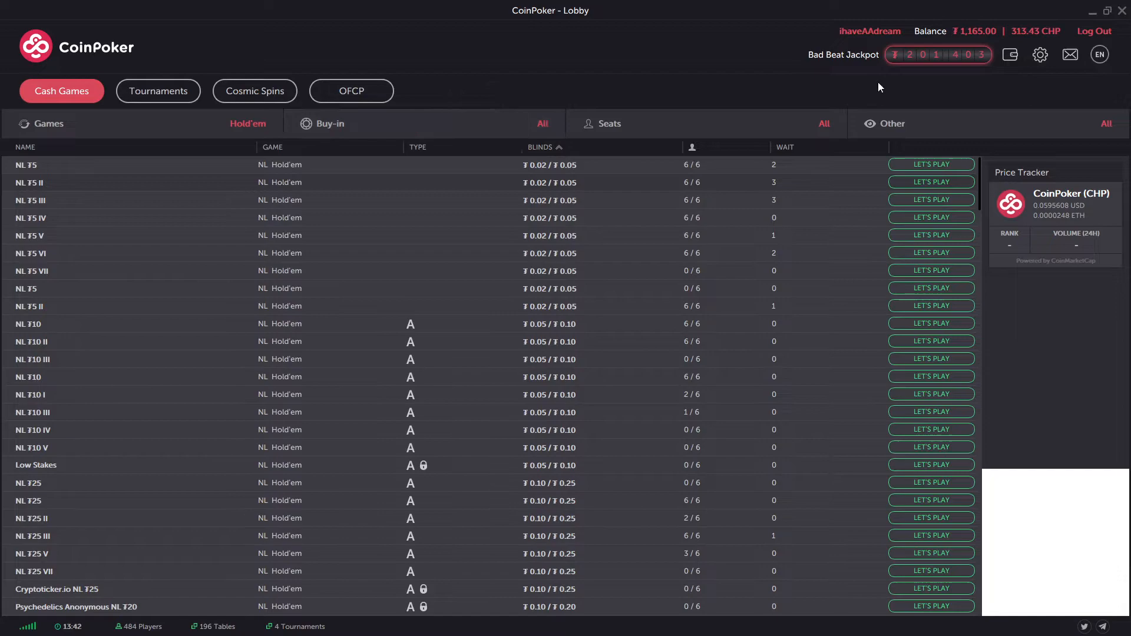
{"action": "mouse_move", "coordinate": [931, 64]}
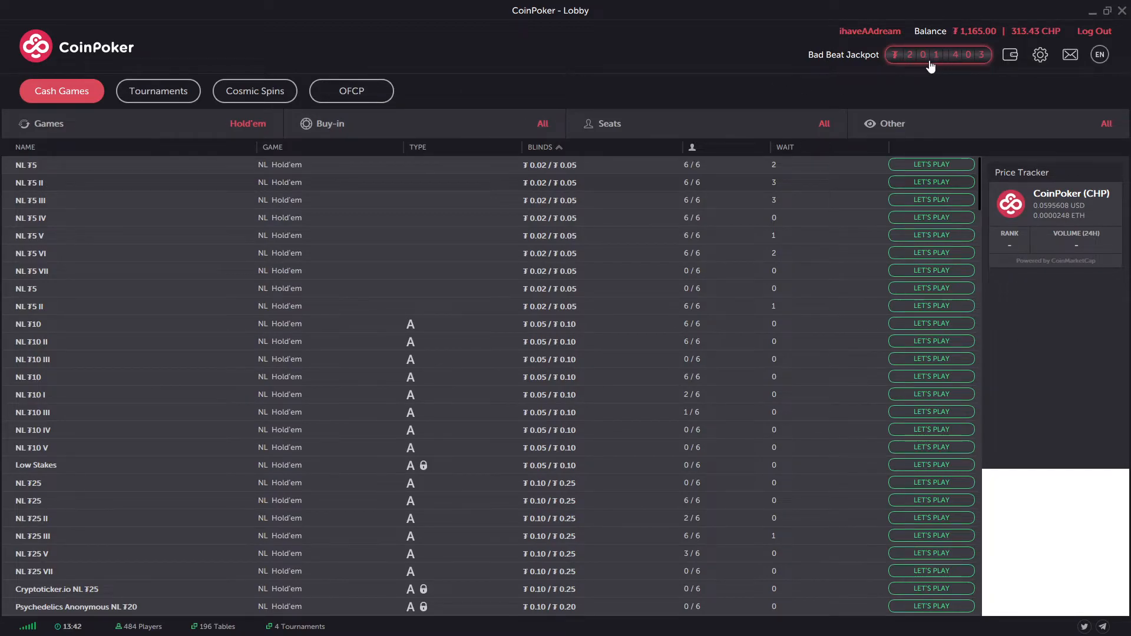
{"action": "mouse_move", "coordinate": [886, 68]}
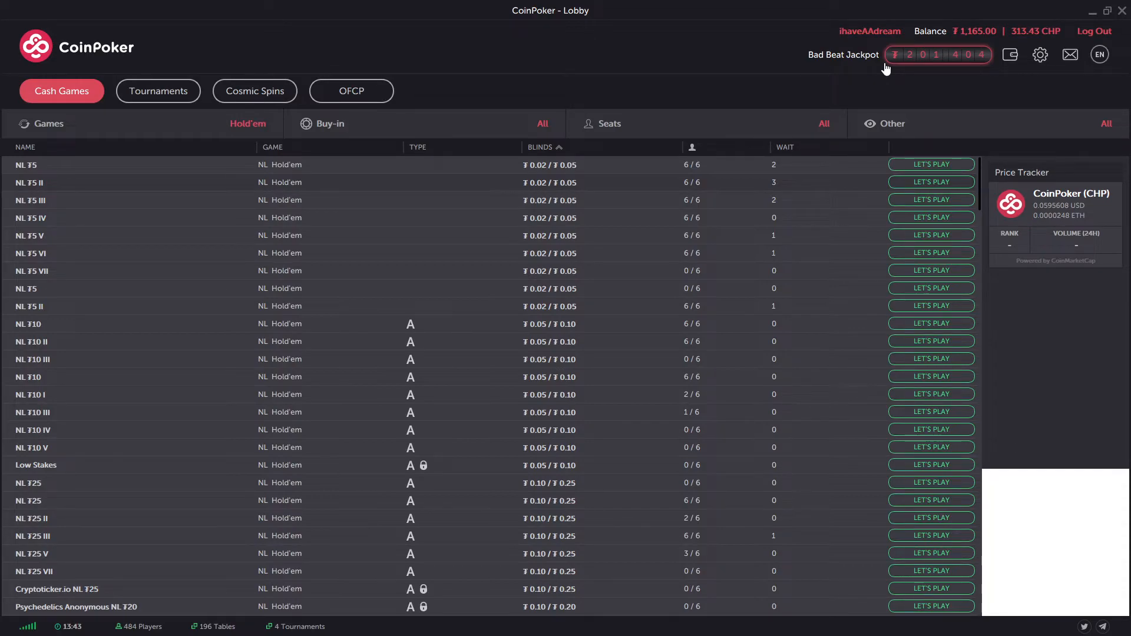
{"action": "mouse_move", "coordinate": [467, 203]}
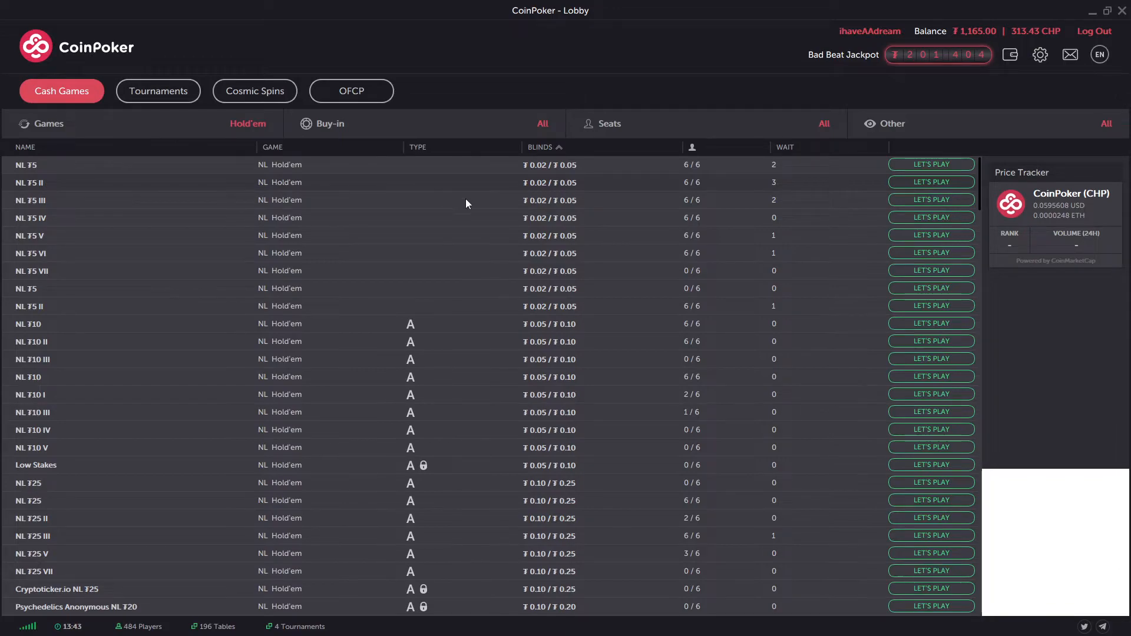
{"action": "mouse_move", "coordinate": [158, 91]}
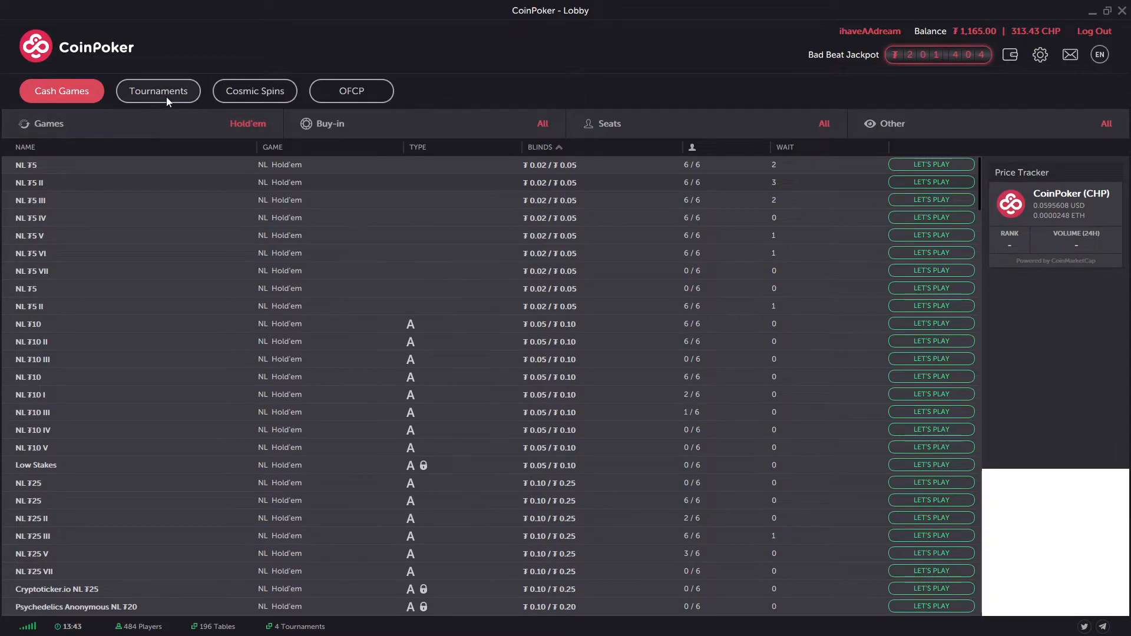
Step: Switch the lobby to the Tournaments schedule
{"action": "left_click", "coordinate": [158, 91]}
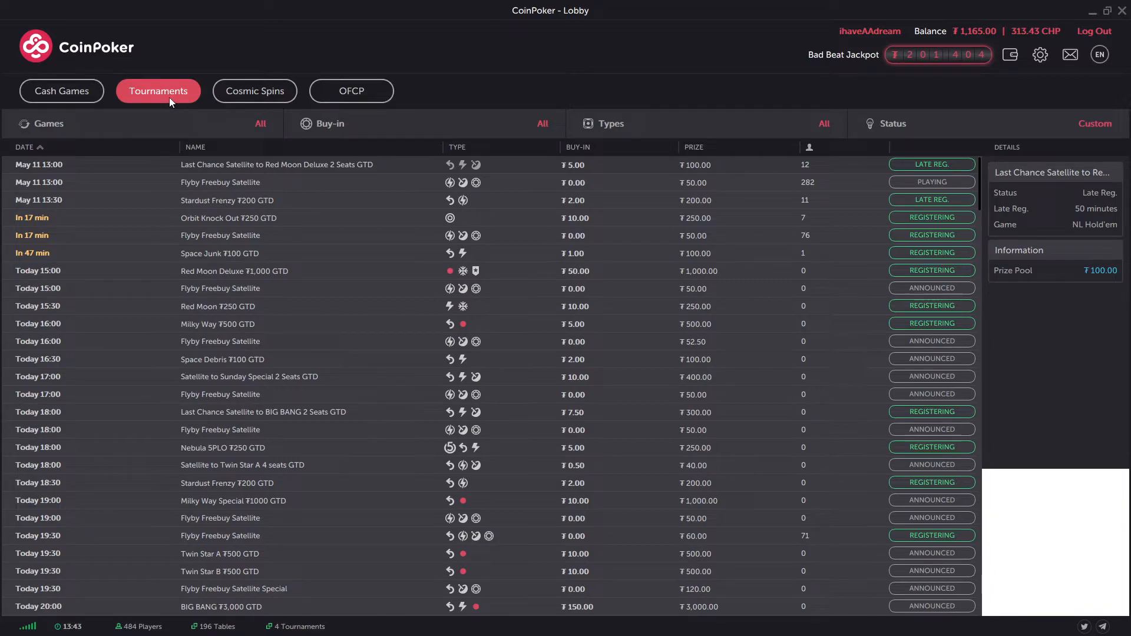
{"action": "mouse_move", "coordinate": [592, 276]}
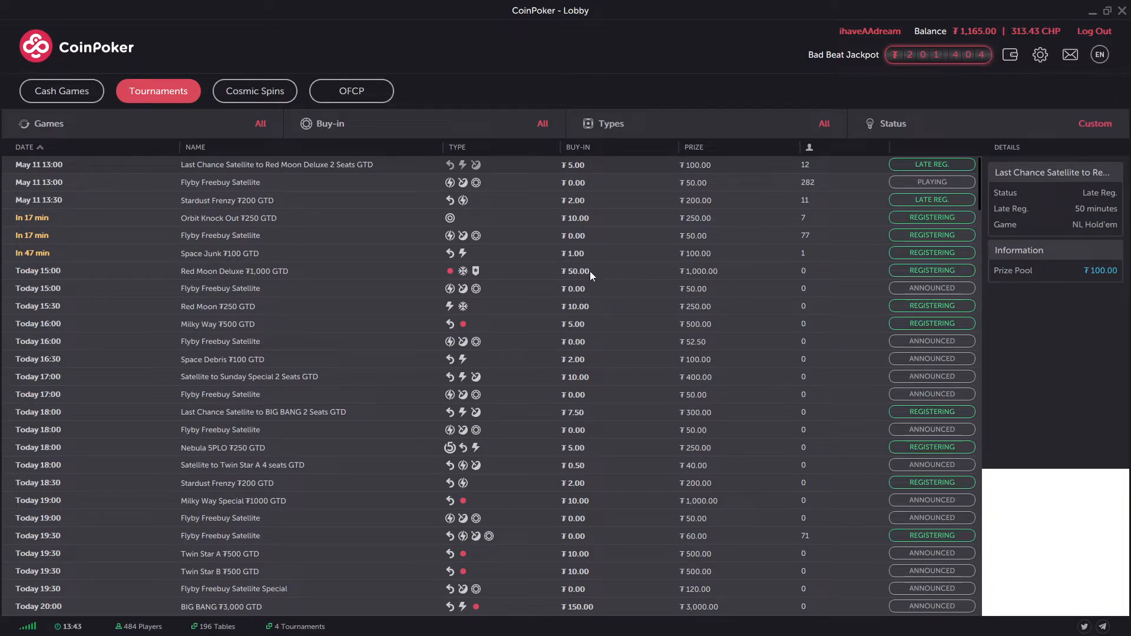
{"action": "mouse_move", "coordinate": [475, 289]}
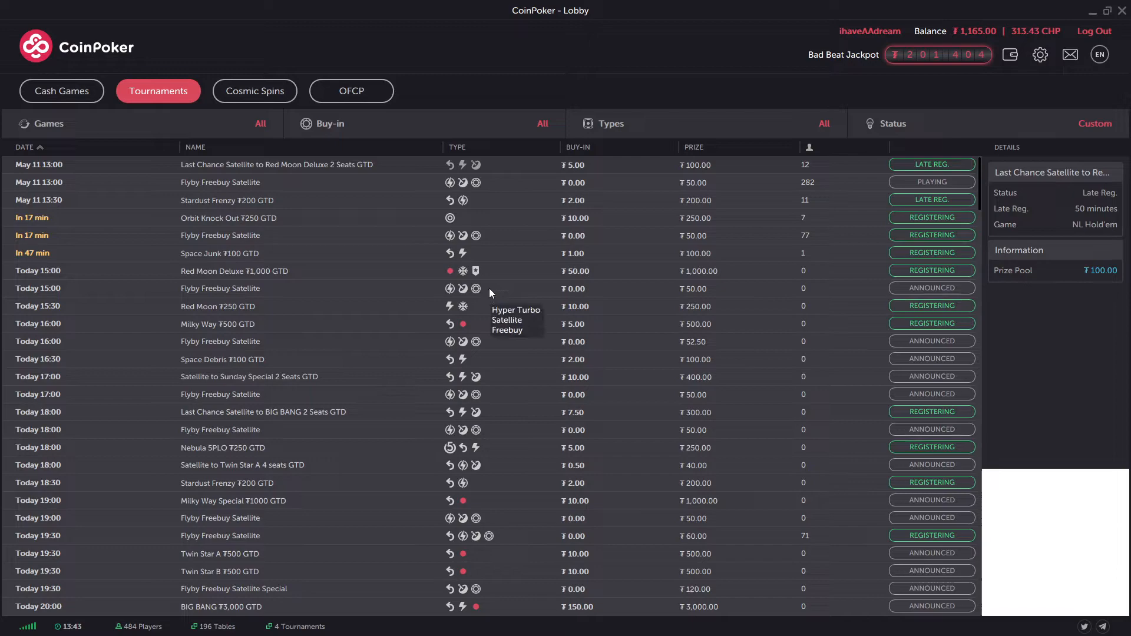
{"action": "mouse_move", "coordinate": [629, 214]}
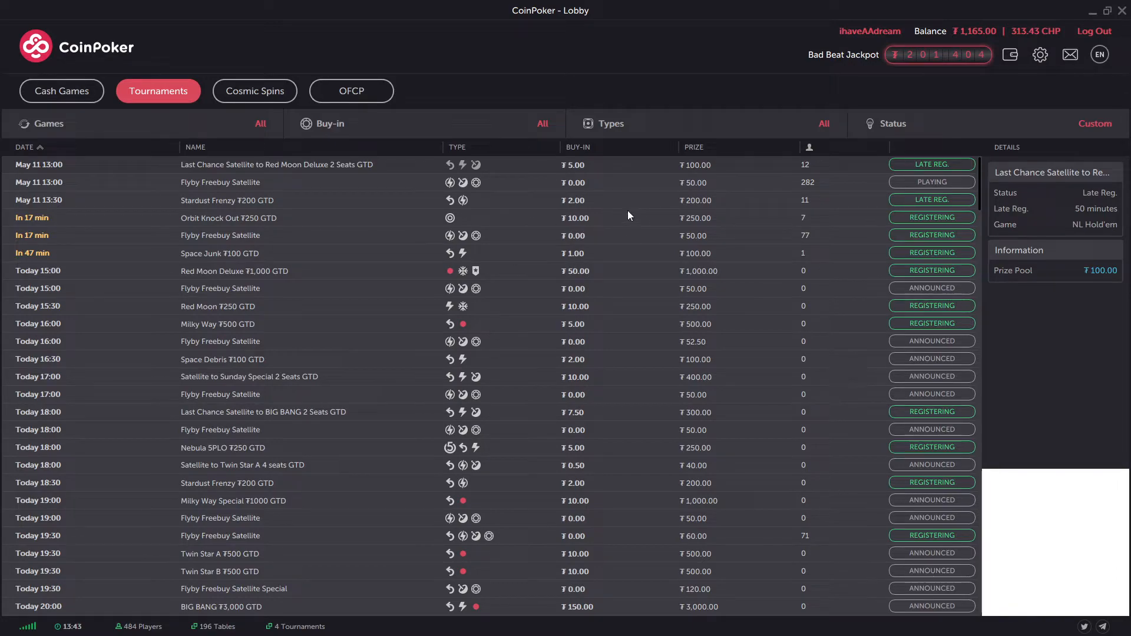
{"action": "mouse_move", "coordinate": [604, 250]}
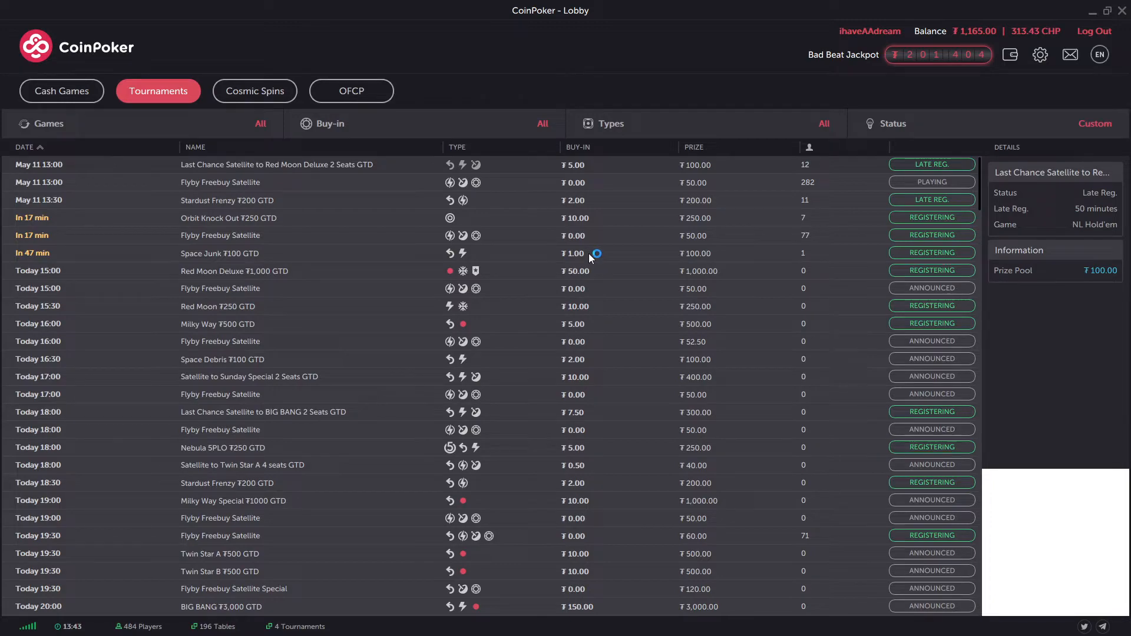
{"action": "mouse_move", "coordinate": [638, 355]}
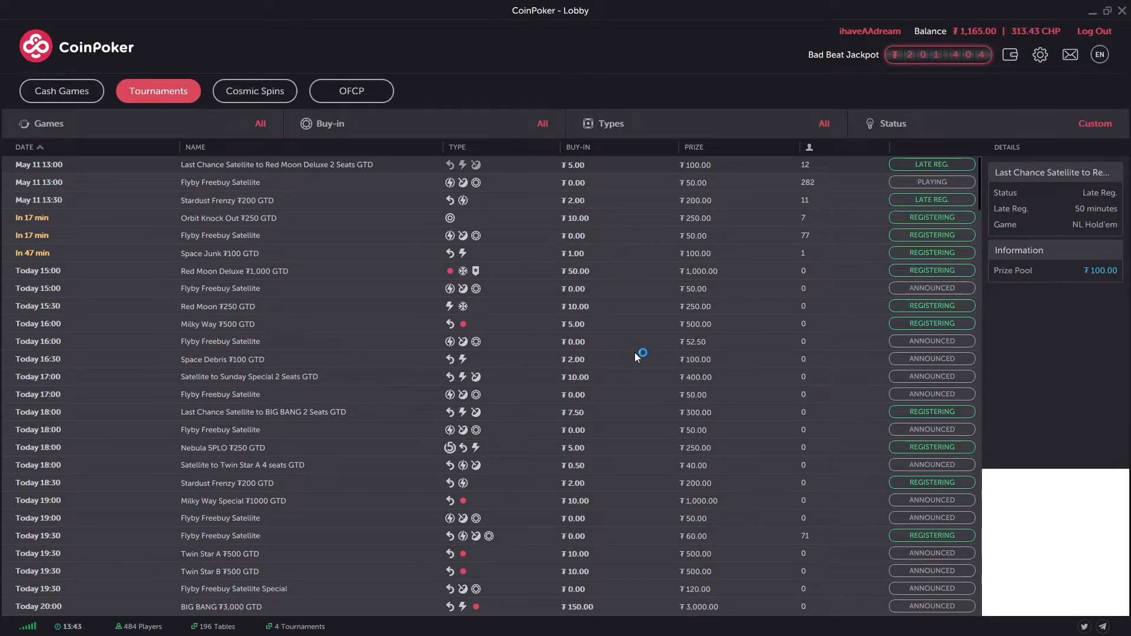
{"action": "mouse_move", "coordinate": [602, 503]}
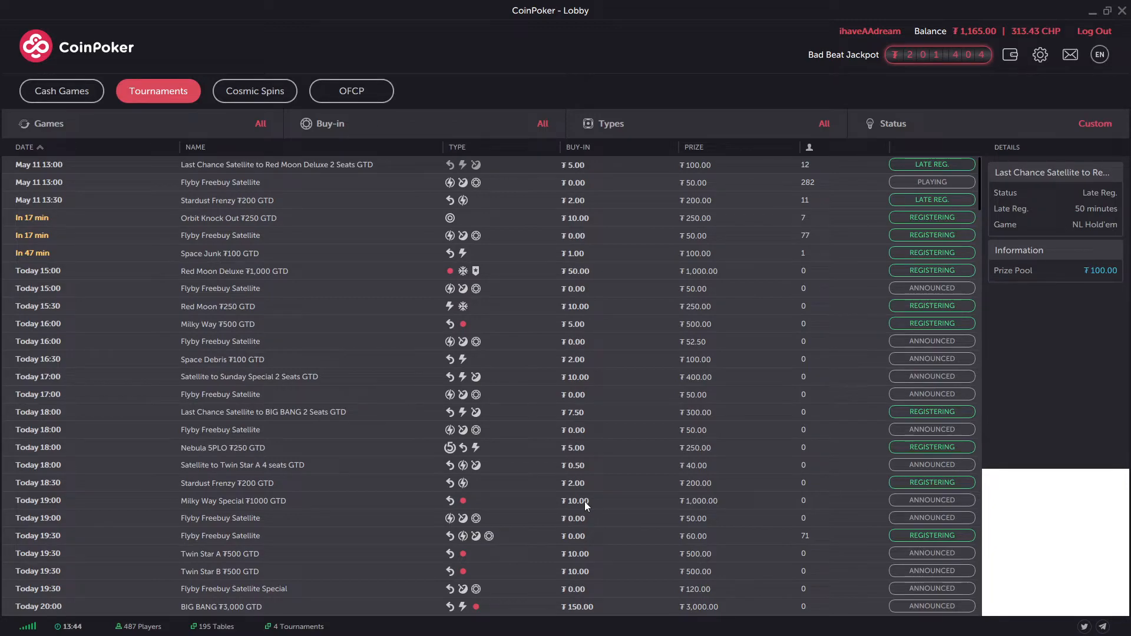
{"action": "mouse_move", "coordinate": [506, 296]}
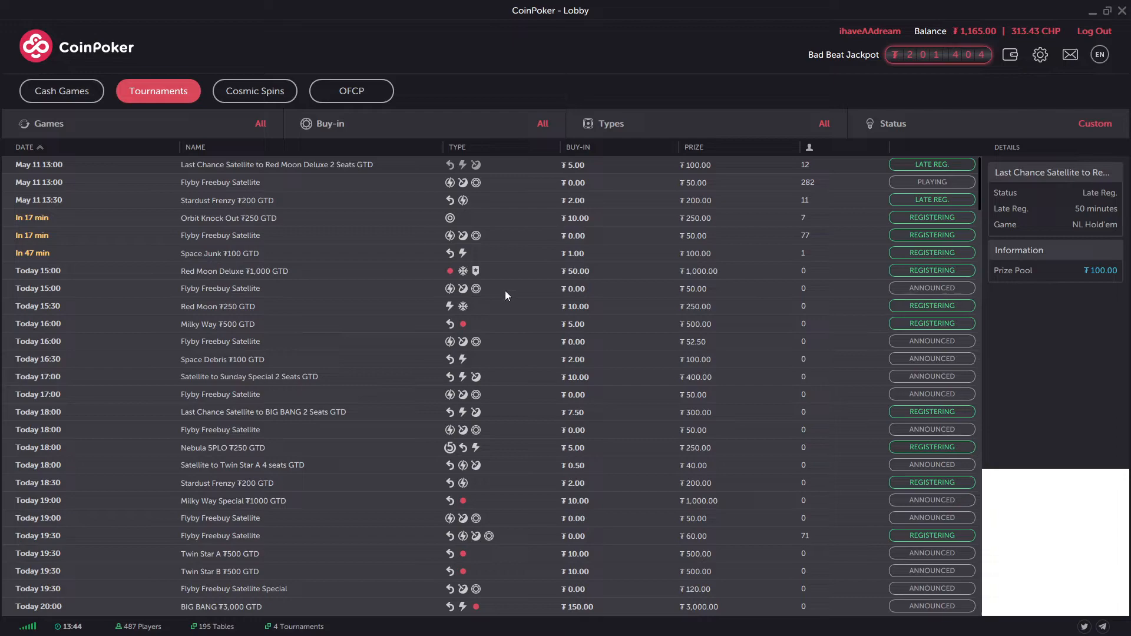
{"action": "mouse_move", "coordinate": [466, 274]}
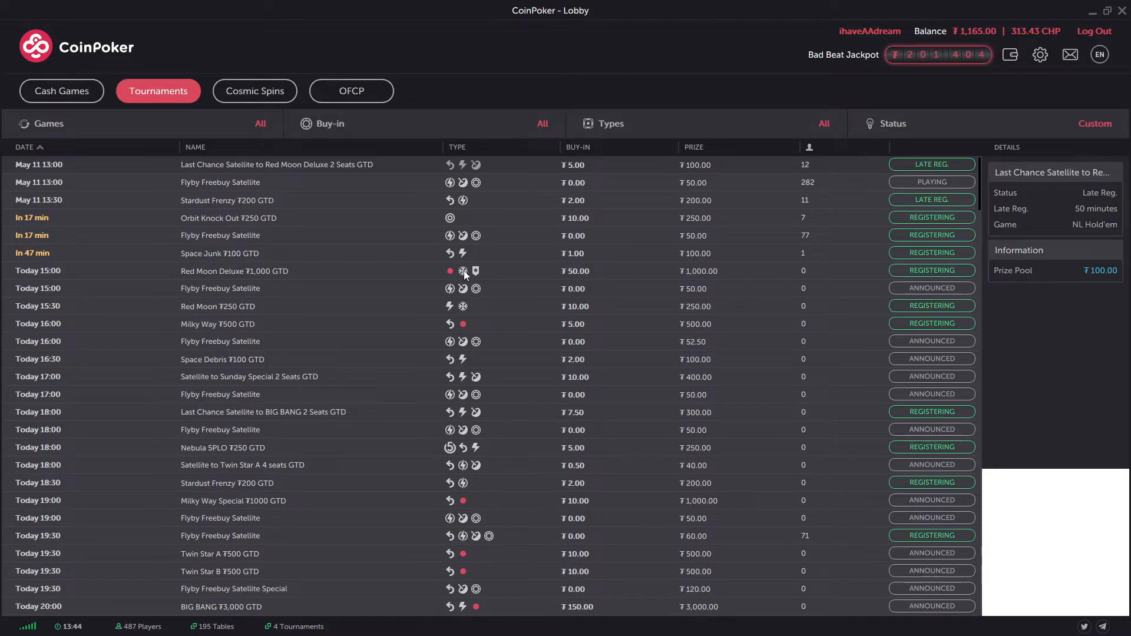
{"action": "mouse_move", "coordinate": [462, 271]}
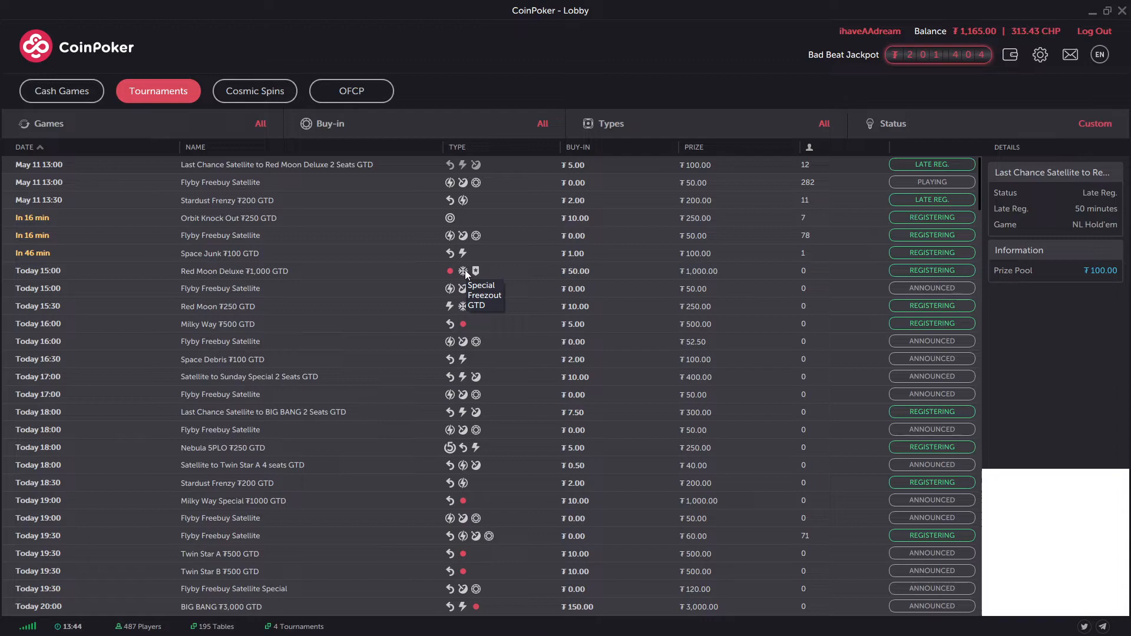
{"action": "mouse_move", "coordinate": [608, 233]}
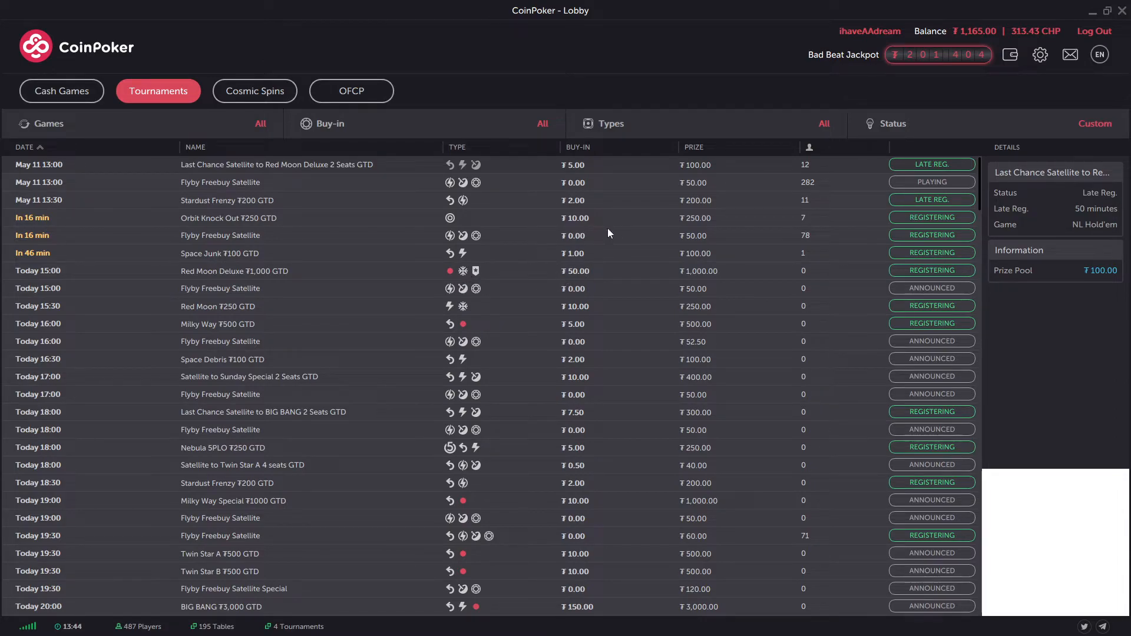
{"action": "mouse_move", "coordinate": [577, 188]}
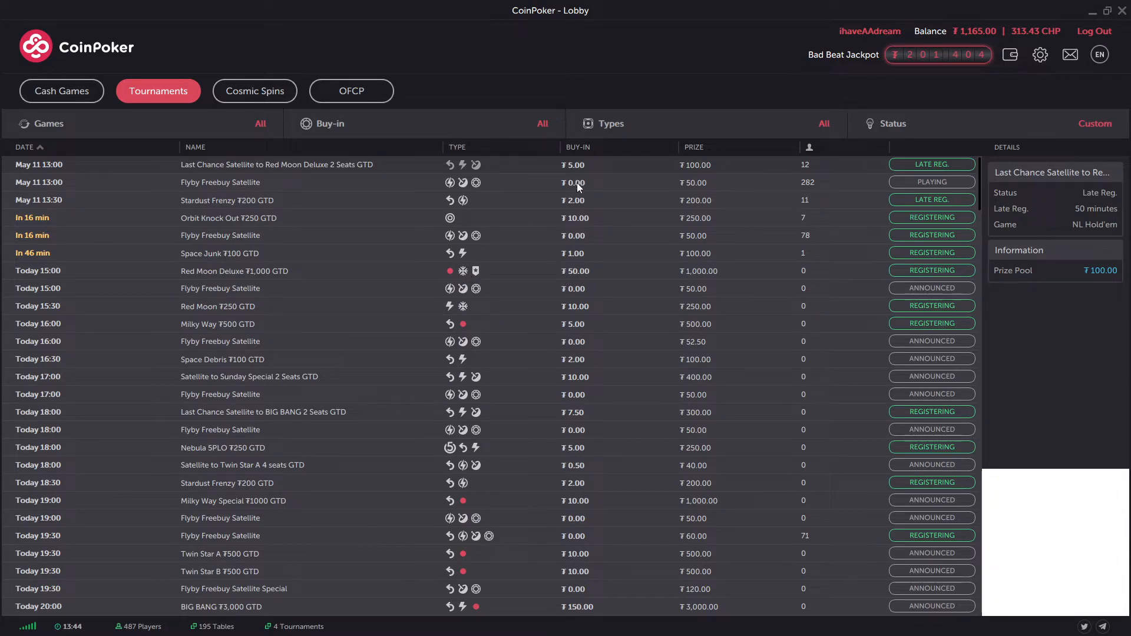
{"action": "mouse_move", "coordinate": [225, 186]}
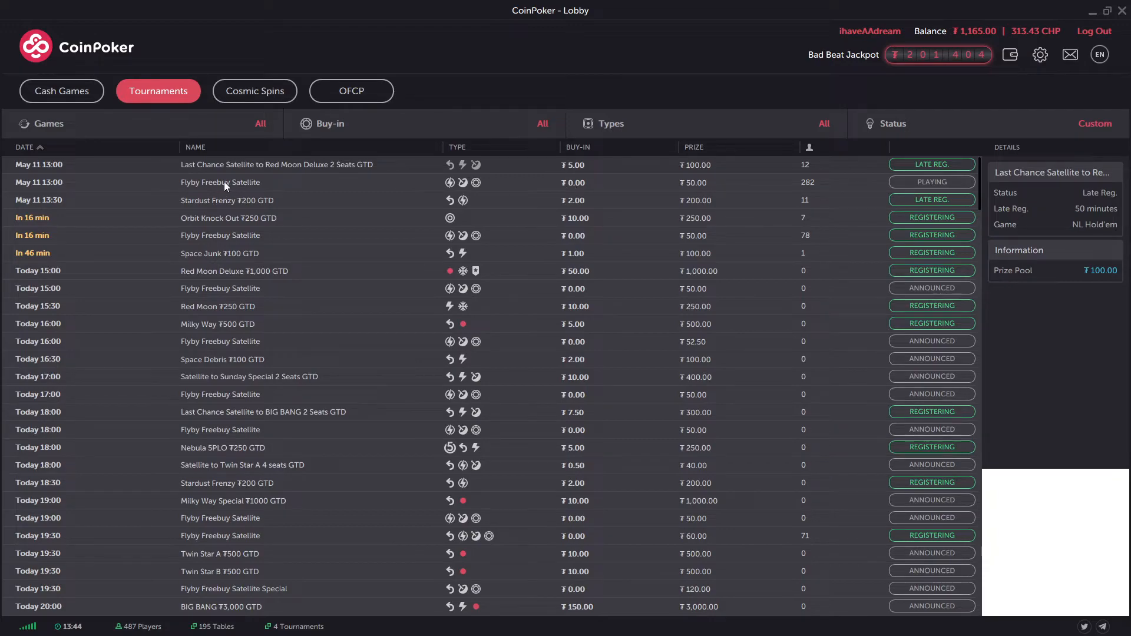
{"action": "mouse_move", "coordinate": [323, 186]}
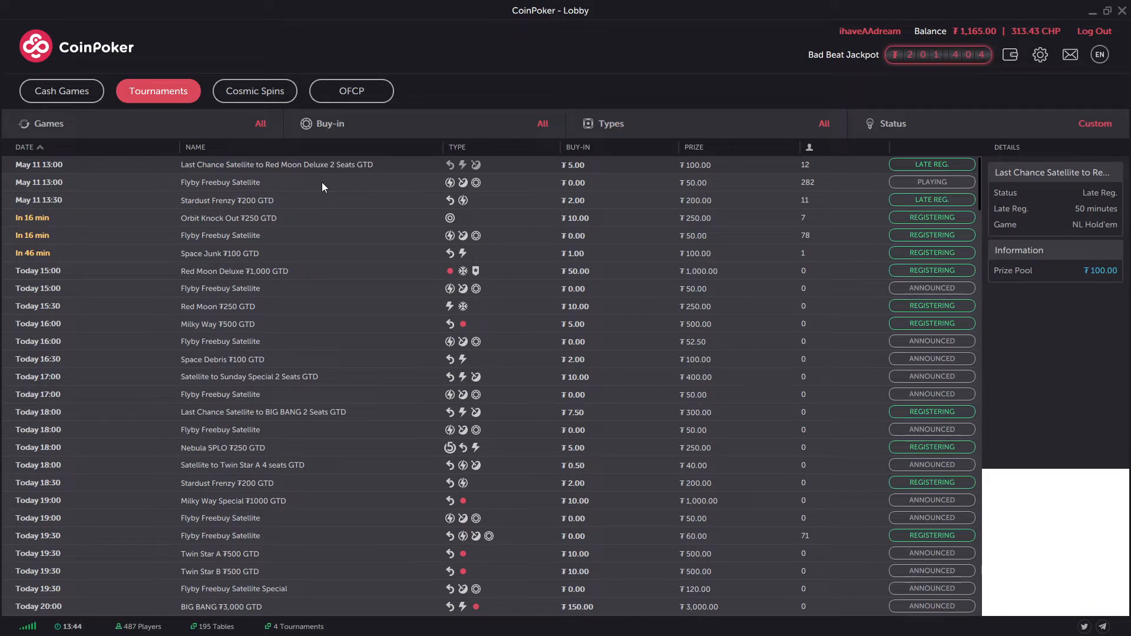
Step: Switch the lobby to Cosmic Spins with its NLH buy-in tiers from 1 to 100
{"action": "left_click", "coordinate": [254, 90]}
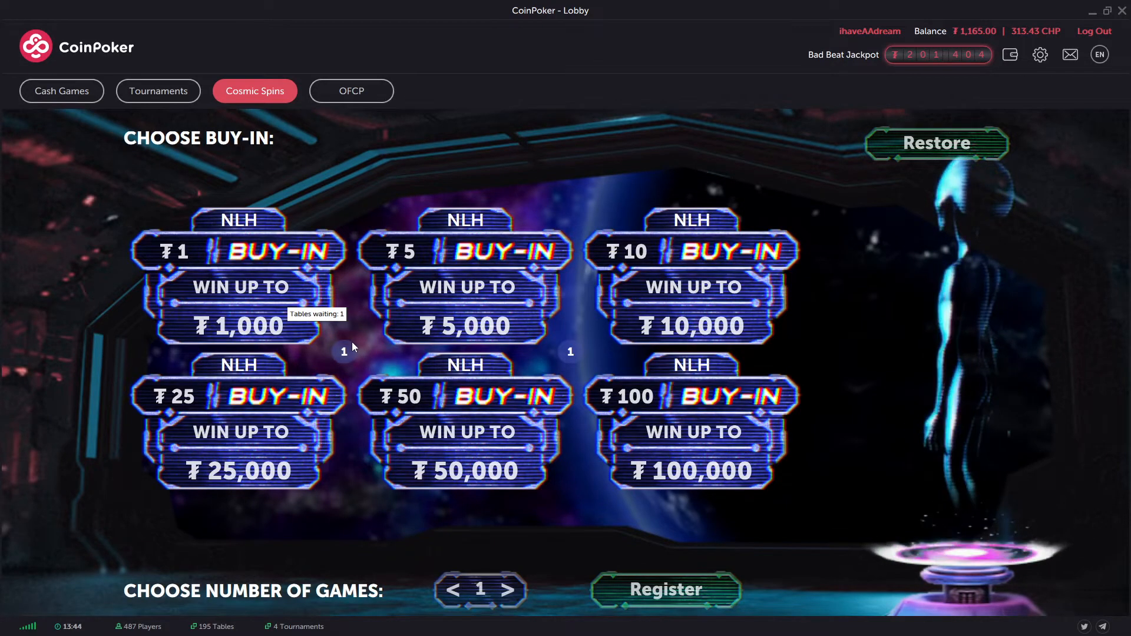
{"action": "mouse_move", "coordinate": [346, 349]}
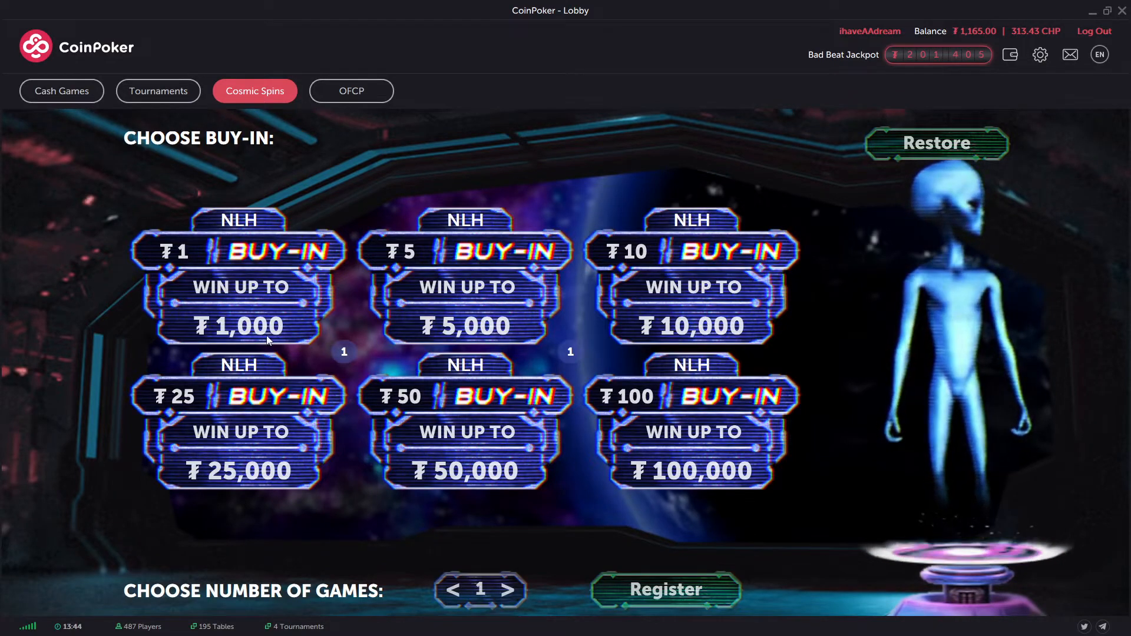
{"action": "mouse_move", "coordinate": [192, 255]}
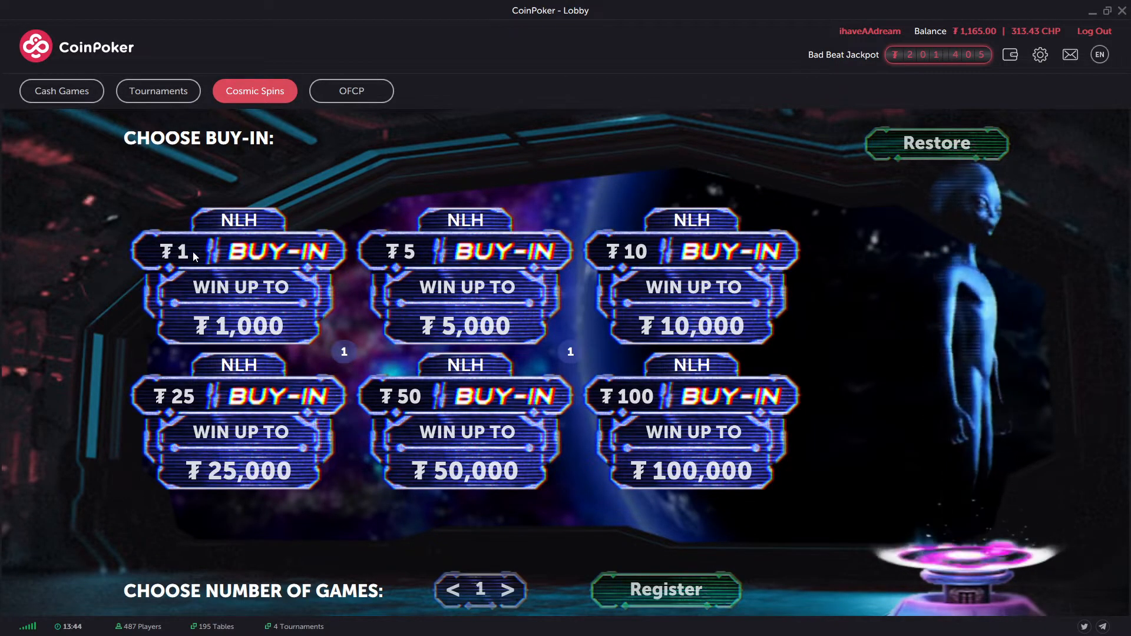
{"action": "mouse_move", "coordinate": [311, 304]}
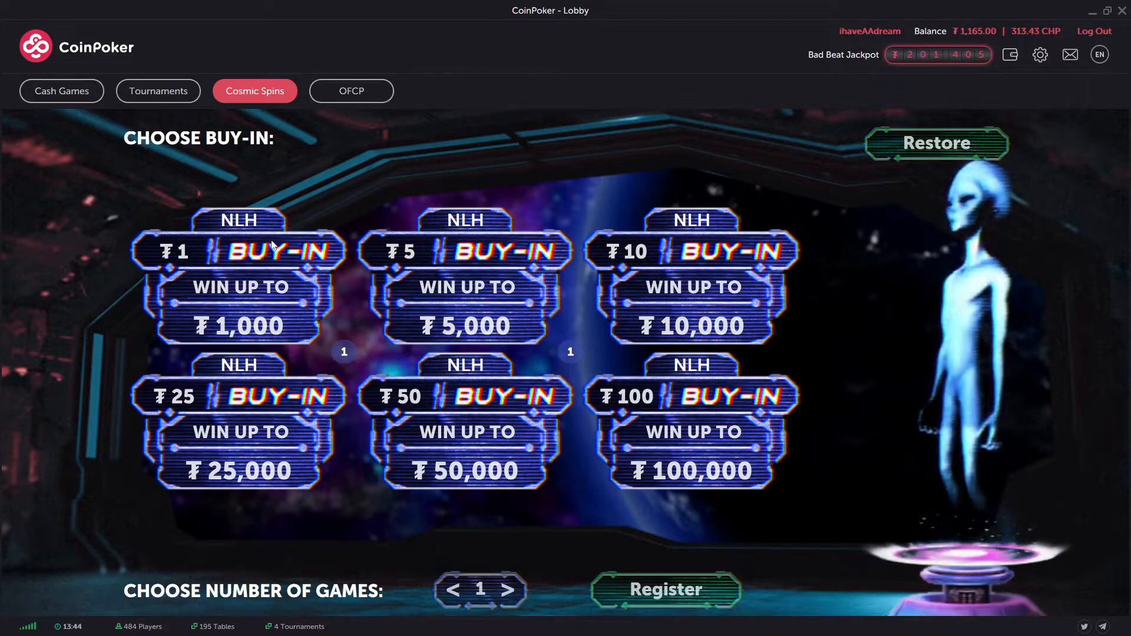
{"action": "mouse_move", "coordinate": [315, 286]}
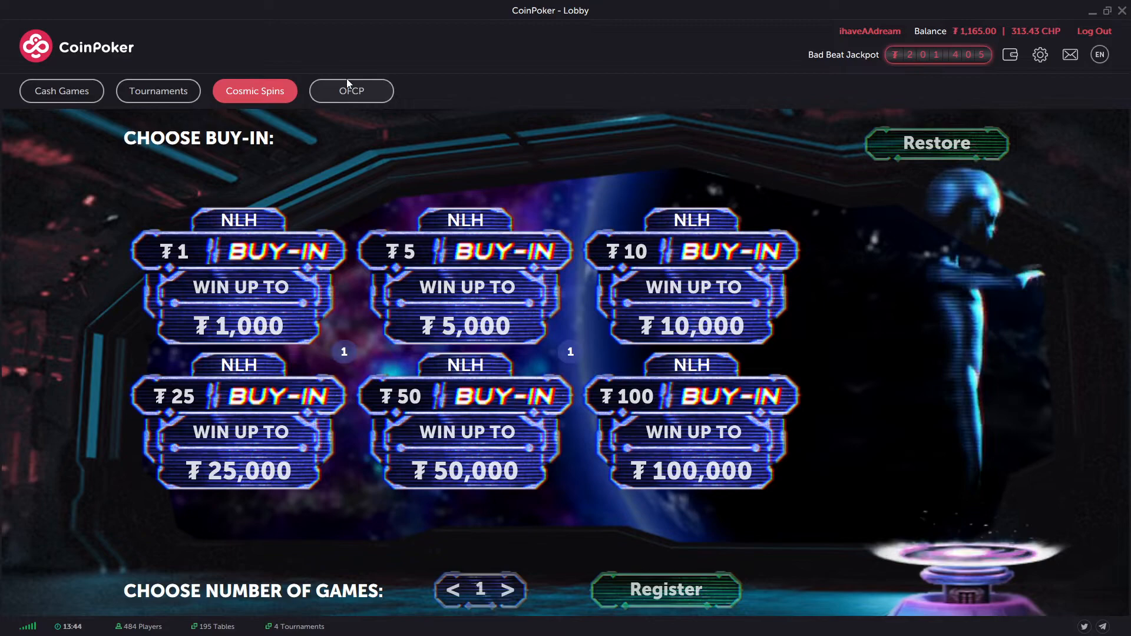
Step: View the OFCP lobby, watch the Pineapple ₮25 II table briefly, then close it
{"action": "left_click", "coordinate": [351, 90]}
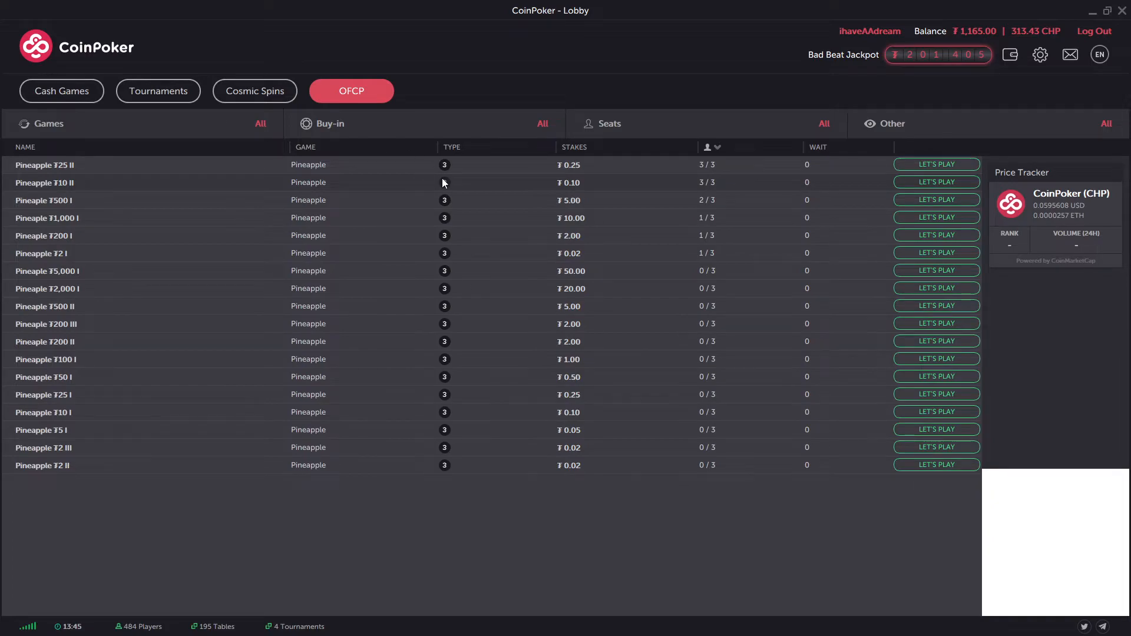
{"action": "mouse_move", "coordinate": [506, 165]}
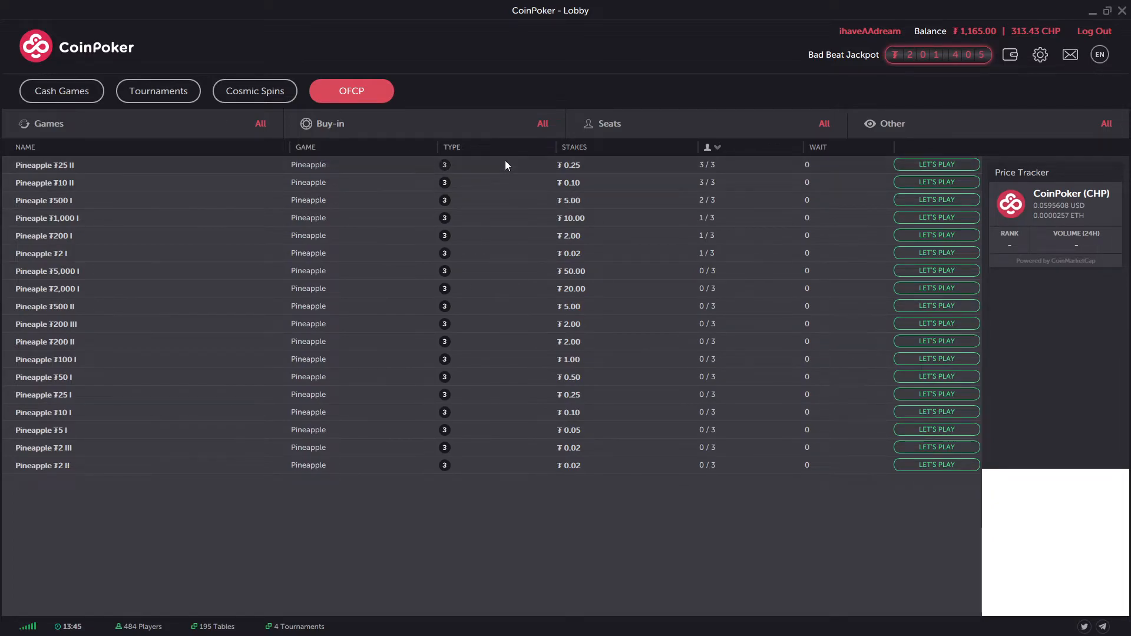
{"action": "left_click", "coordinate": [935, 164]}
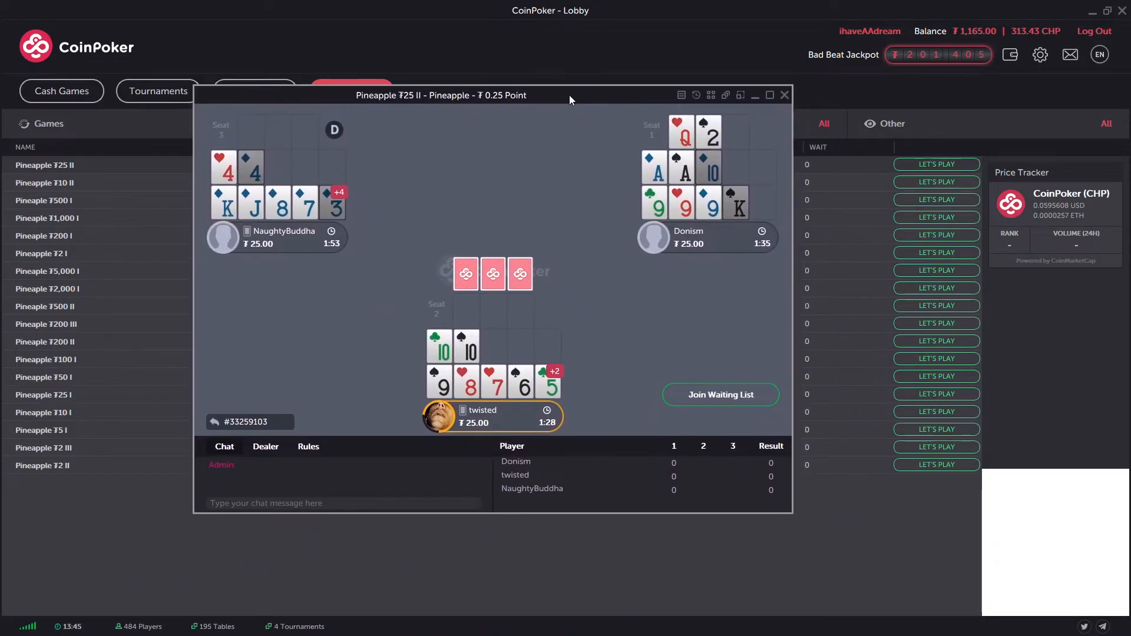
{"action": "mouse_move", "coordinate": [570, 174]}
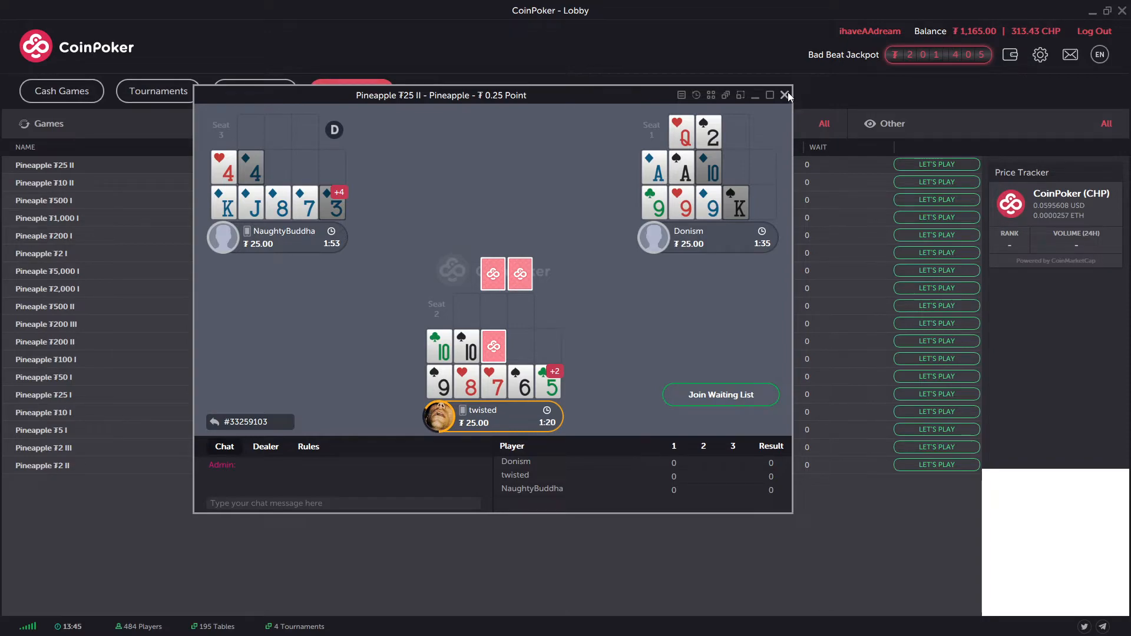
{"action": "left_click", "coordinate": [786, 94]}
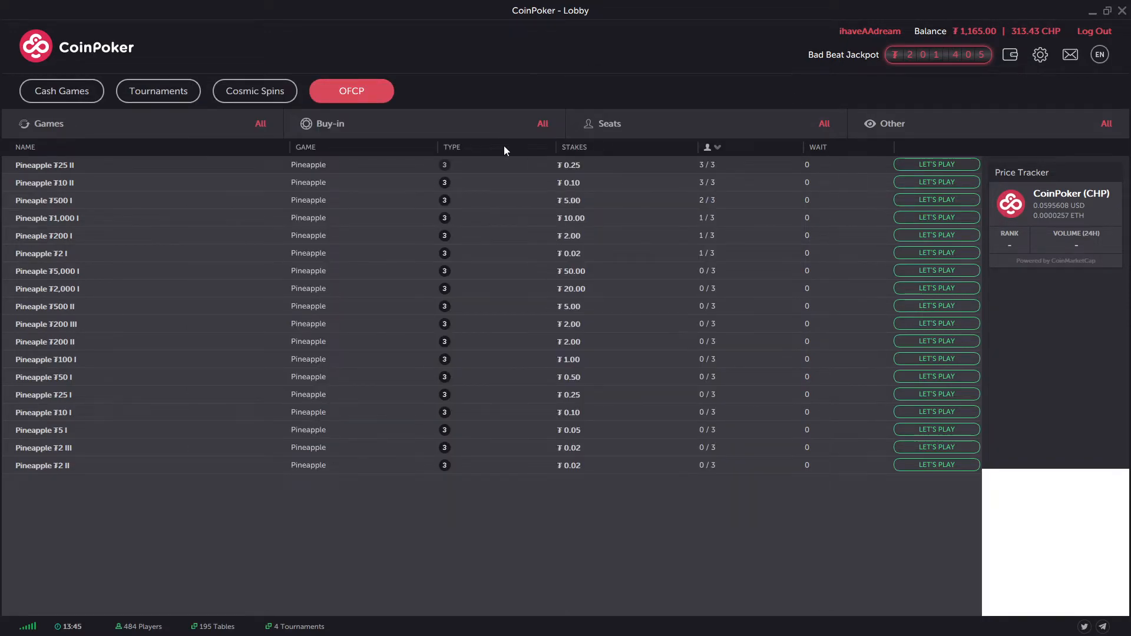
{"action": "mouse_move", "coordinate": [321, 183]}
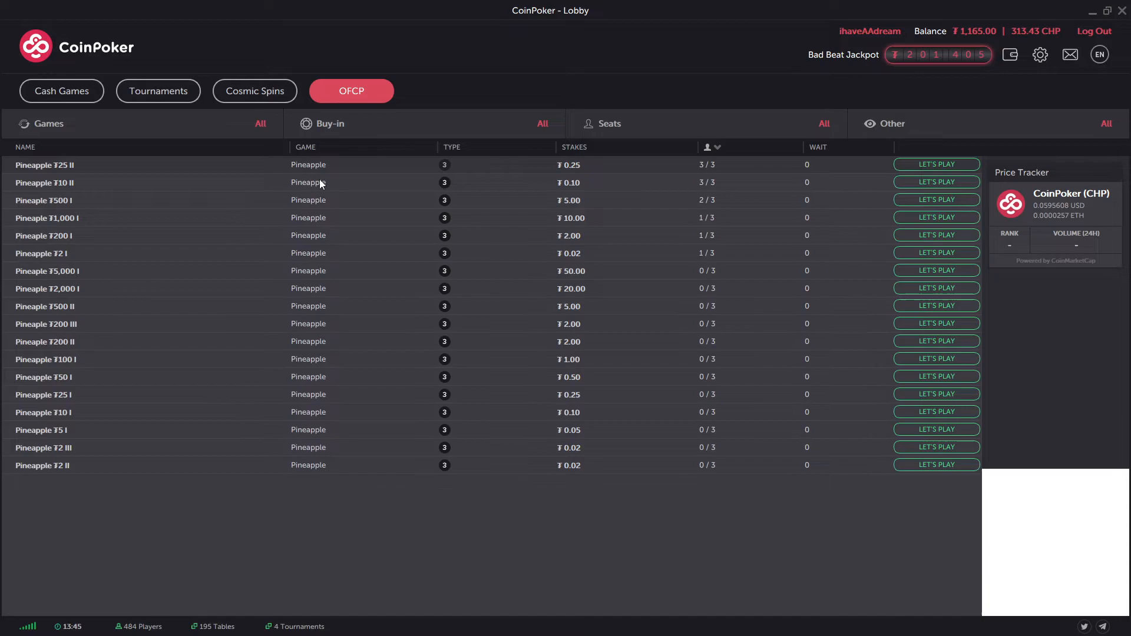
{"action": "mouse_move", "coordinate": [61, 90]}
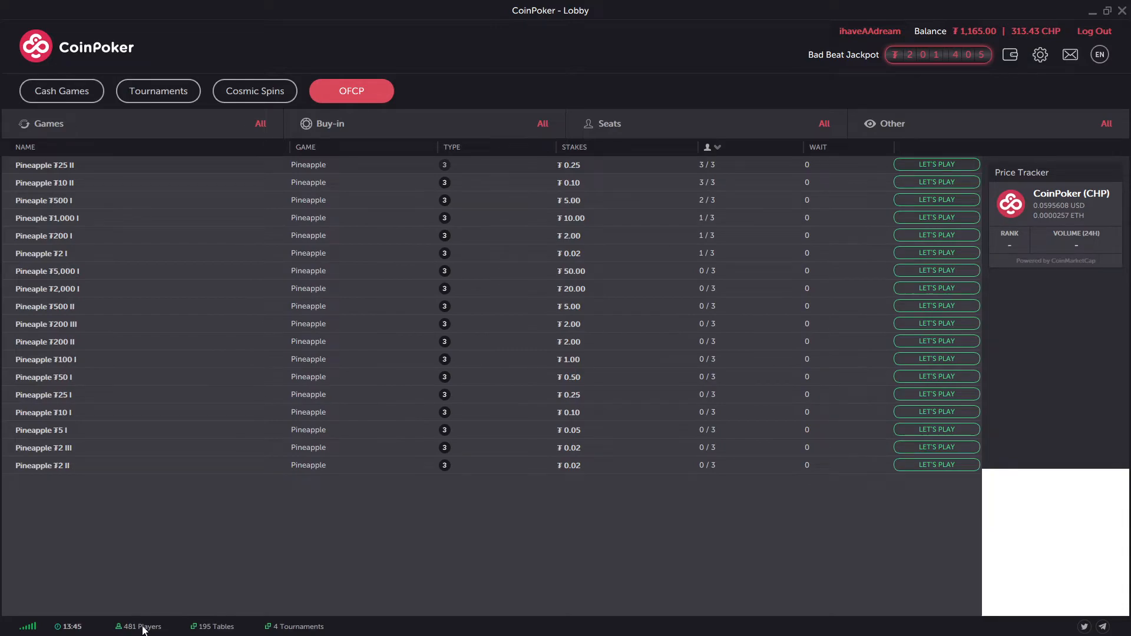
{"action": "mouse_move", "coordinate": [61, 91]}
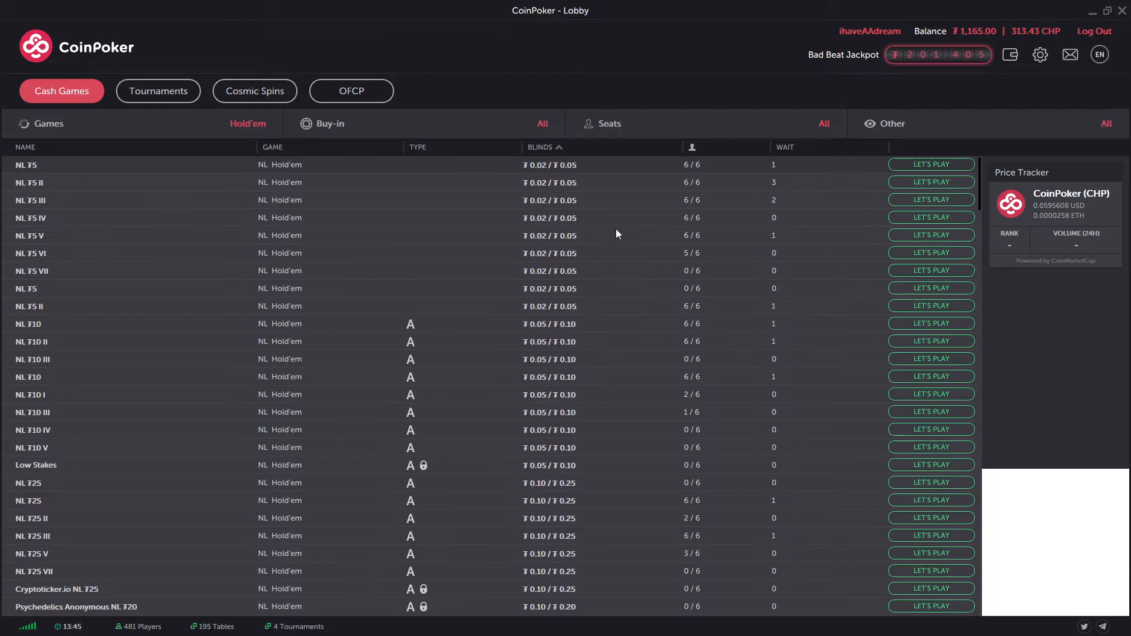
Step: Scroll the cash game list, visit the tournament schedule and return to cash games
{"action": "scroll", "scroll_direction": "down", "scroll_amount": 3}
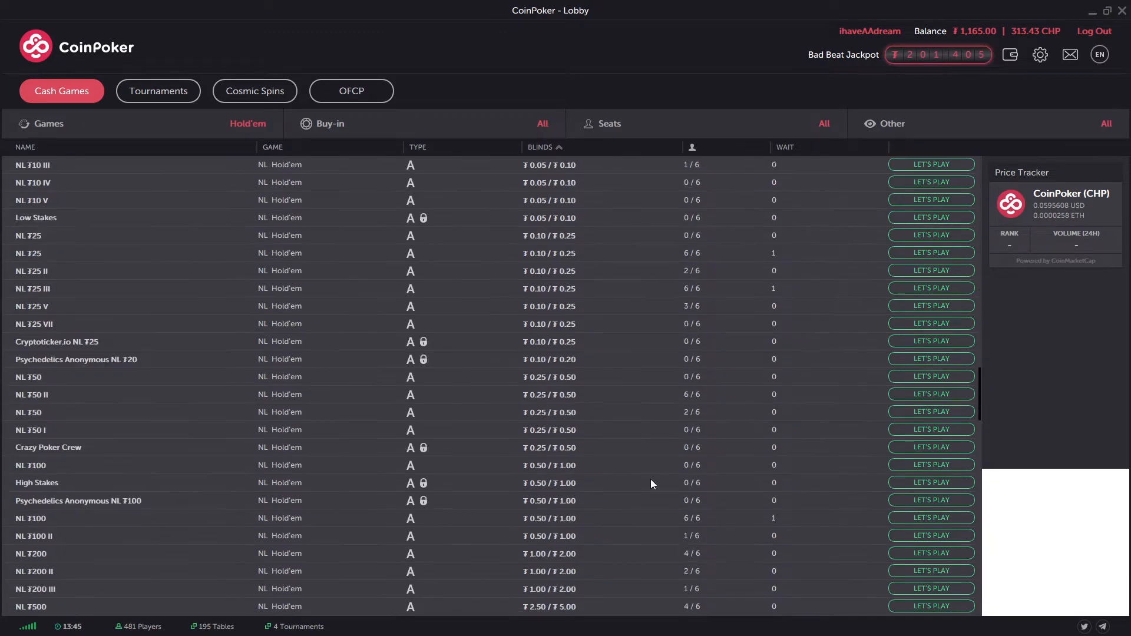
{"action": "scroll", "scroll_direction": "down", "scroll_amount": 3}
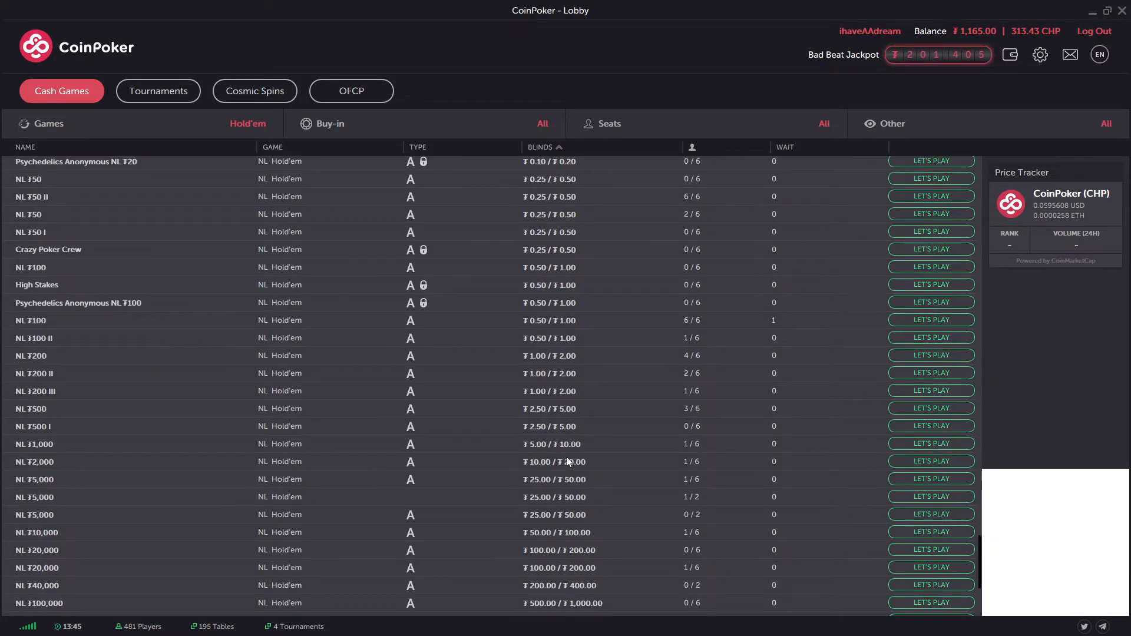
{"action": "scroll", "scroll_direction": "up", "scroll_amount": 3}
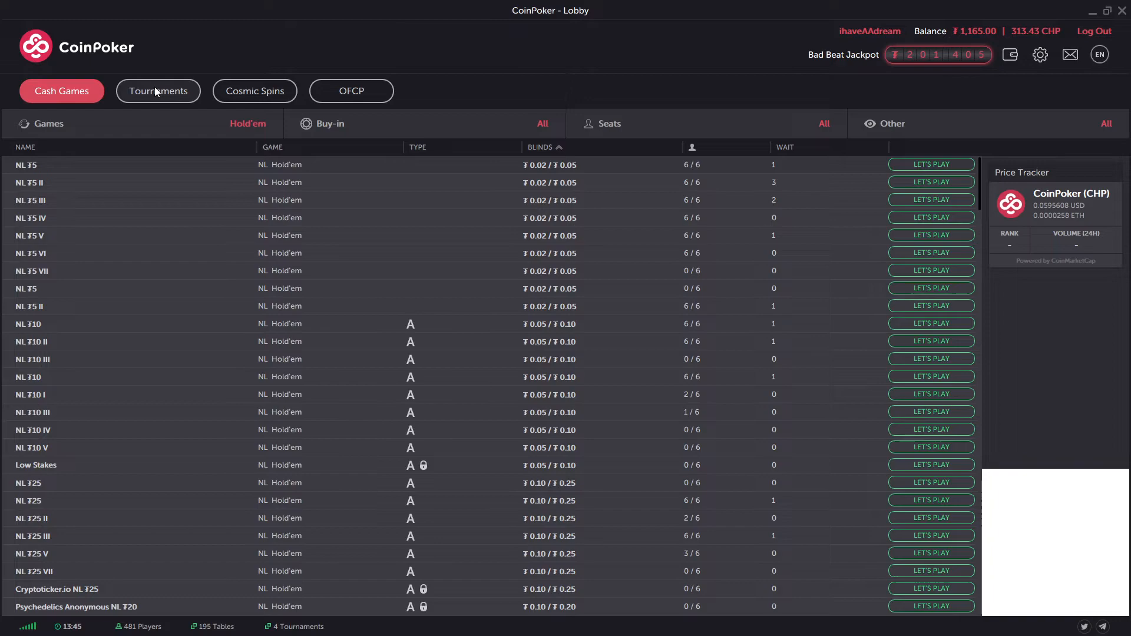
{"action": "left_click", "coordinate": [157, 91]}
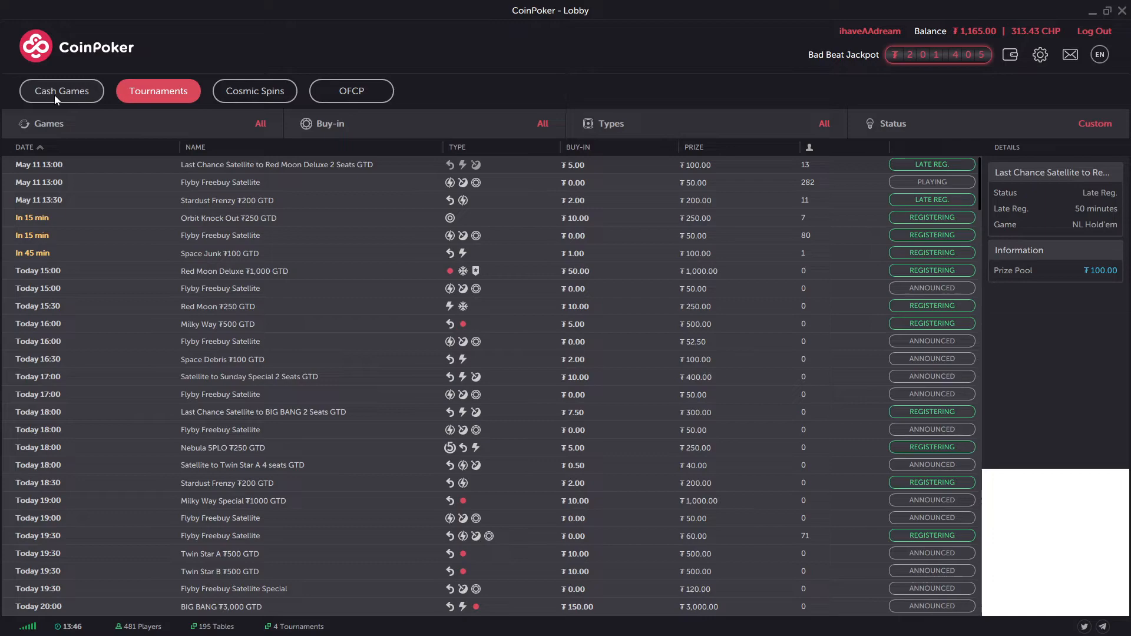
{"action": "left_click", "coordinate": [62, 90]}
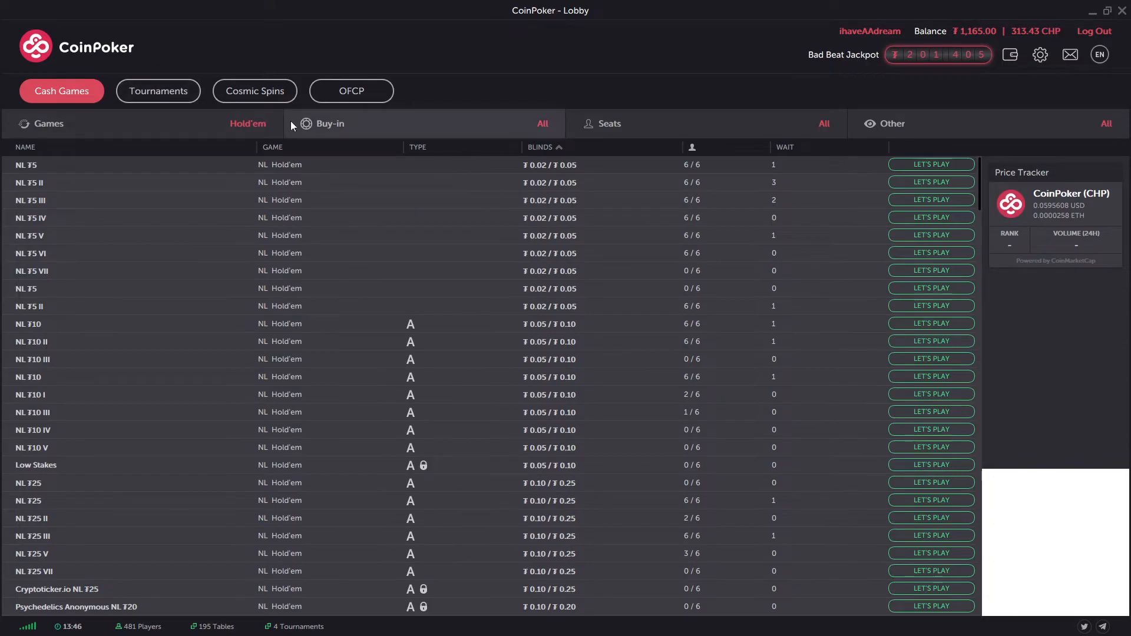
{"action": "mouse_move", "coordinate": [310, 260]}
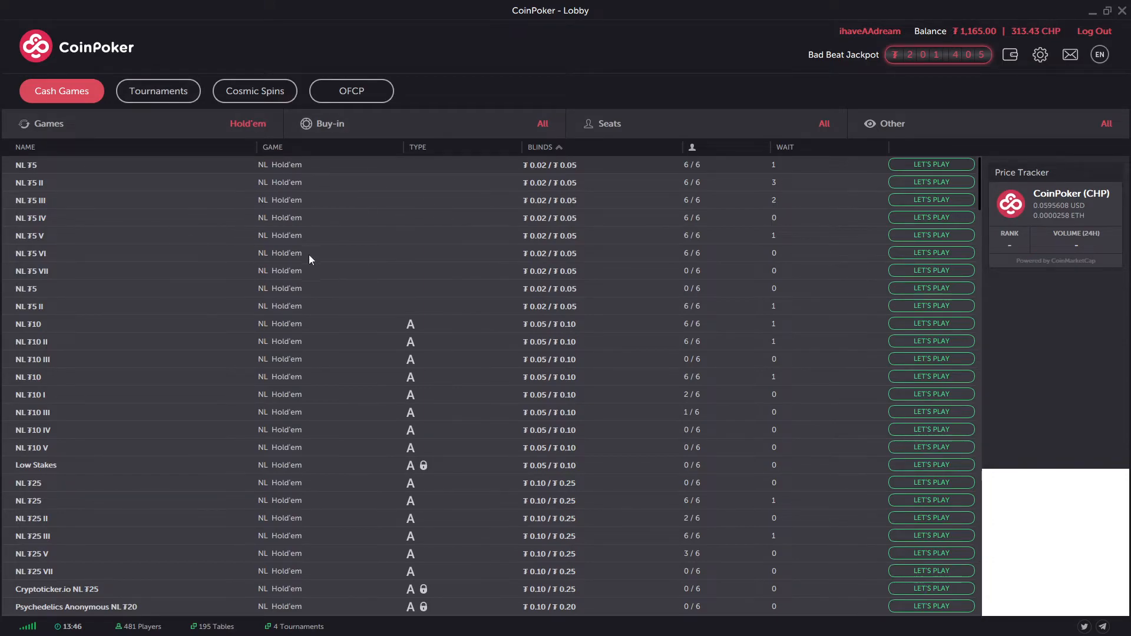
{"action": "mouse_move", "coordinate": [809, 85]}
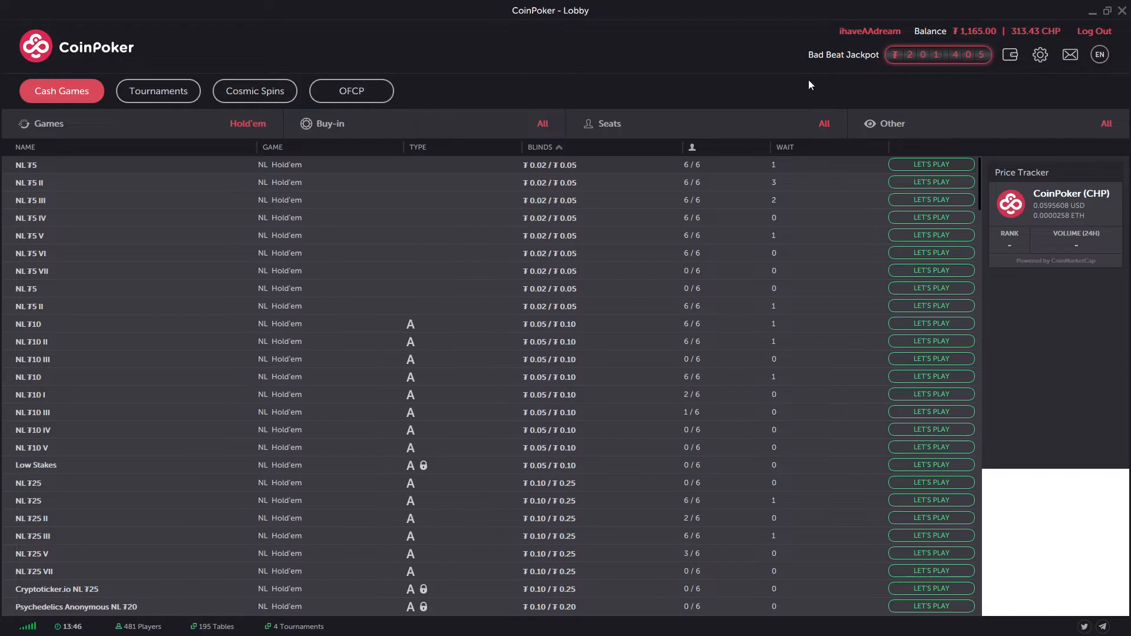
Step: Leave the game lists and go to the cashier from the top bar
{"action": "left_click", "coordinate": [1010, 54]}
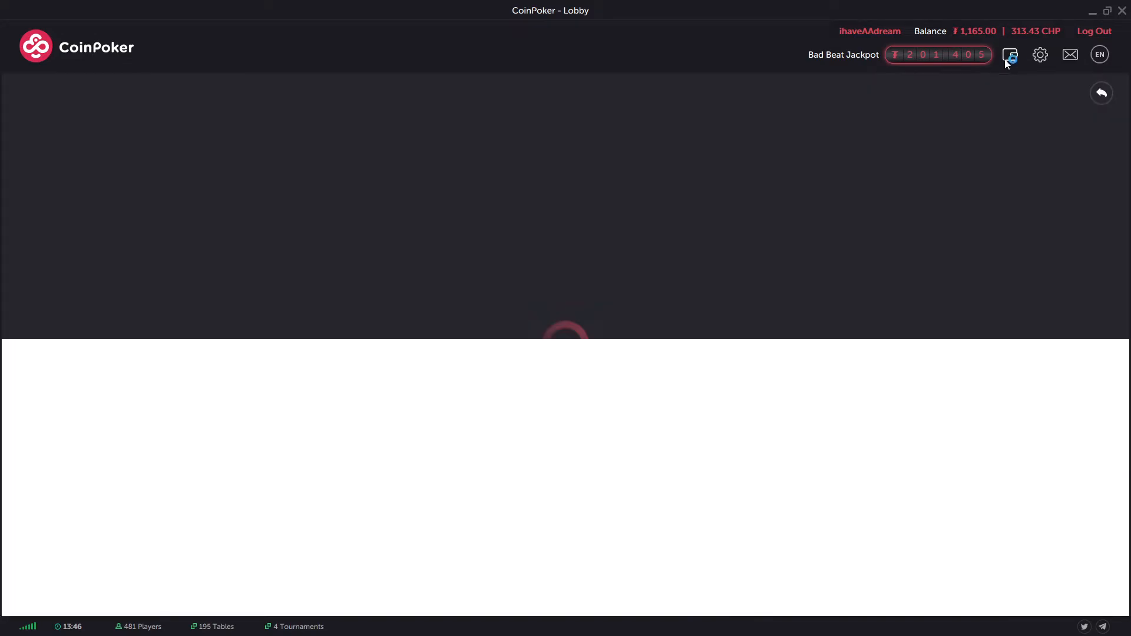
Step: View the cashier's Deposit page, then switch to the Withdraw form
{"action": "left_click", "coordinate": [1010, 54]}
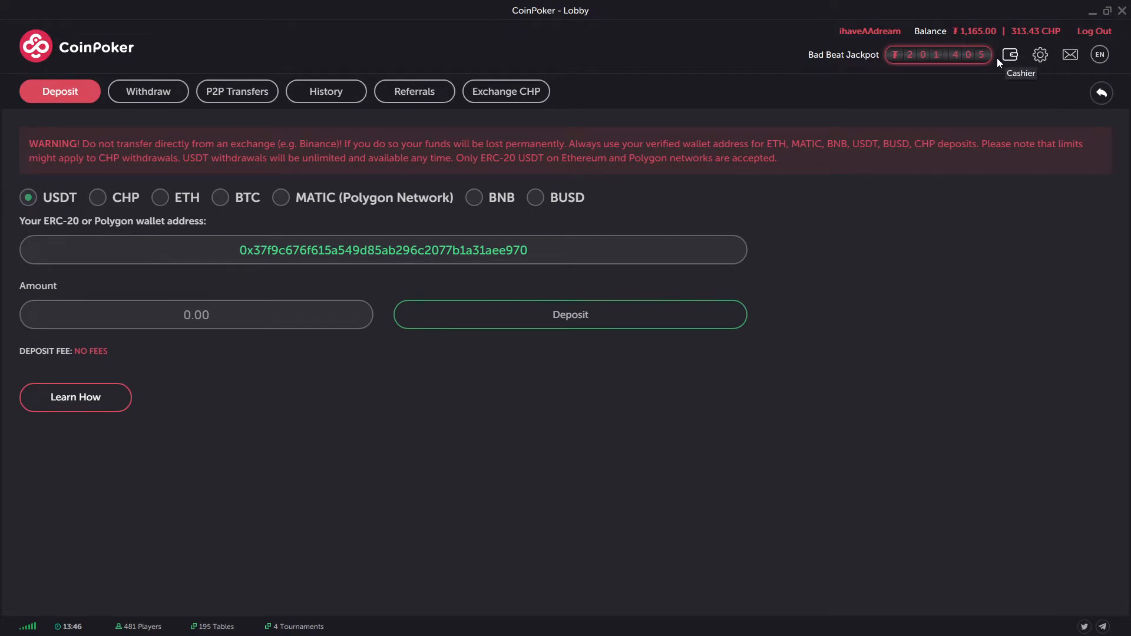
{"action": "mouse_move", "coordinate": [346, 259]}
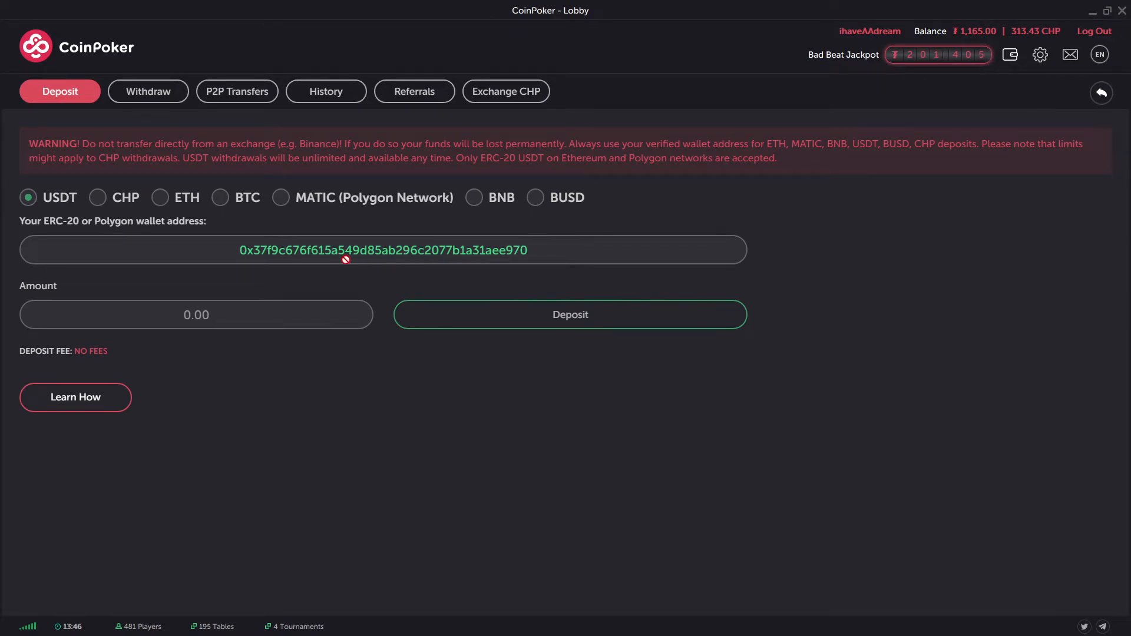
{"action": "mouse_move", "coordinate": [402, 261]}
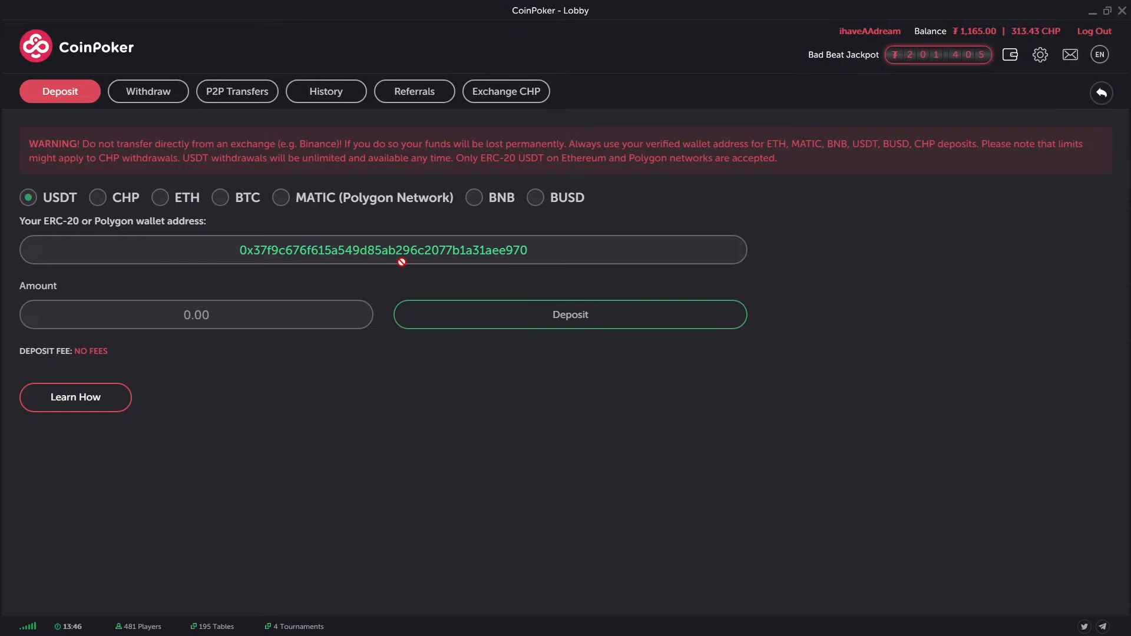
{"action": "mouse_move", "coordinate": [162, 232]}
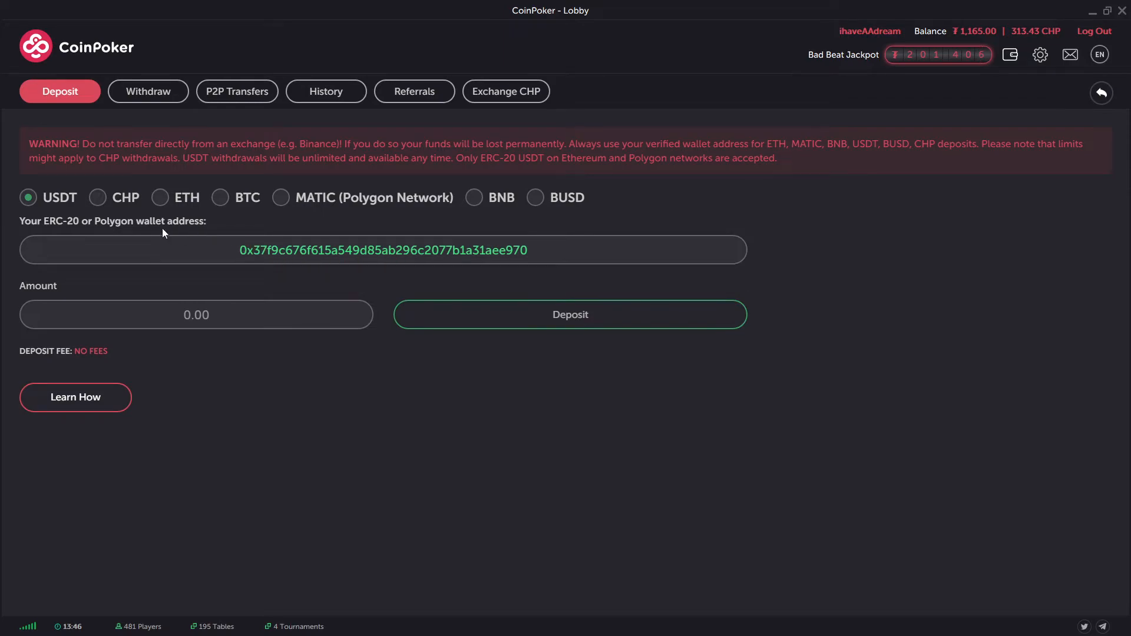
{"action": "mouse_move", "coordinate": [135, 323]}
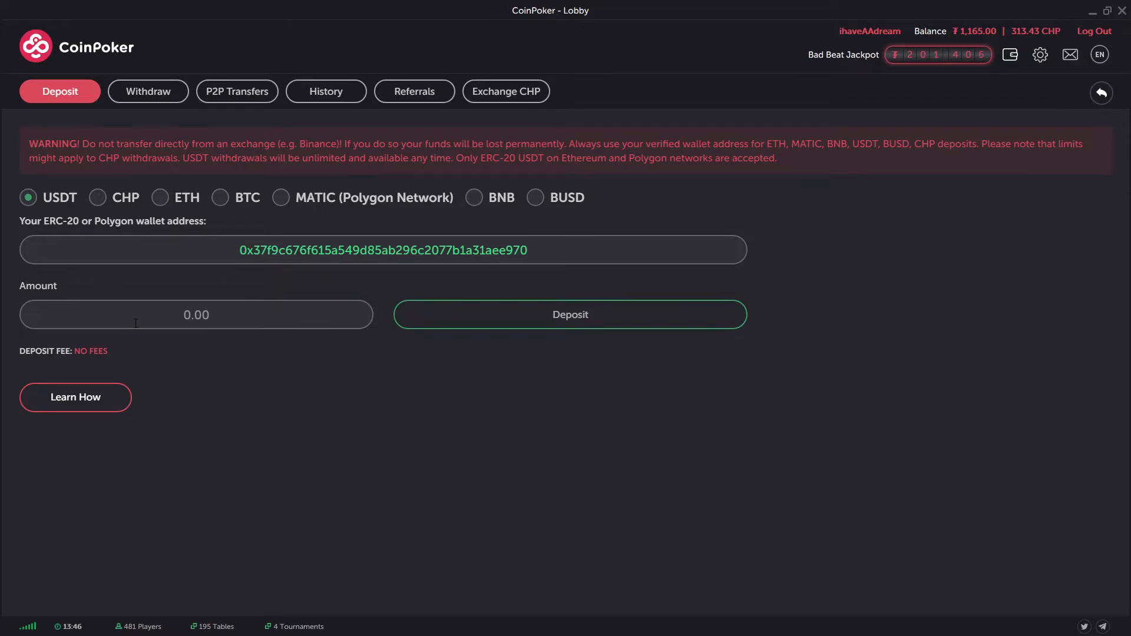
{"action": "mouse_move", "coordinate": [136, 141]}
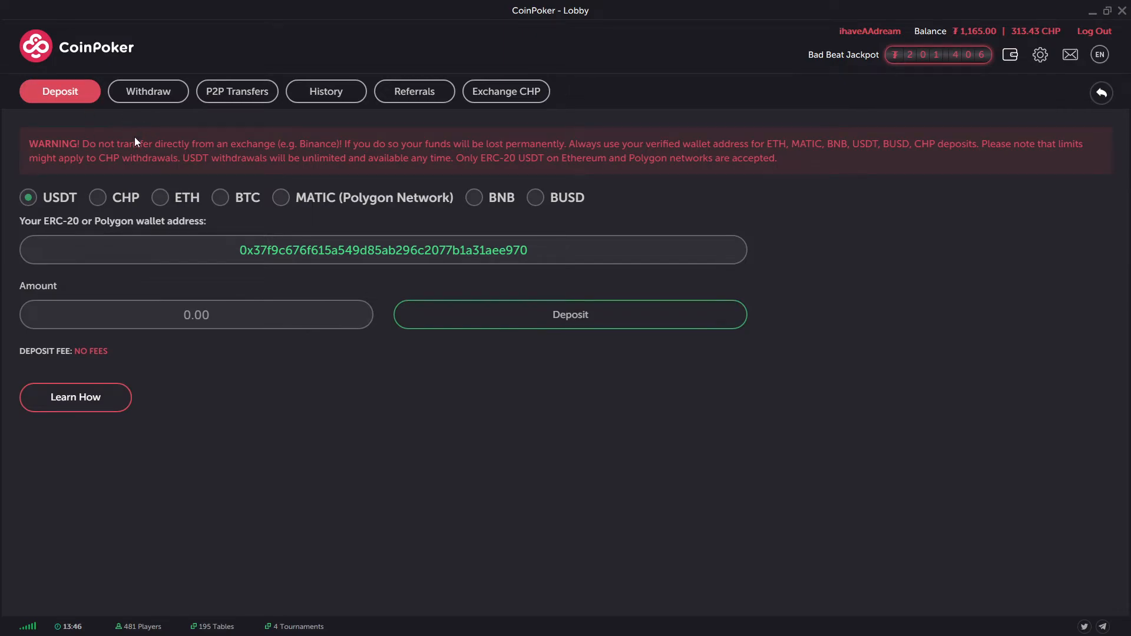
{"action": "mouse_move", "coordinate": [418, 202]}
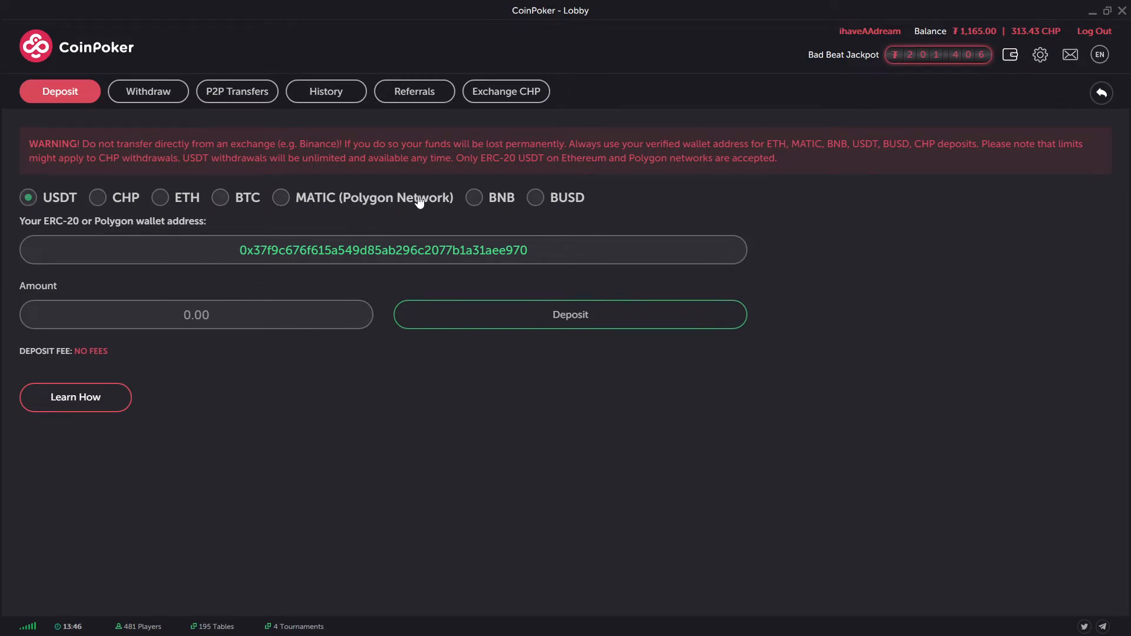
{"action": "mouse_move", "coordinate": [139, 108]}
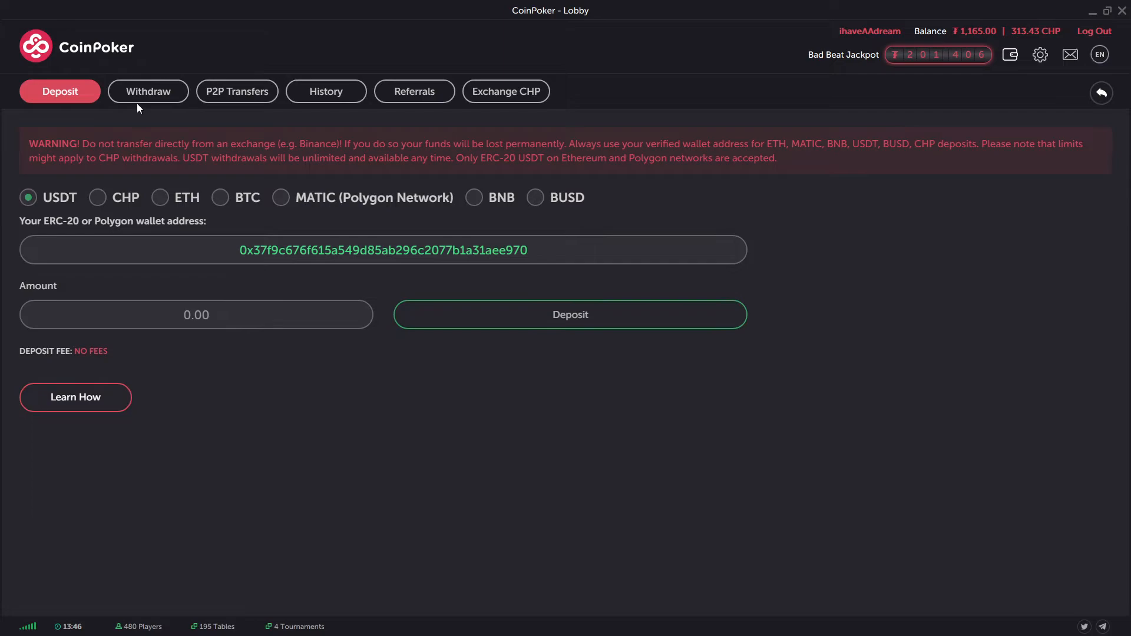
{"action": "left_click", "coordinate": [148, 91]}
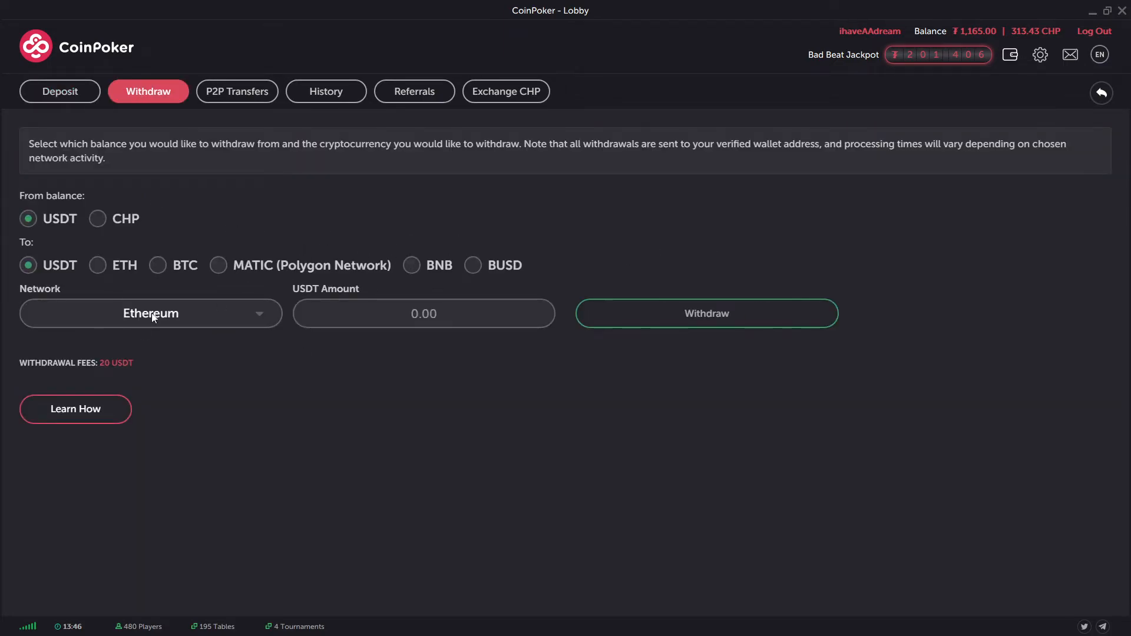
Step: Choose ETH as withdrawal currency, then go to the P2P Transfers page
{"action": "left_click", "coordinate": [98, 266]}
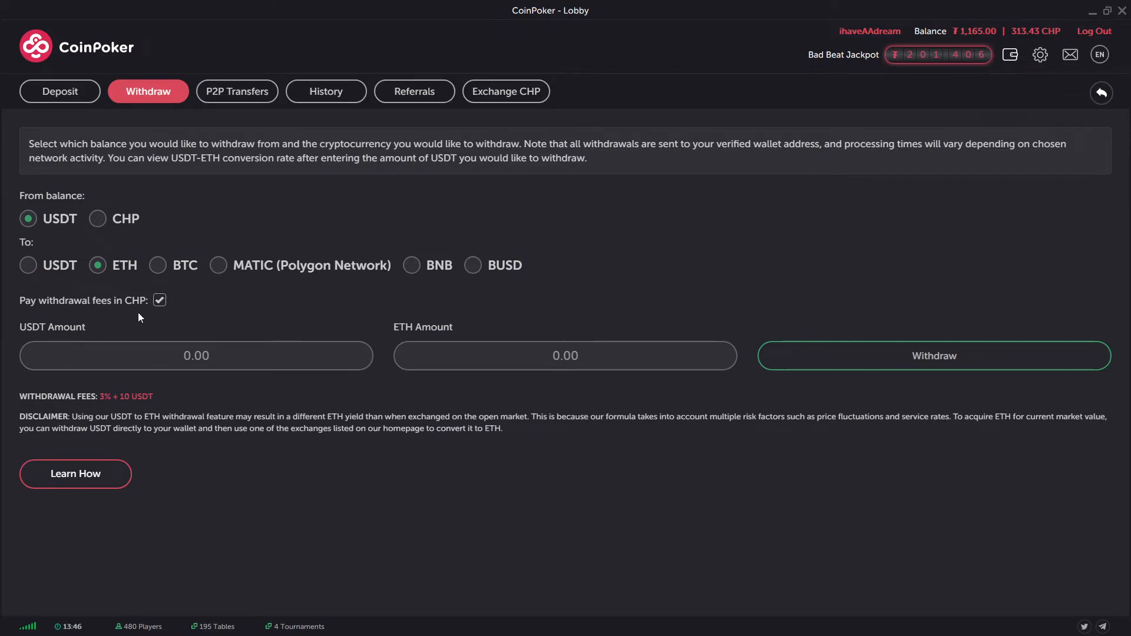
{"action": "mouse_move", "coordinate": [105, 314]}
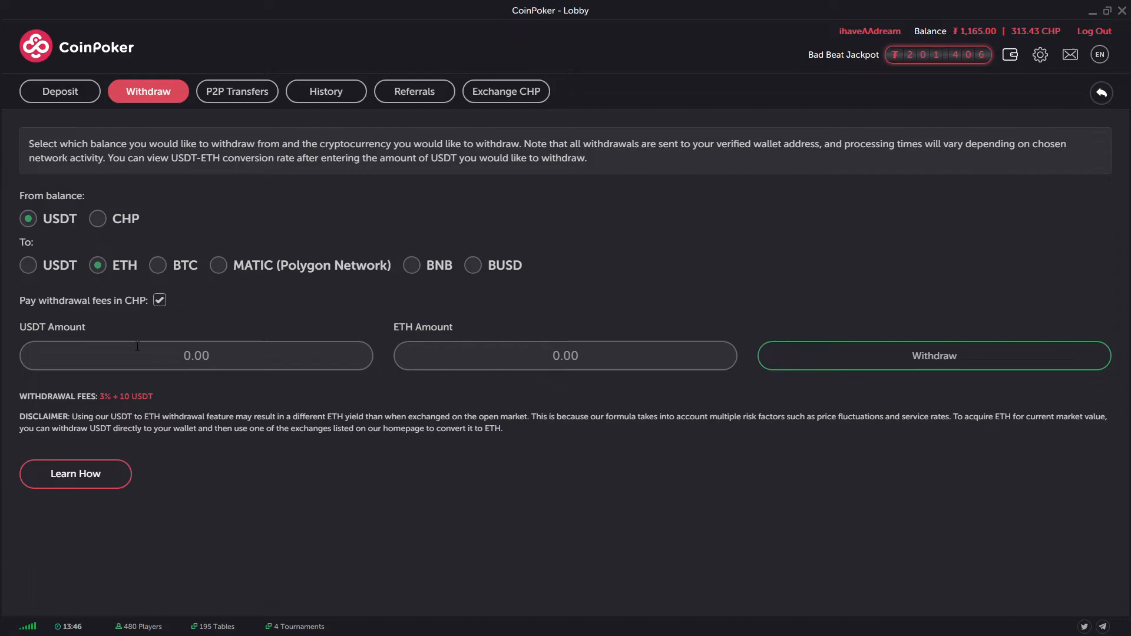
{"action": "mouse_move", "coordinate": [192, 190]}
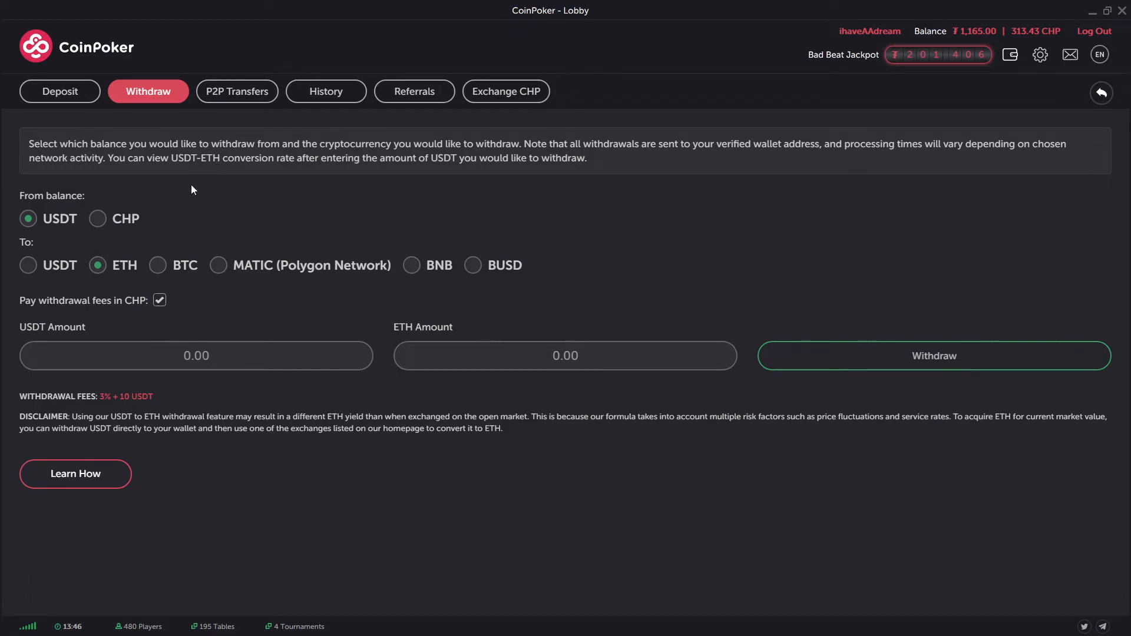
{"action": "mouse_move", "coordinate": [237, 106]}
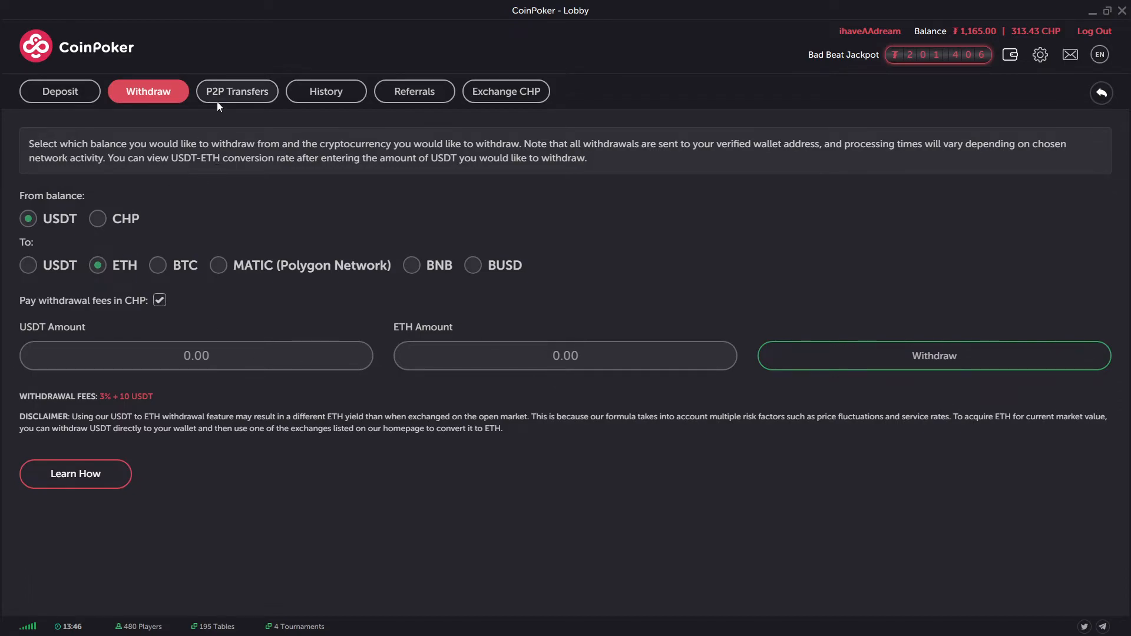
{"action": "left_click", "coordinate": [237, 90]}
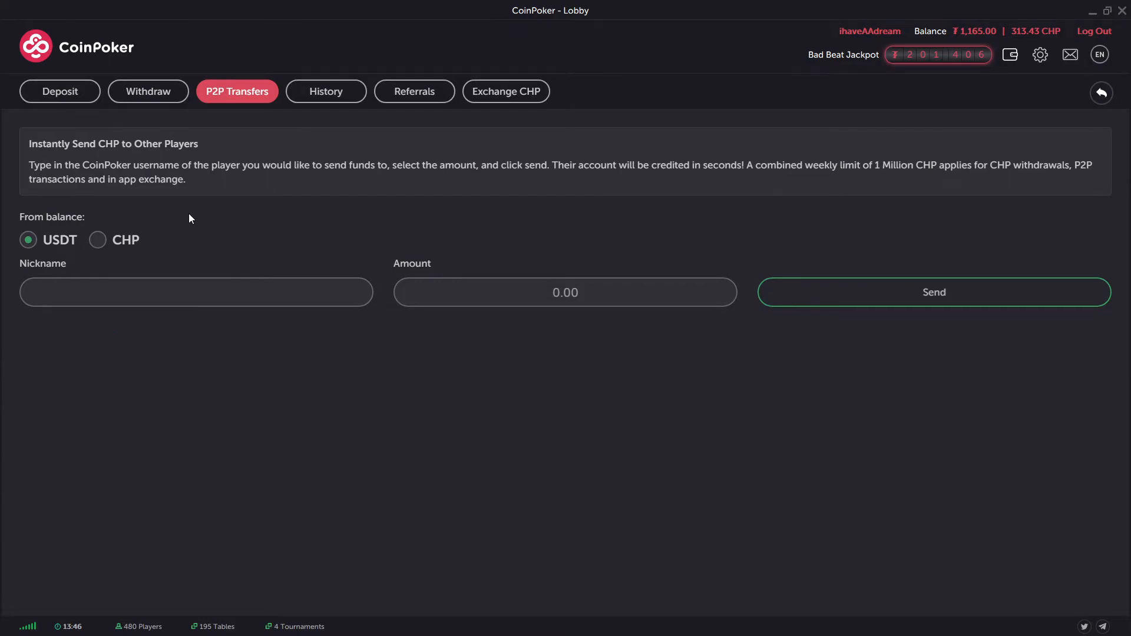
{"action": "mouse_move", "coordinate": [201, 215]}
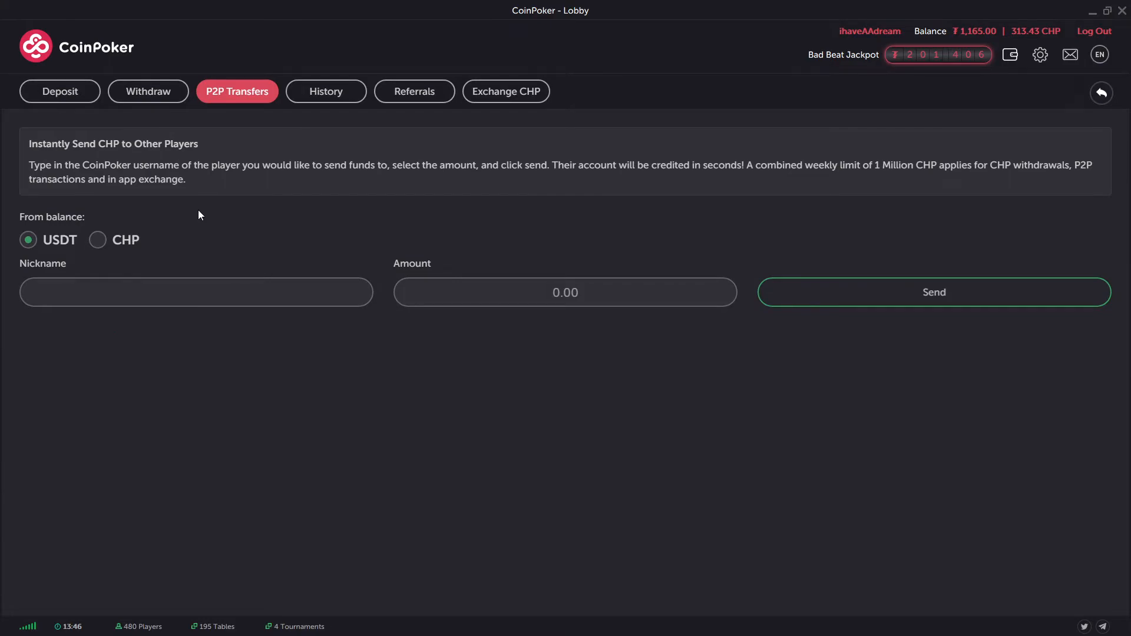
{"action": "mouse_move", "coordinate": [325, 92]}
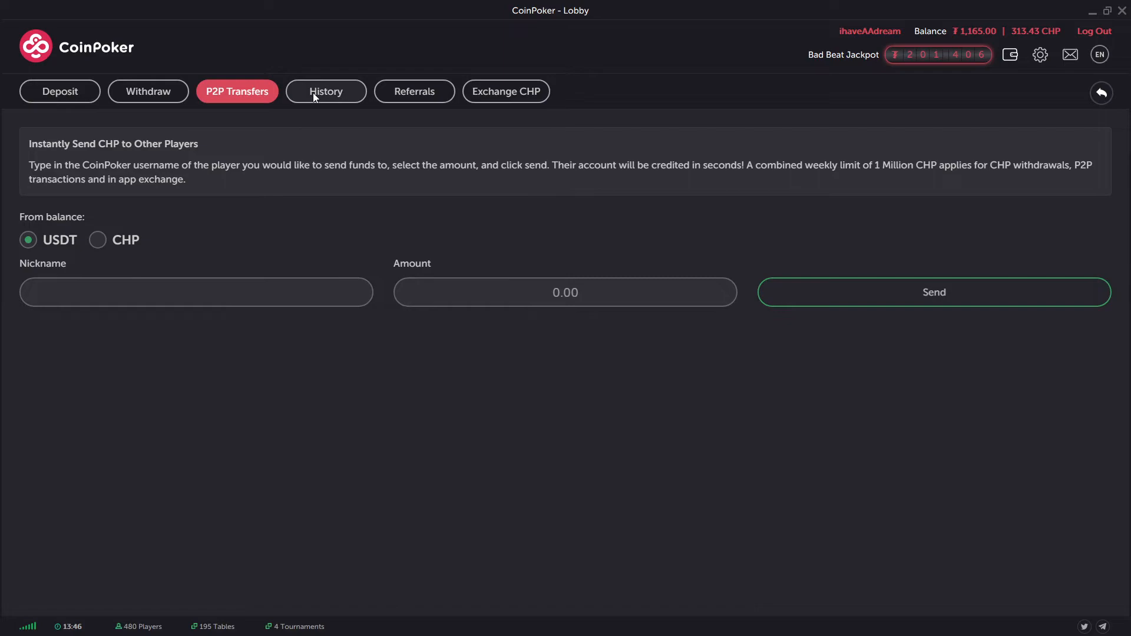
Step: Review the transaction History, then move to the Exchange CHP page
{"action": "left_click", "coordinate": [326, 91]}
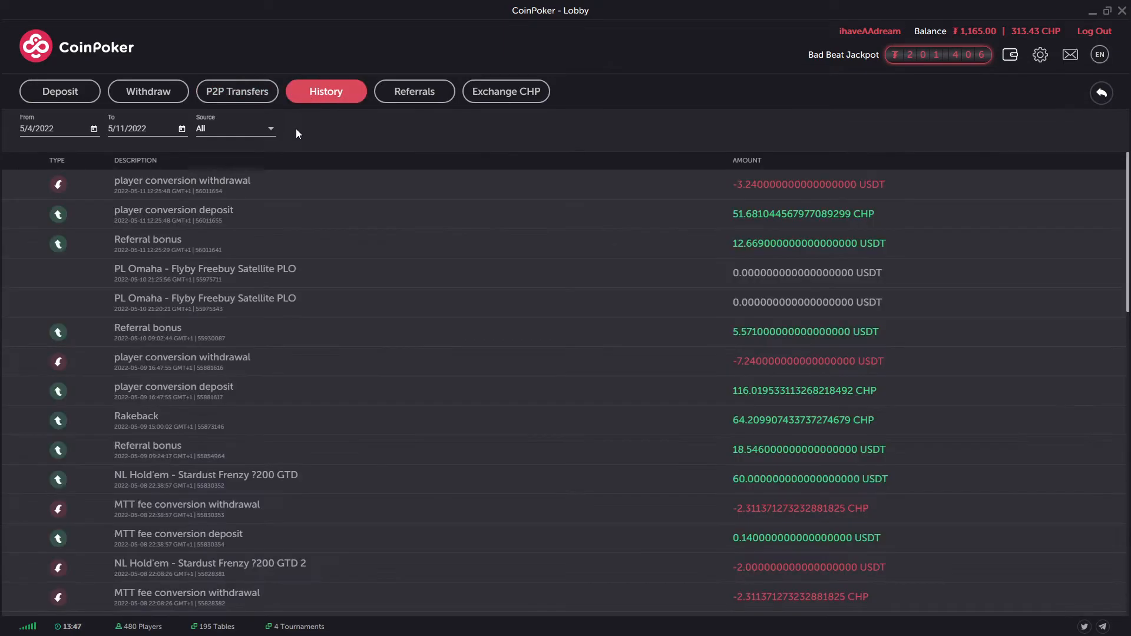
{"action": "mouse_move", "coordinate": [400, 156]}
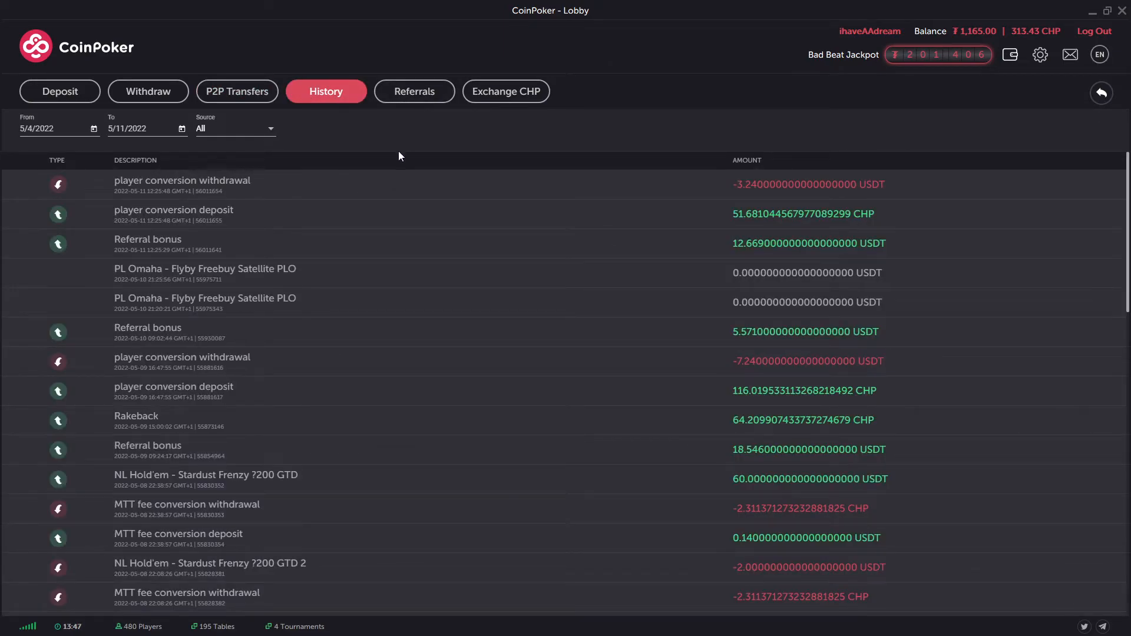
{"action": "mouse_move", "coordinate": [435, 120]}
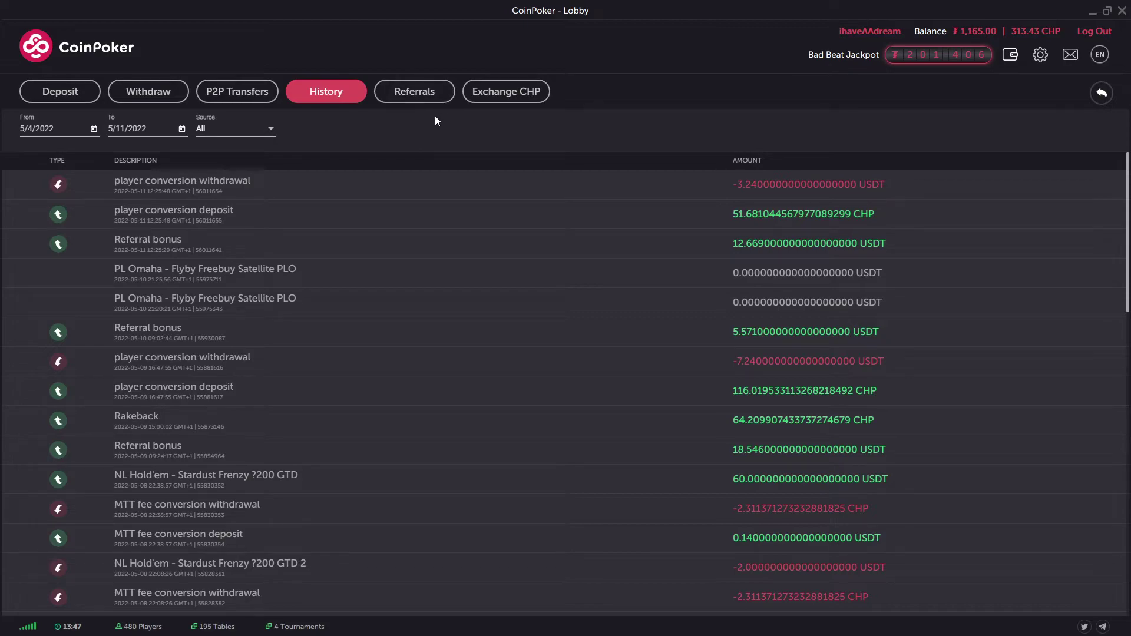
{"action": "mouse_move", "coordinate": [425, 94]}
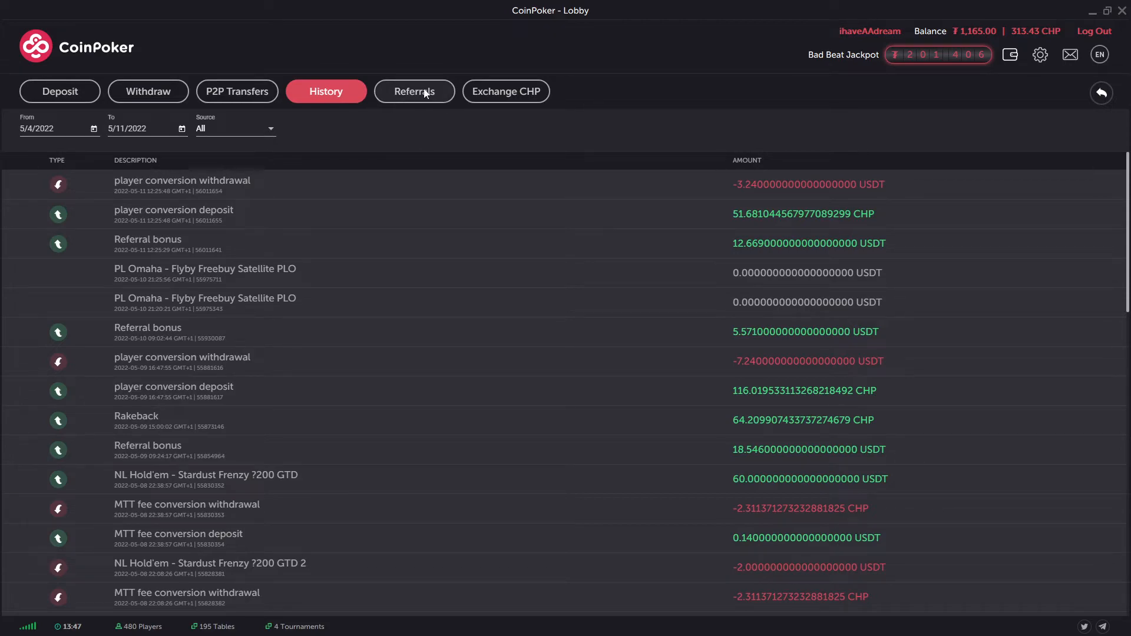
{"action": "mouse_move", "coordinate": [423, 155]}
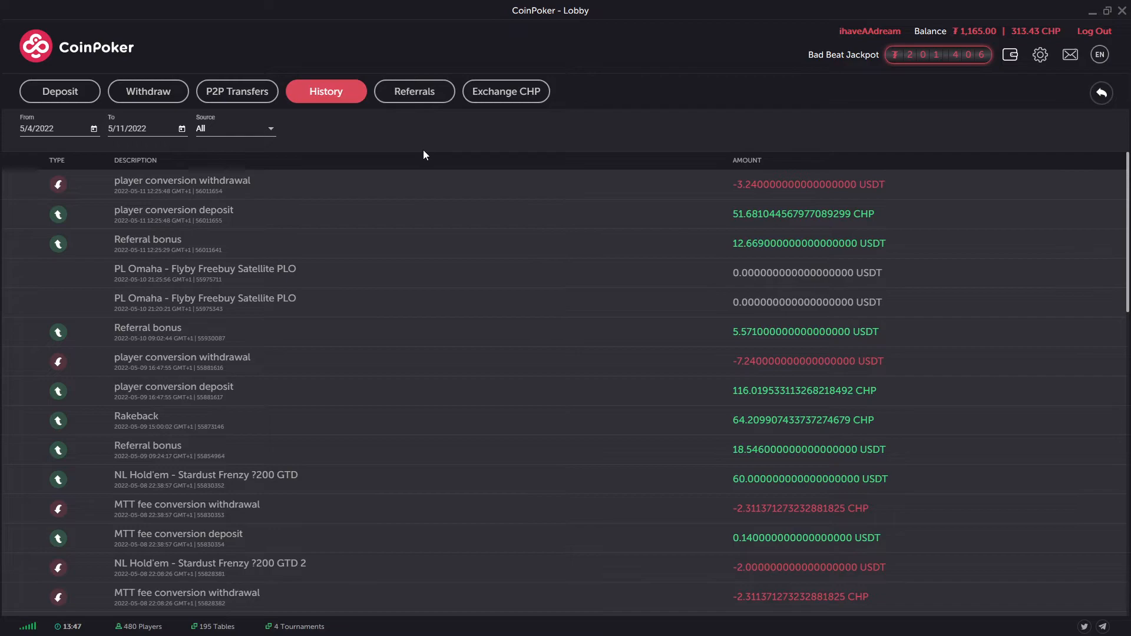
{"action": "mouse_move", "coordinate": [507, 92]}
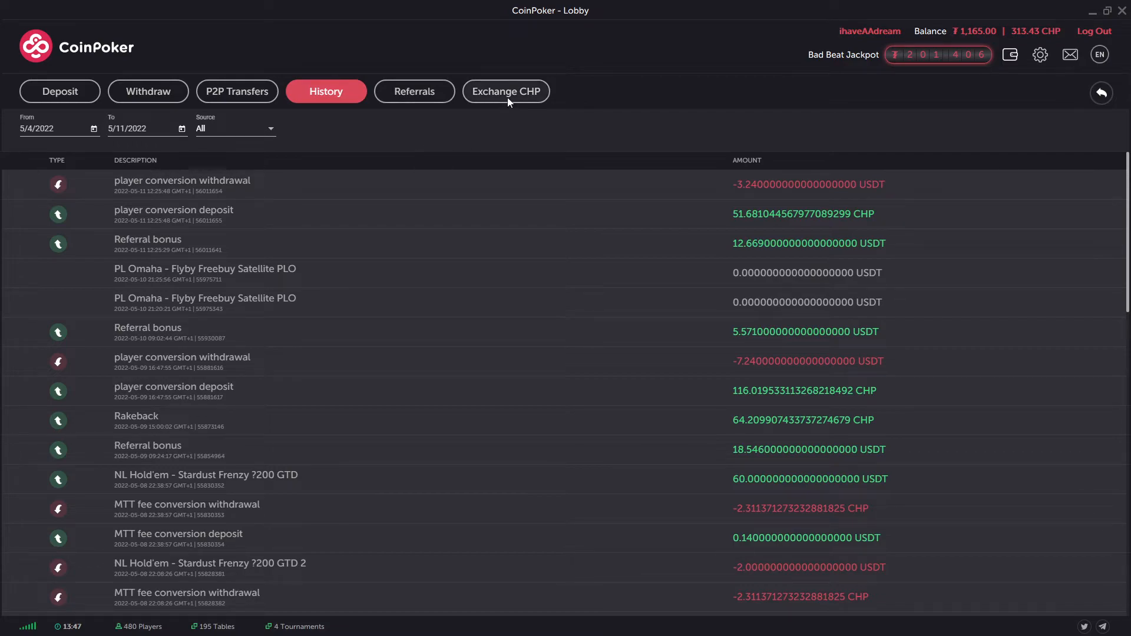
{"action": "left_click", "coordinate": [505, 91]}
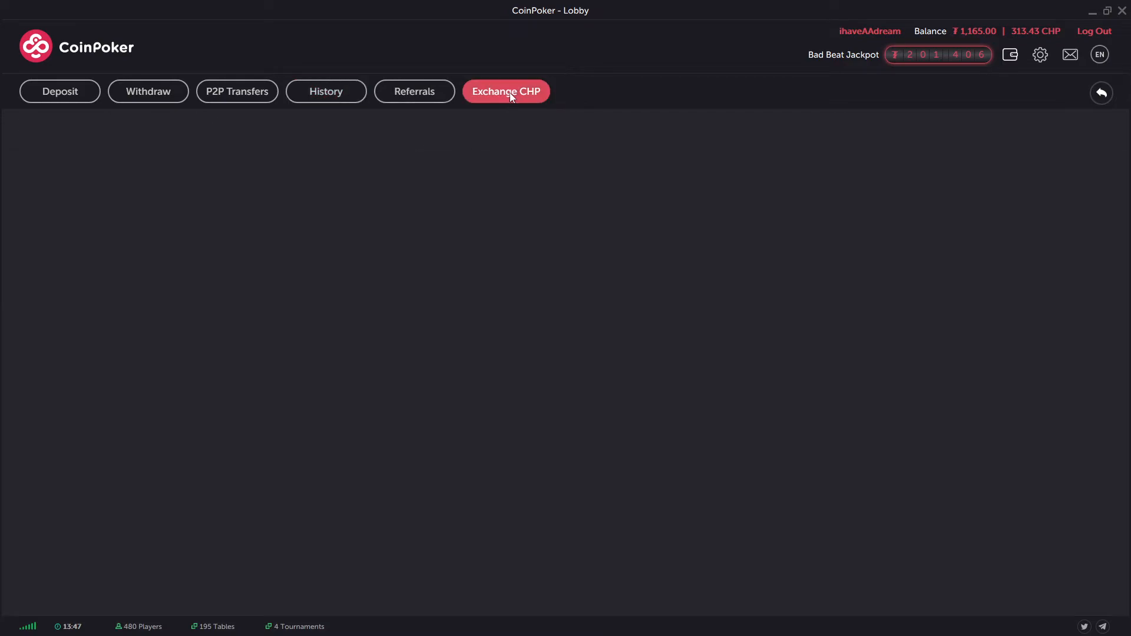
Step: Switch the Exchange CHP page to buying CHP with USDT, amounts left at zero
{"action": "left_click", "coordinate": [506, 91]}
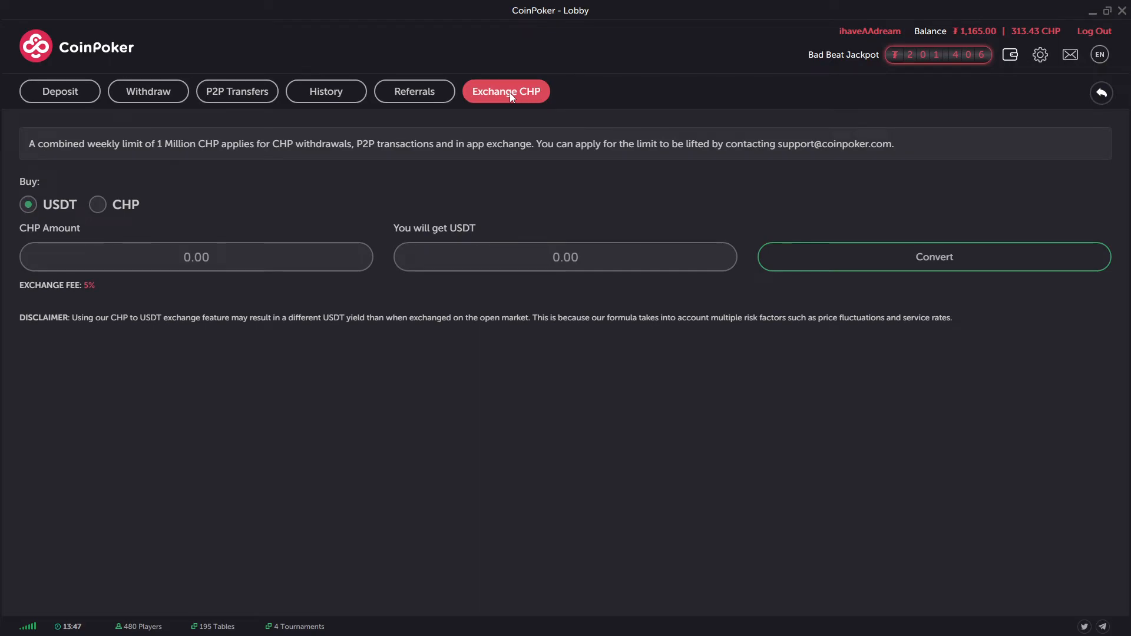
{"action": "mouse_move", "coordinate": [506, 99]}
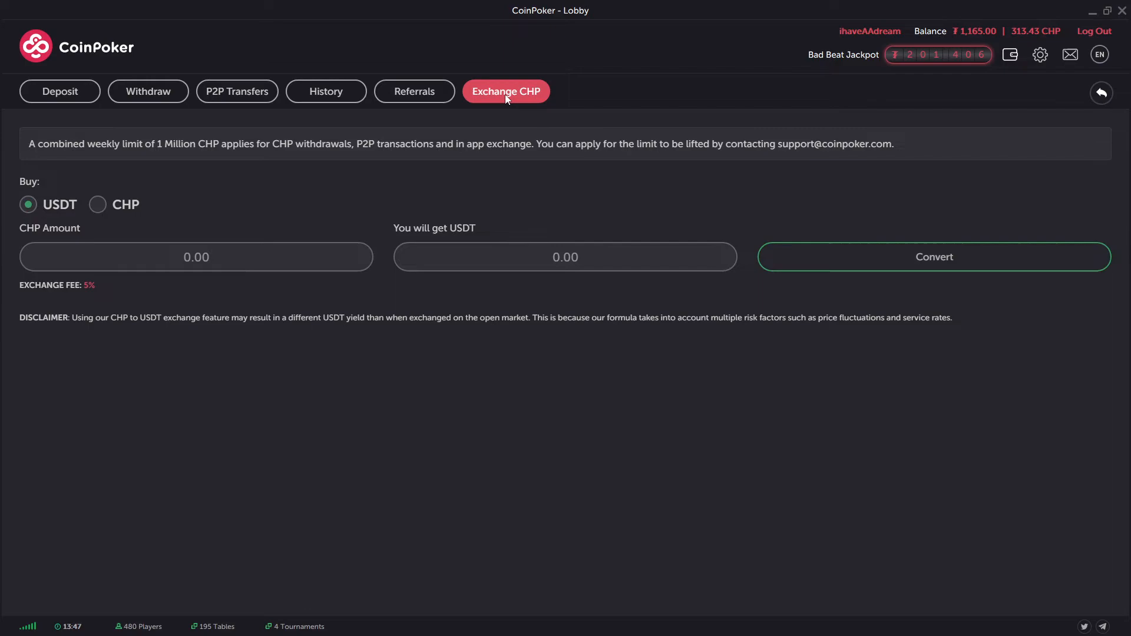
{"action": "mouse_move", "coordinate": [267, 156]}
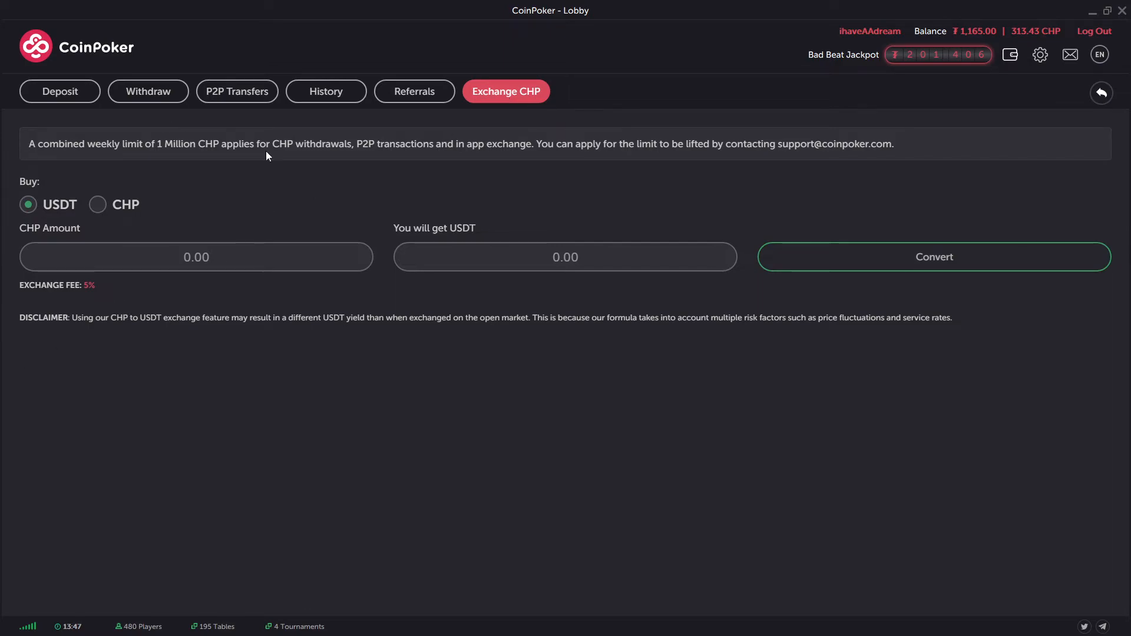
{"action": "mouse_move", "coordinate": [1021, 44]}
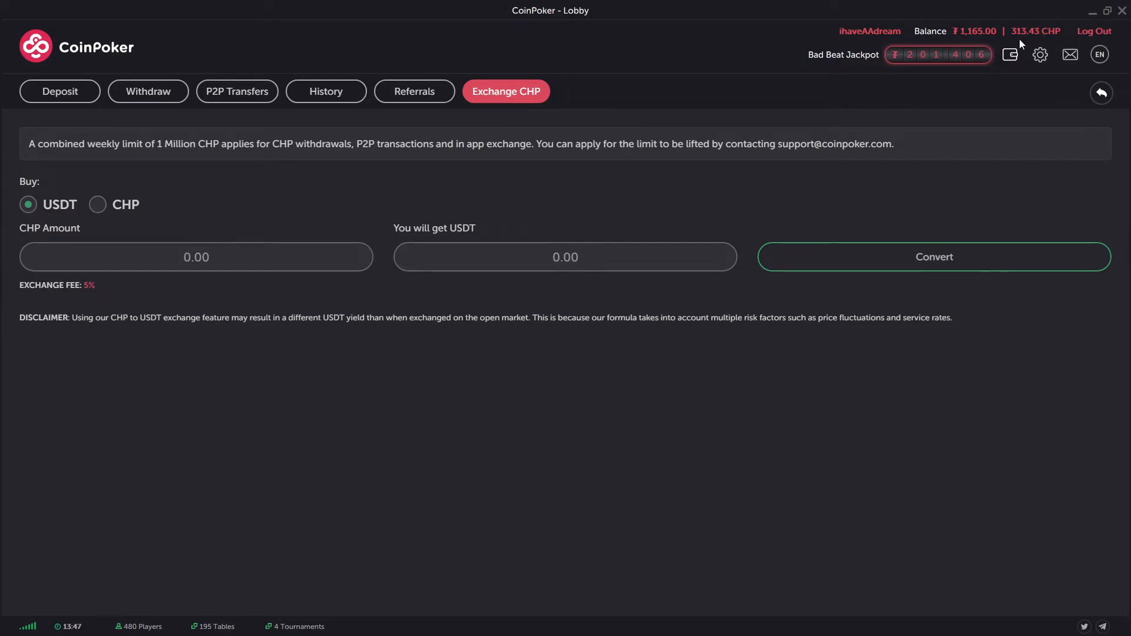
{"action": "mouse_move", "coordinate": [549, 374]}
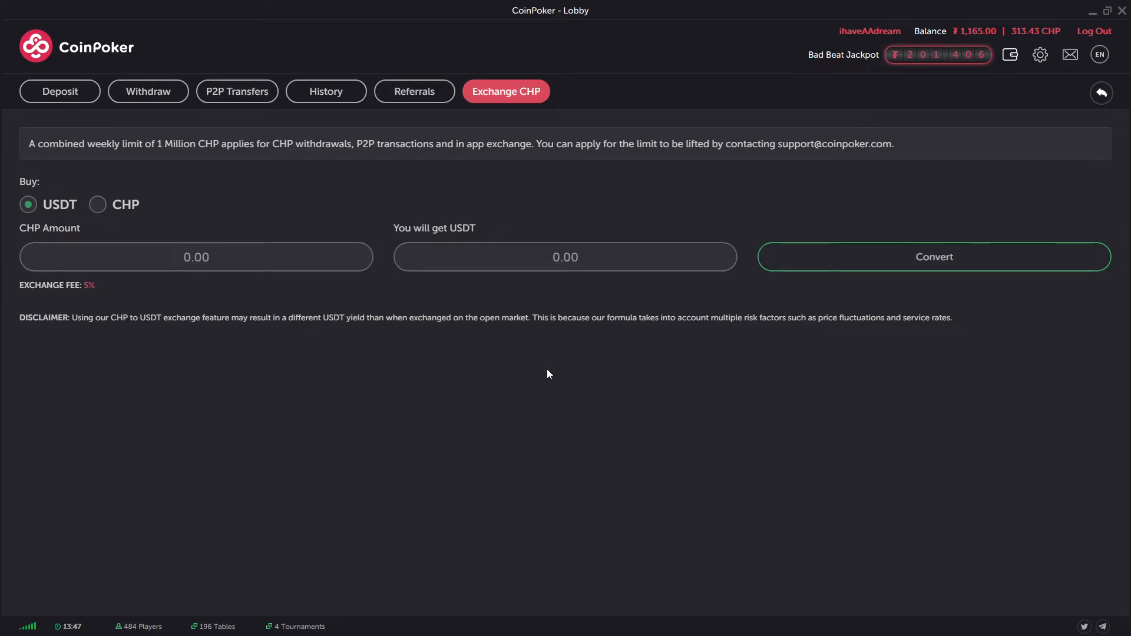
{"action": "mouse_move", "coordinate": [287, 339]}
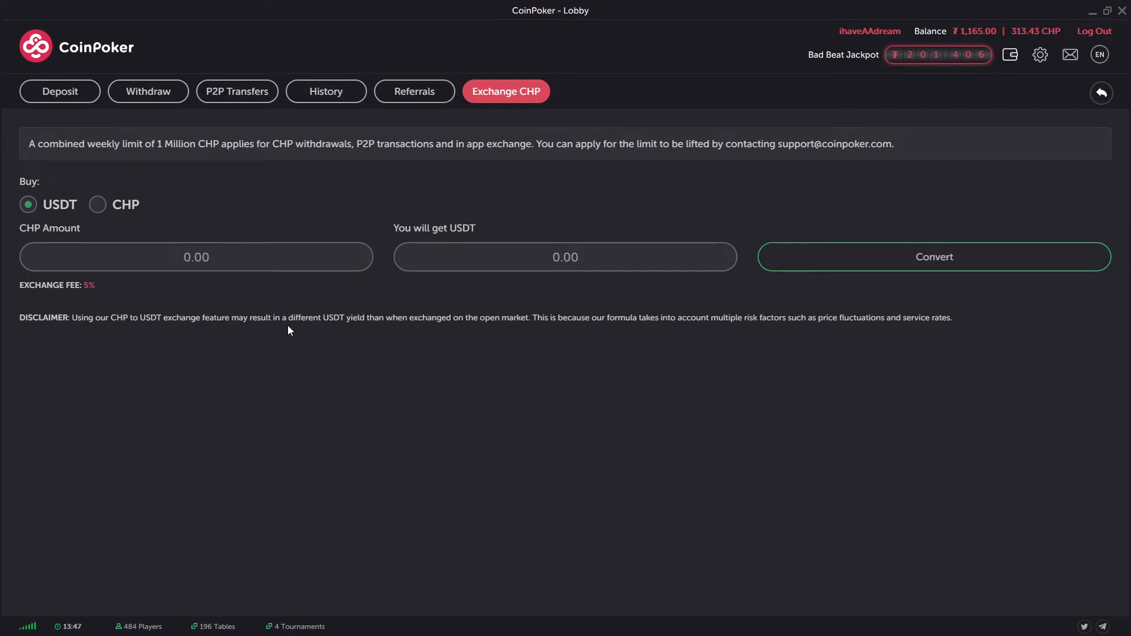
{"action": "mouse_move", "coordinate": [159, 298]}
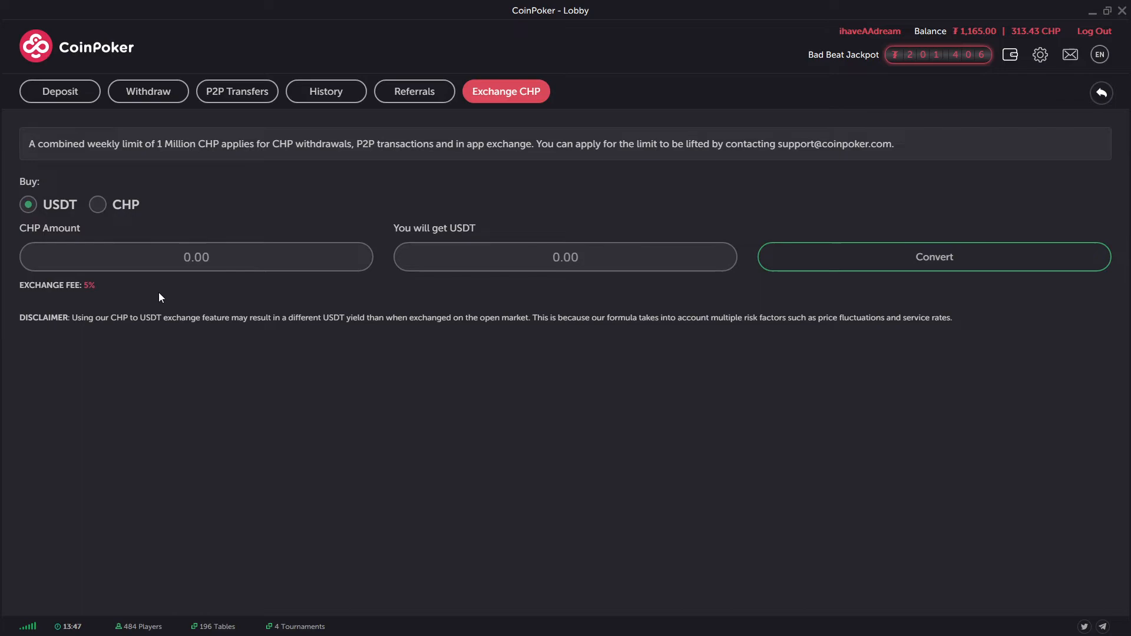
{"action": "mouse_move", "coordinate": [96, 208]}
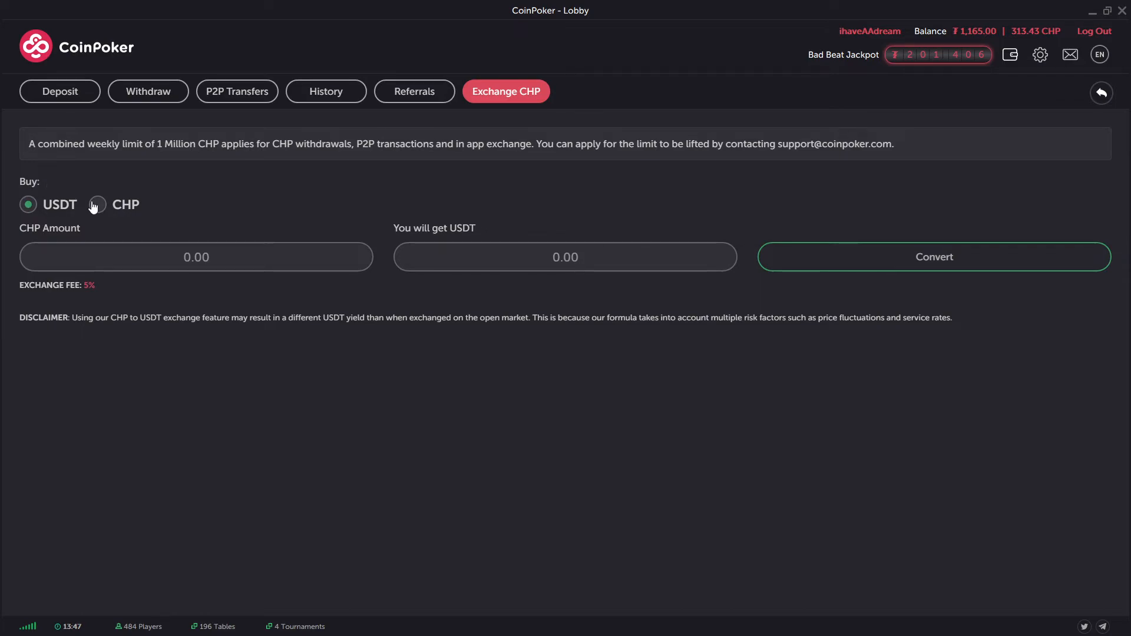
{"action": "mouse_move", "coordinate": [119, 219]}
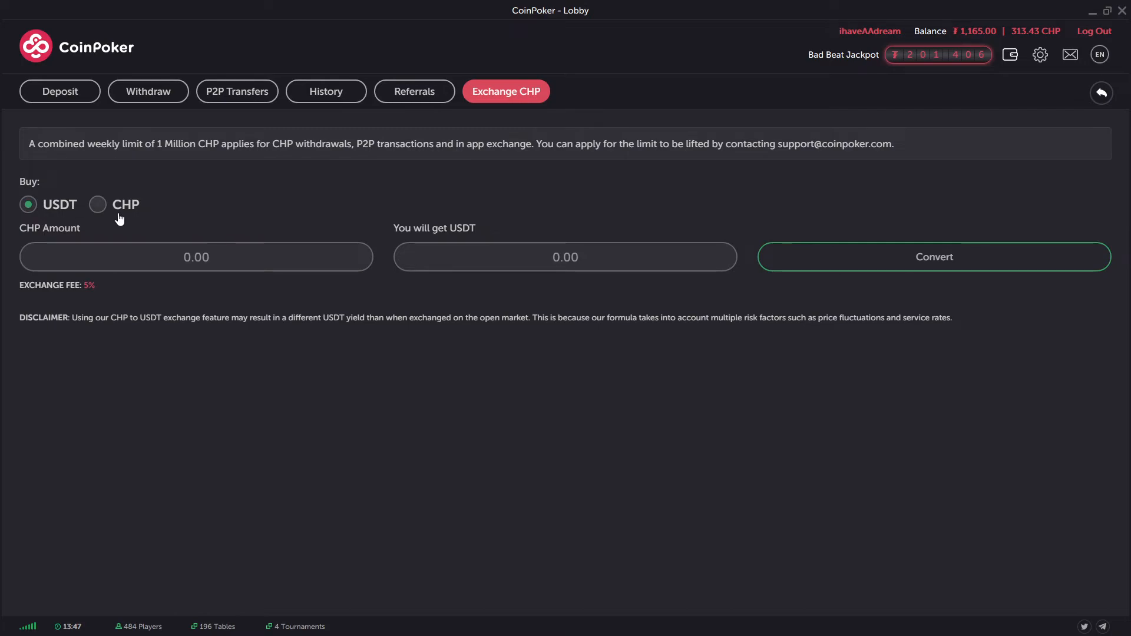
{"action": "mouse_move", "coordinate": [109, 214]}
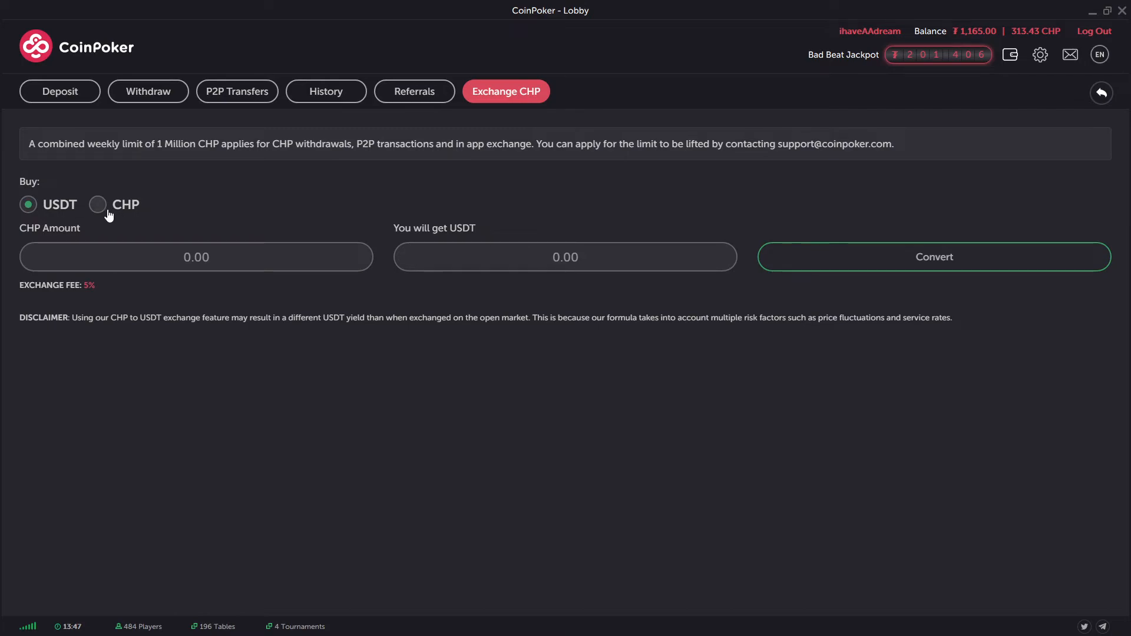
{"action": "mouse_move", "coordinate": [98, 215]}
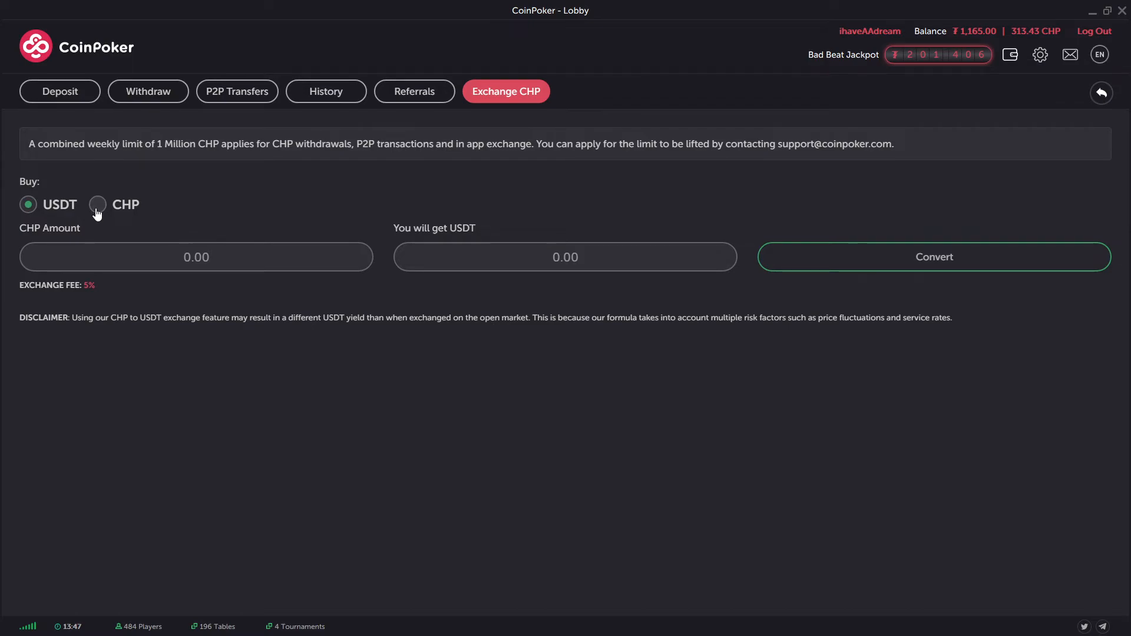
{"action": "left_click", "coordinate": [98, 204]}
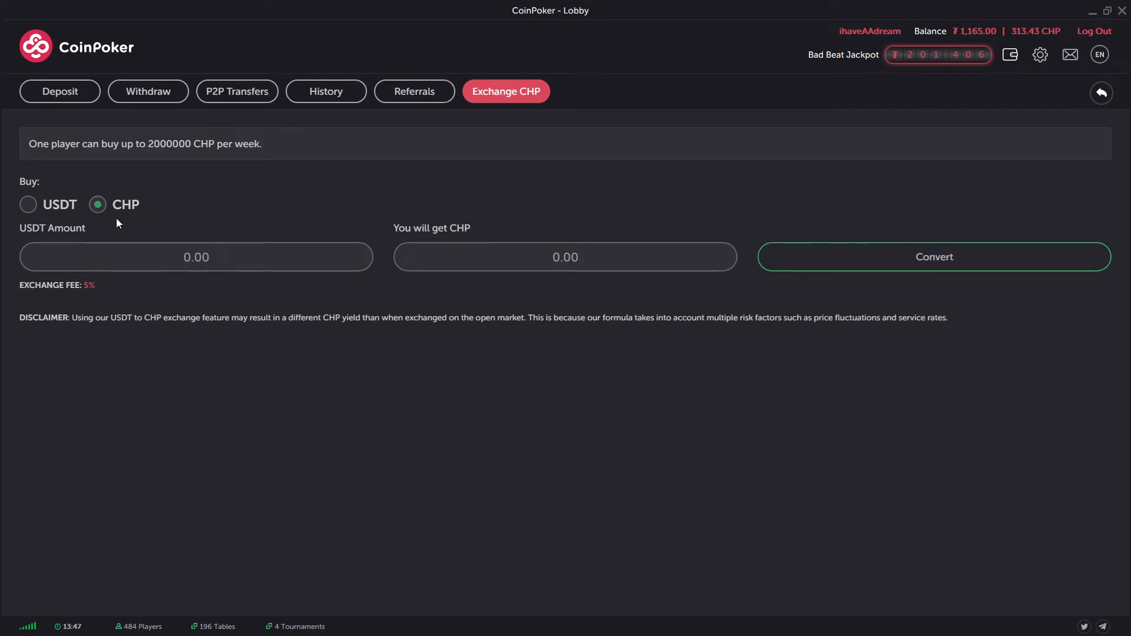
{"action": "mouse_move", "coordinate": [43, 49]}
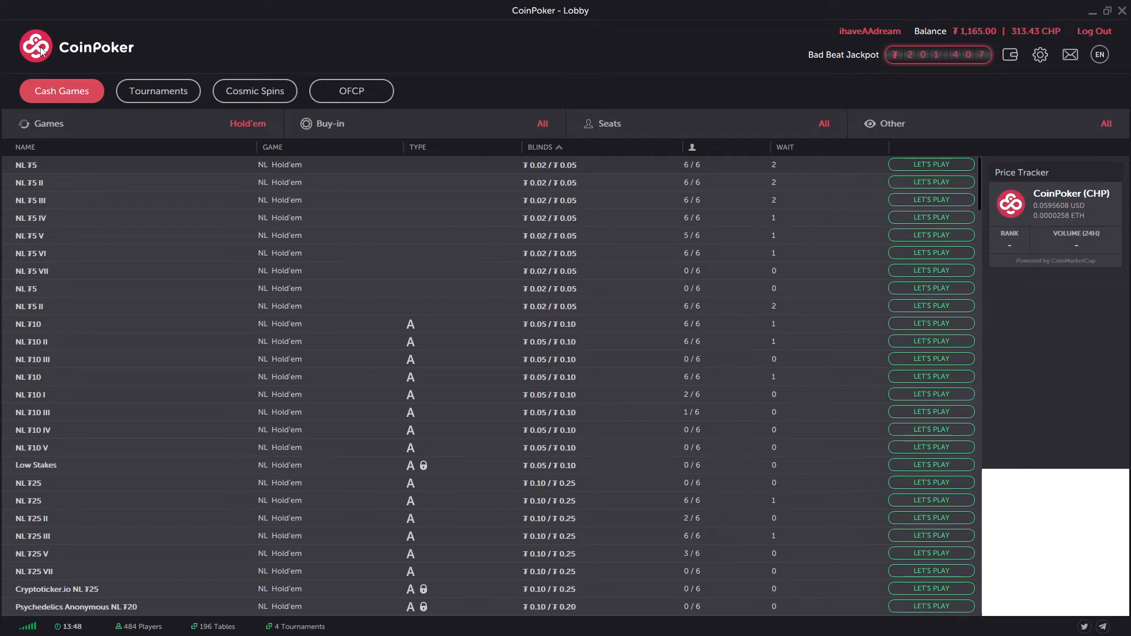
{"action": "mouse_move", "coordinate": [1061, 46]}
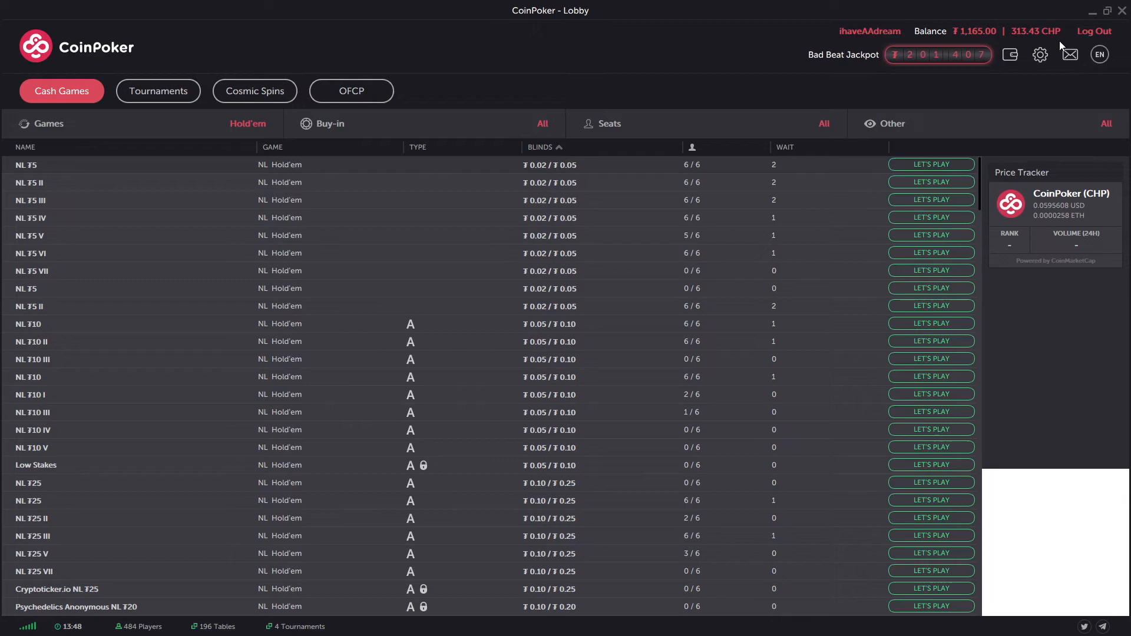
{"action": "mouse_move", "coordinate": [670, 85]}
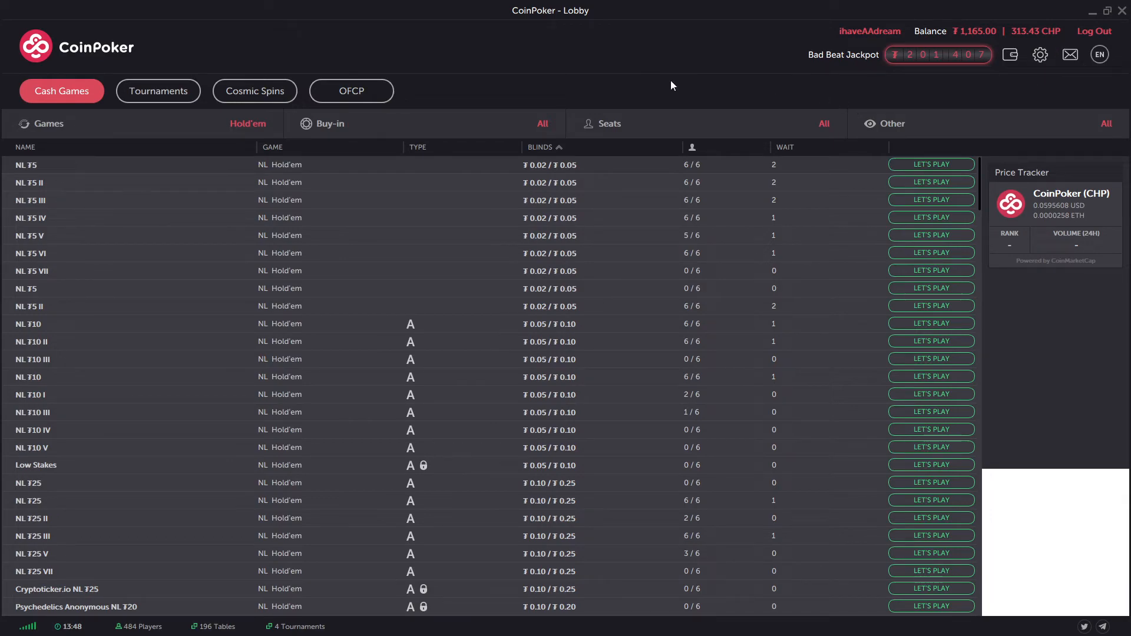
{"action": "mouse_move", "coordinate": [658, 78]}
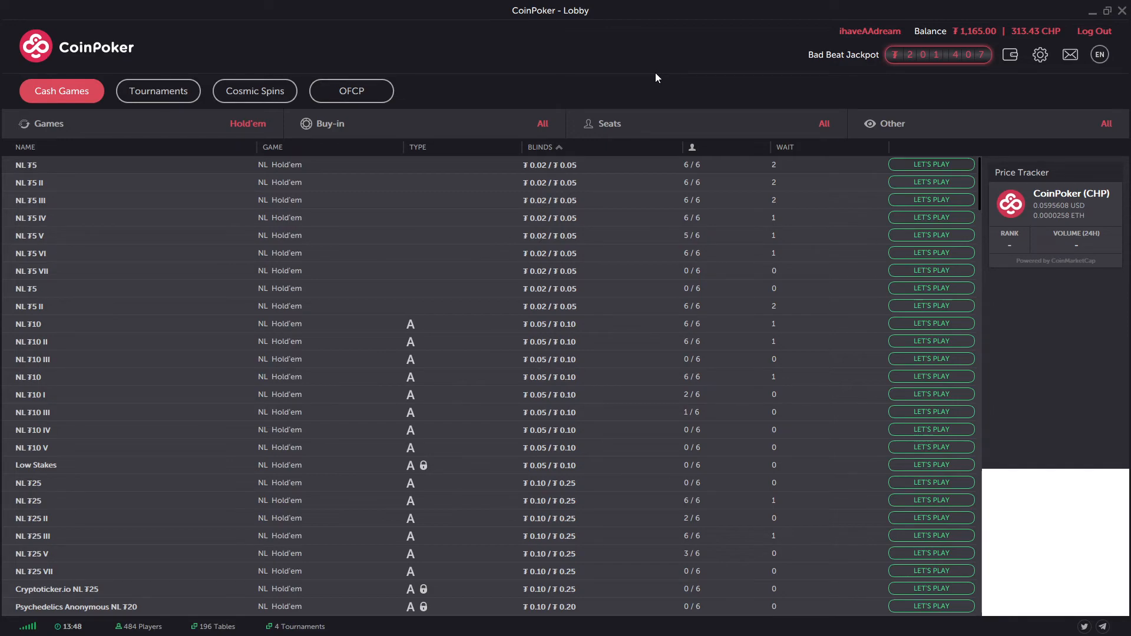
{"action": "mouse_move", "coordinate": [1114, 85]}
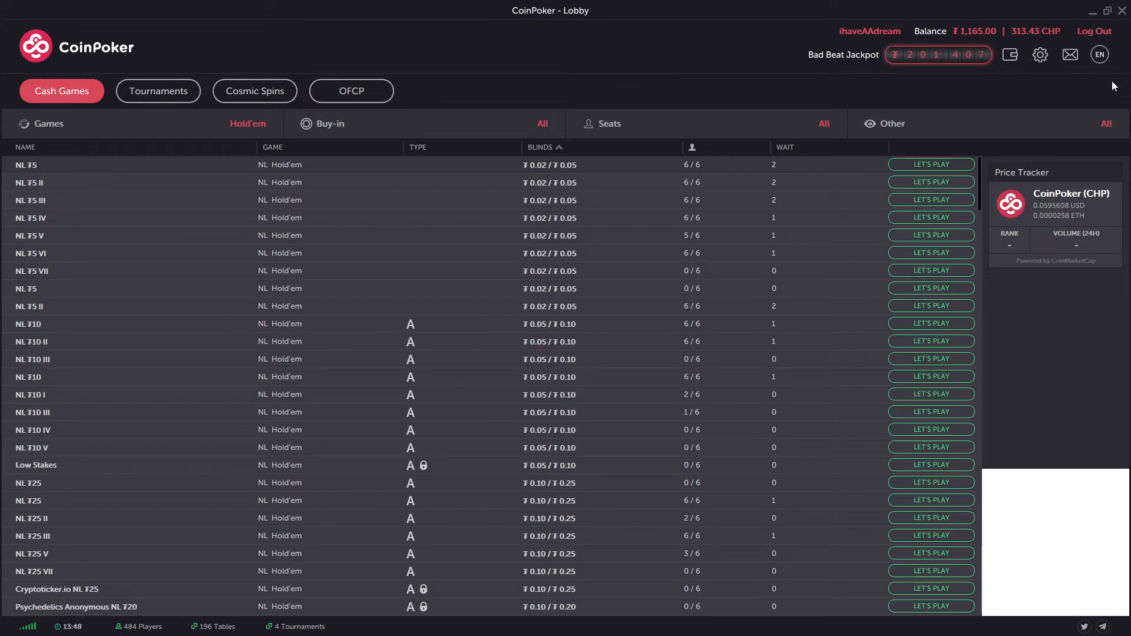
Step: In Visual Settings, preview the wooden, bright green, red and dark green table skins
{"action": "left_click", "coordinate": [1040, 55]}
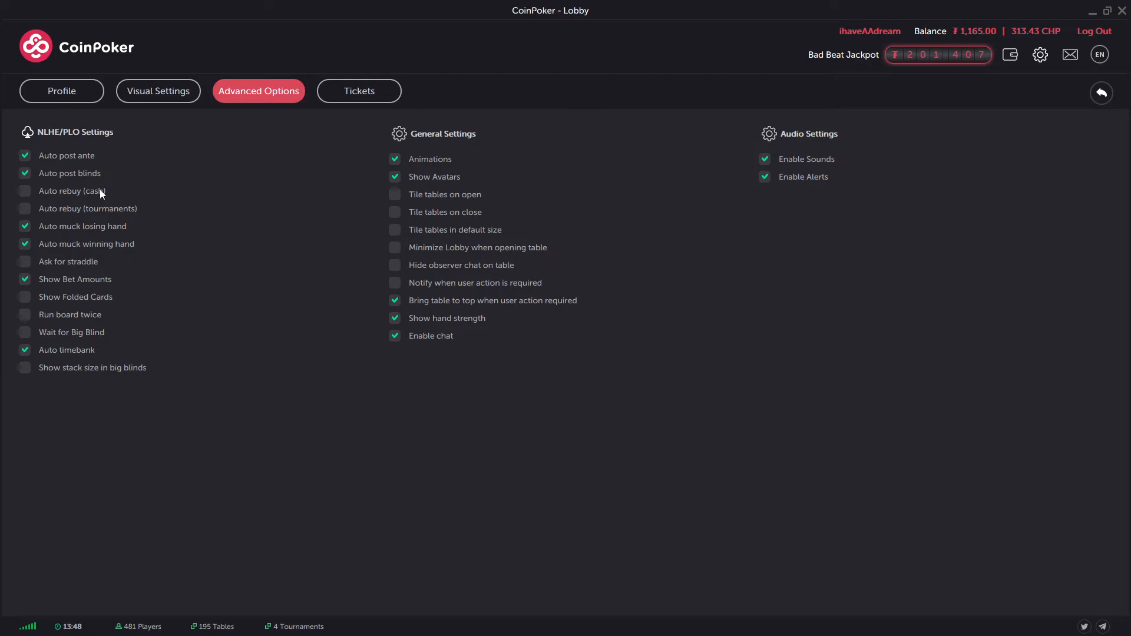
{"action": "mouse_move", "coordinate": [62, 91]}
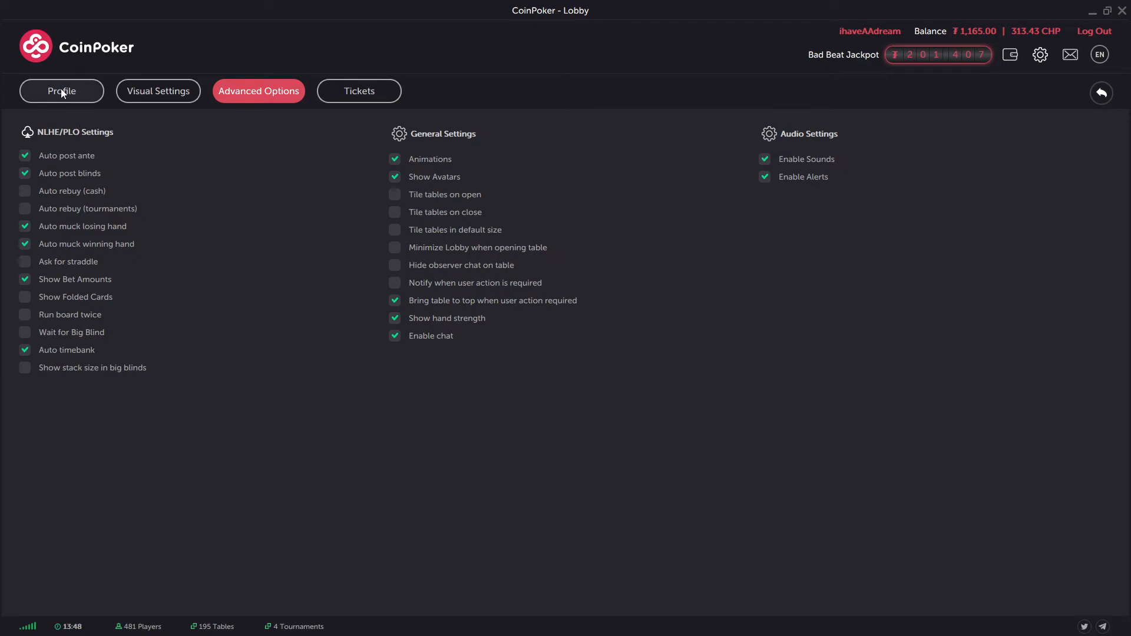
{"action": "mouse_move", "coordinate": [58, 92]}
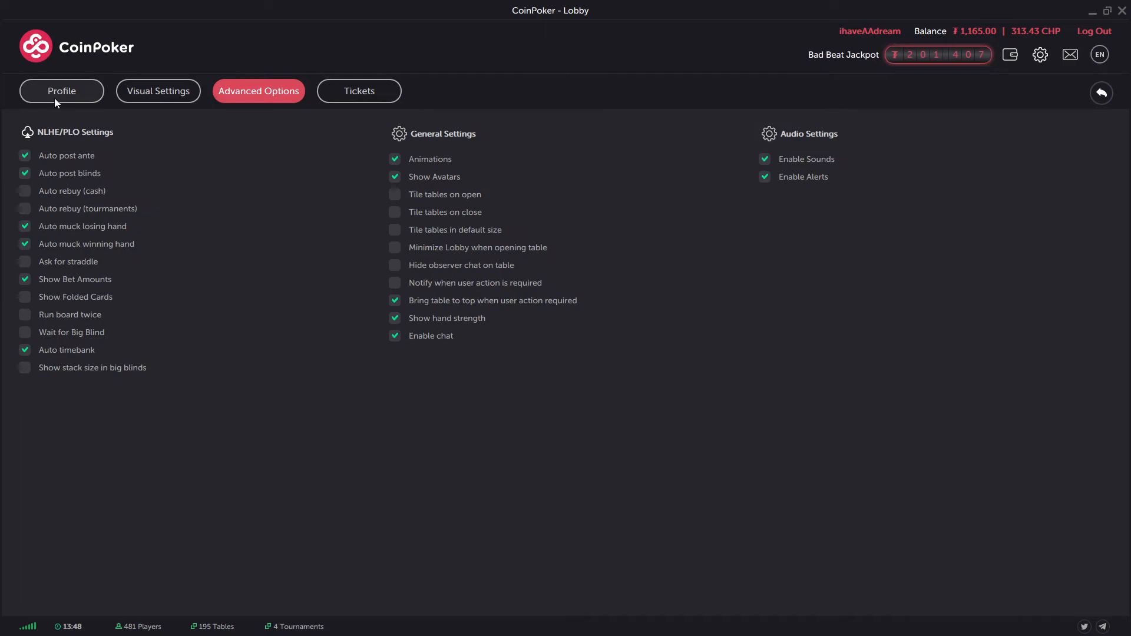
{"action": "left_click", "coordinate": [158, 91]}
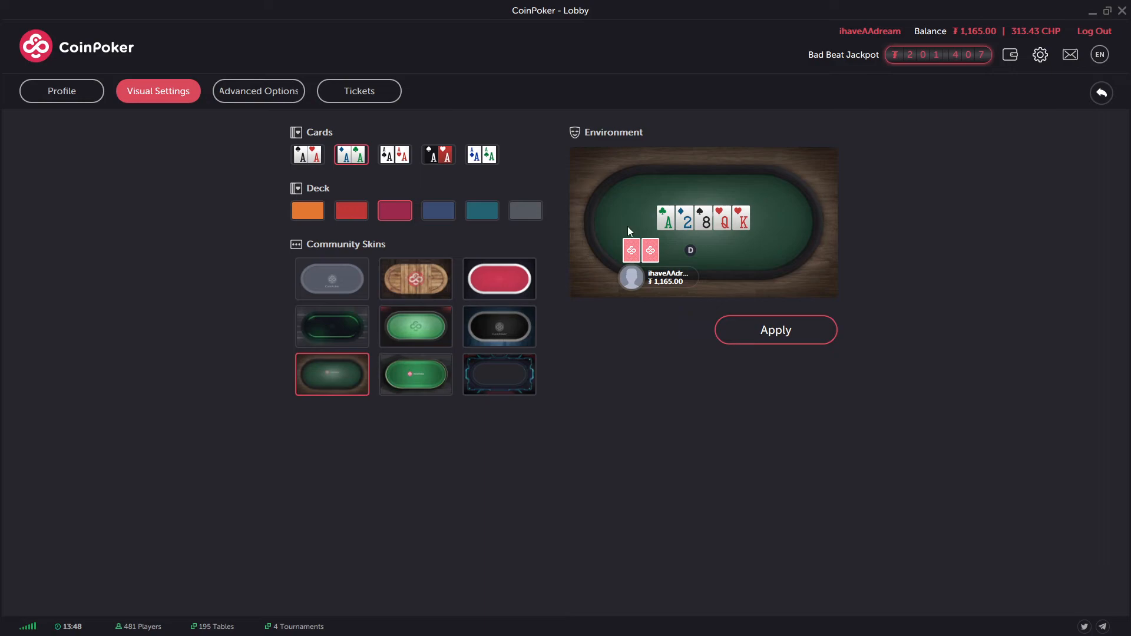
{"action": "left_click", "coordinate": [415, 279]}
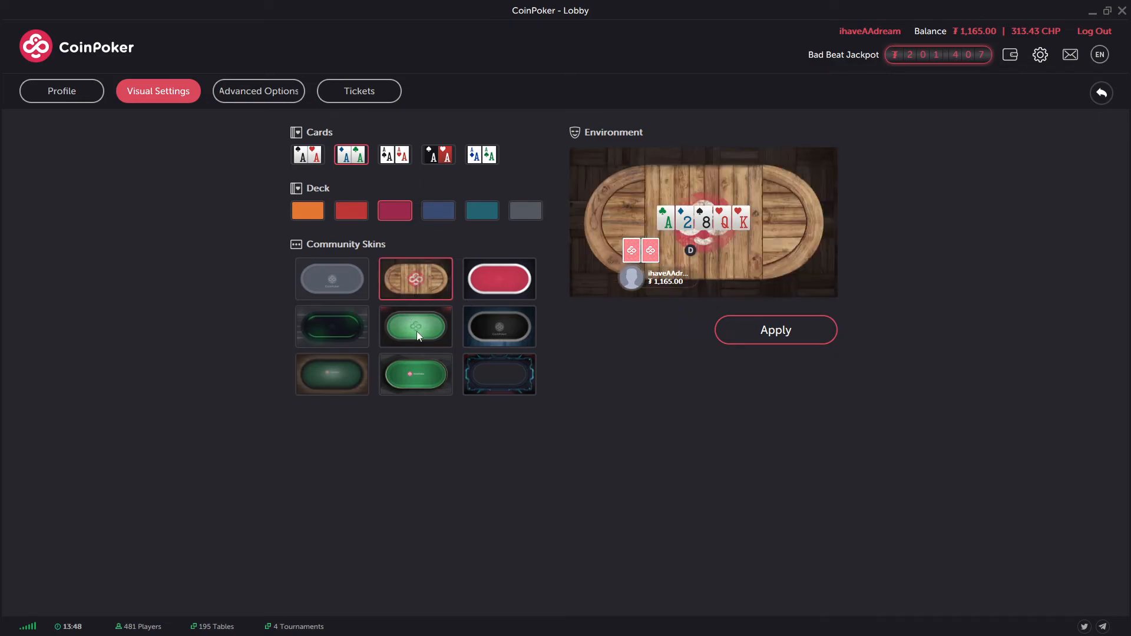
{"action": "left_click", "coordinate": [415, 326]}
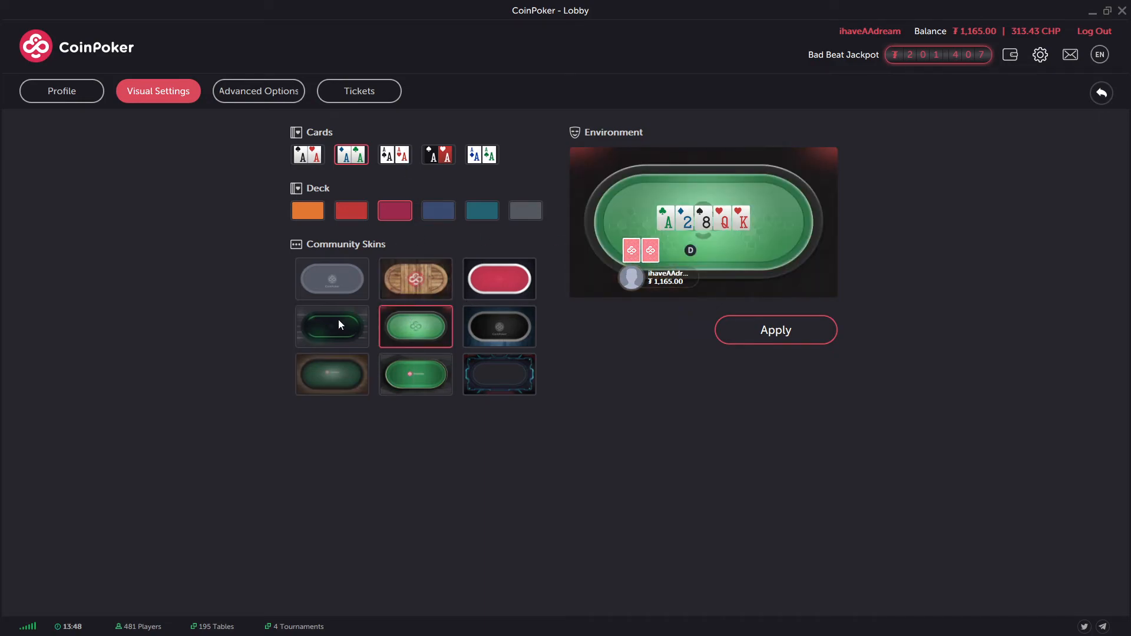
{"action": "left_click", "coordinate": [499, 279]}
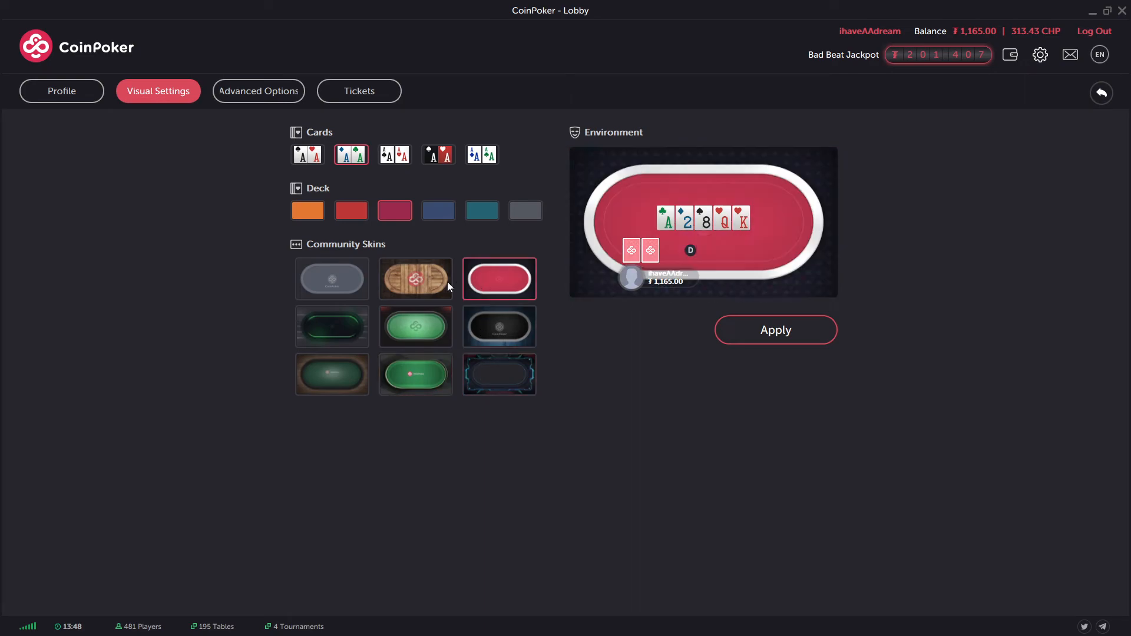
{"action": "left_click", "coordinate": [331, 374]}
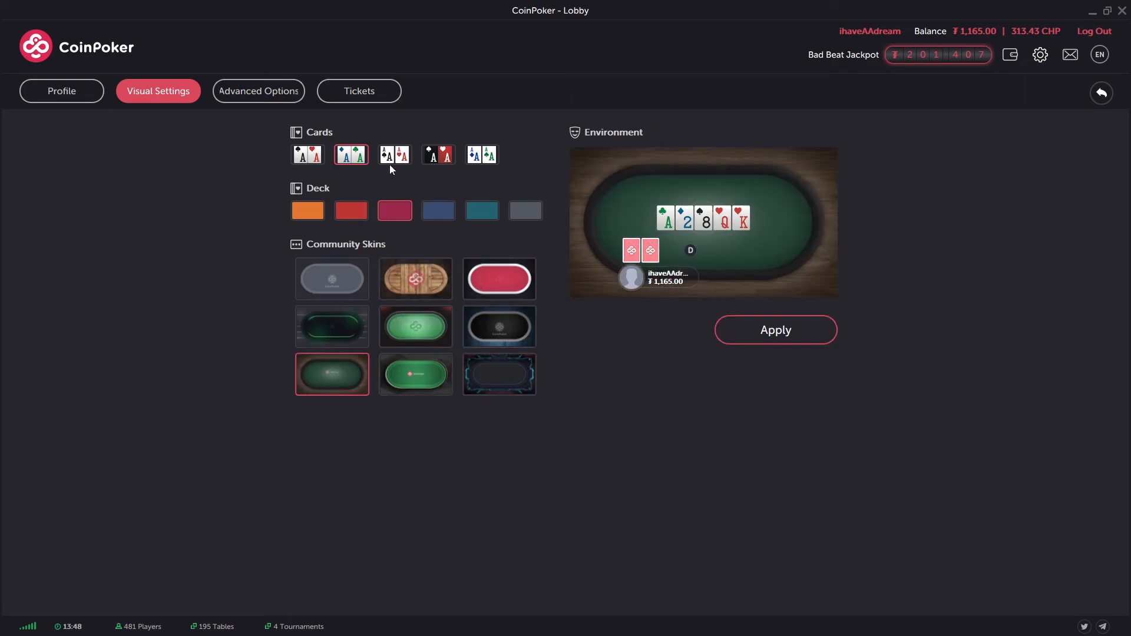
Step: Preview an alternate card face design, then restore the original cards
{"action": "left_click", "coordinate": [438, 154]}
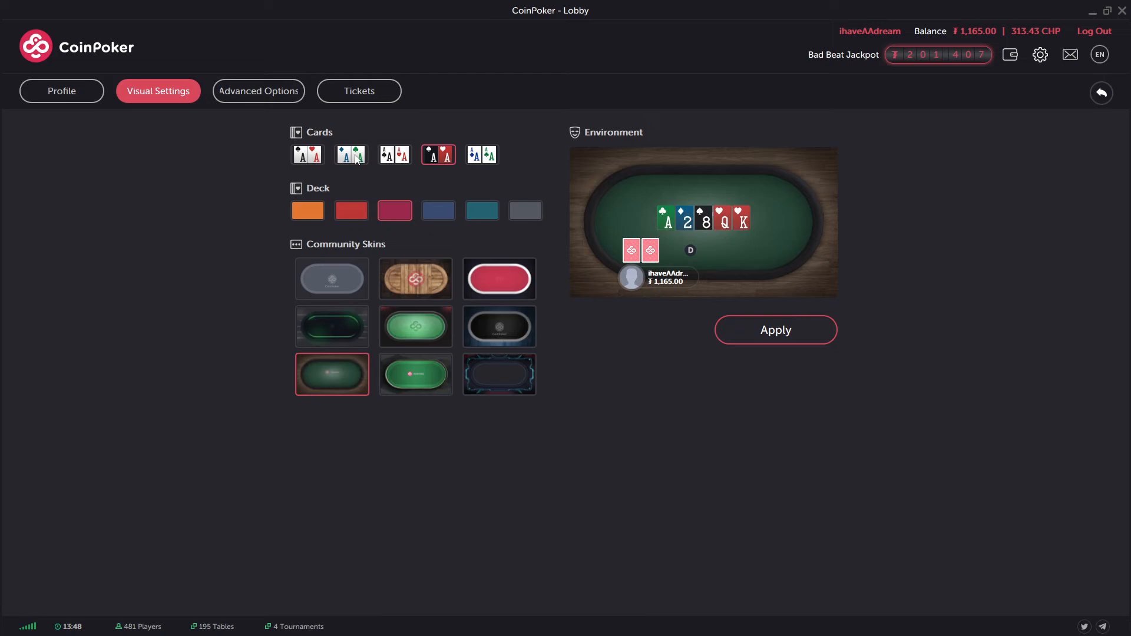
{"action": "left_click", "coordinate": [481, 210]}
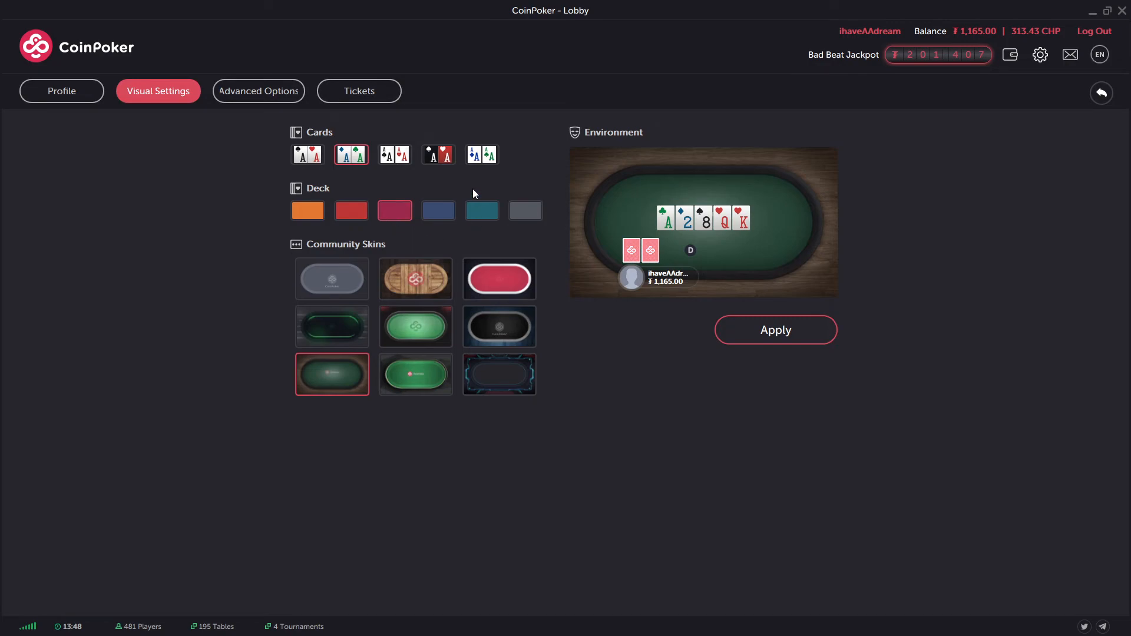
Step: Show the Advanced Options list of gameplay, general and audio toggles
{"action": "left_click", "coordinate": [259, 90]}
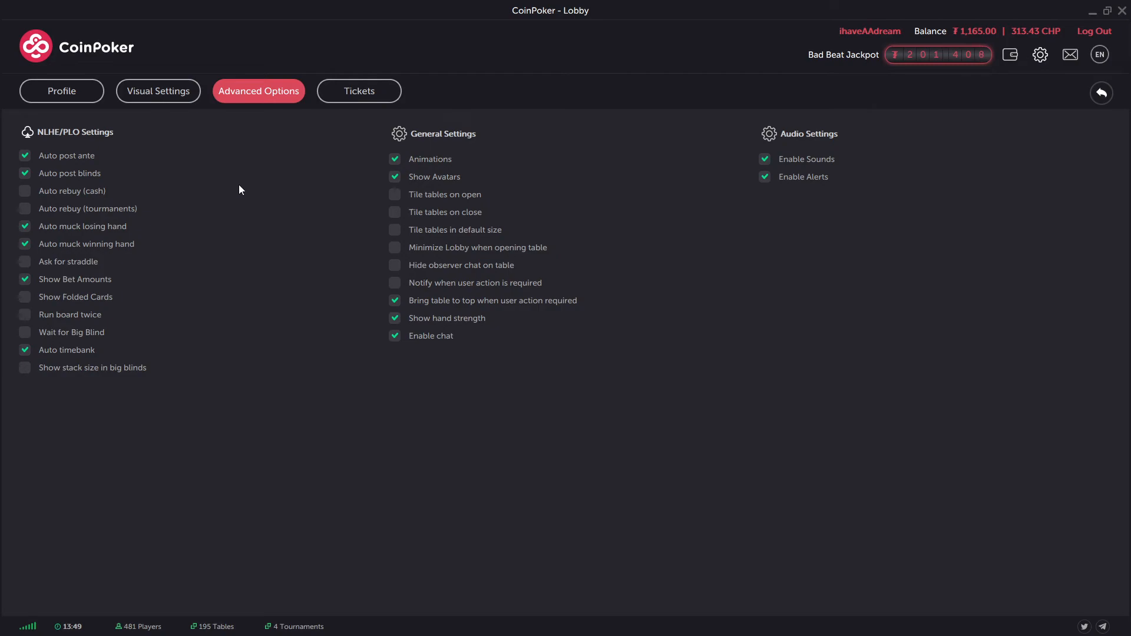
{"action": "mouse_move", "coordinate": [253, 303]}
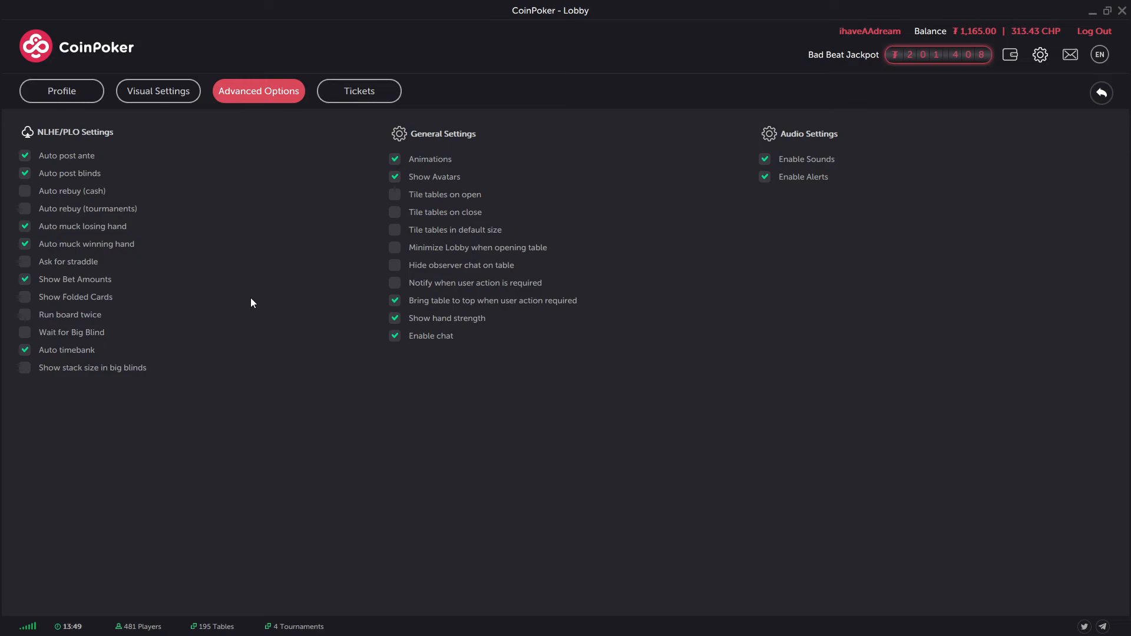
{"action": "mouse_move", "coordinate": [331, 274]}
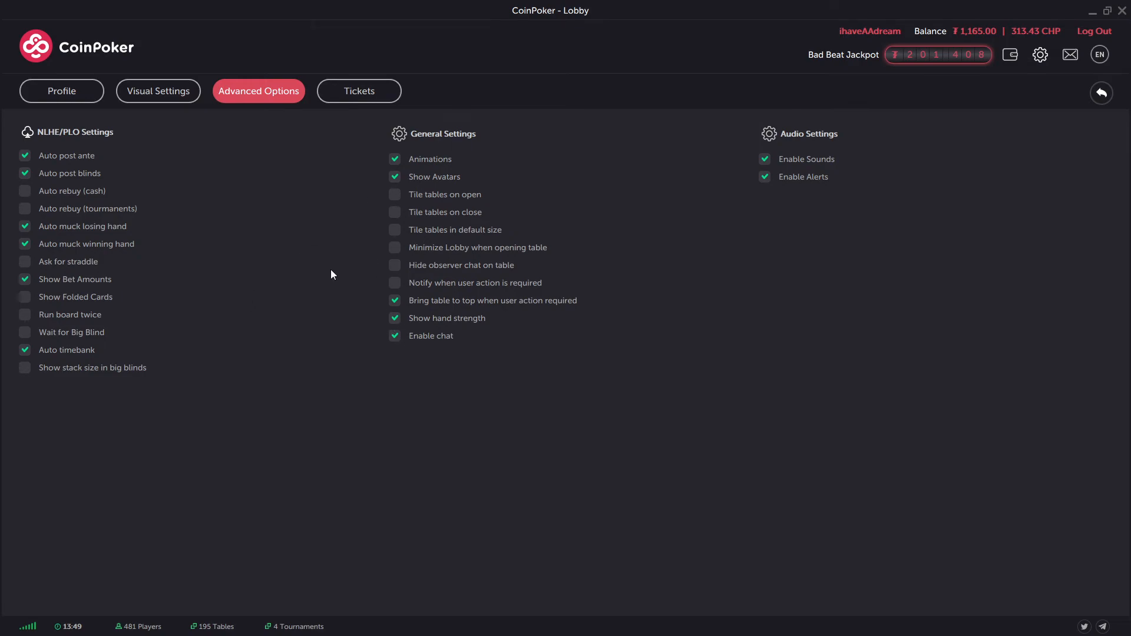
{"action": "mouse_move", "coordinate": [353, 73]}
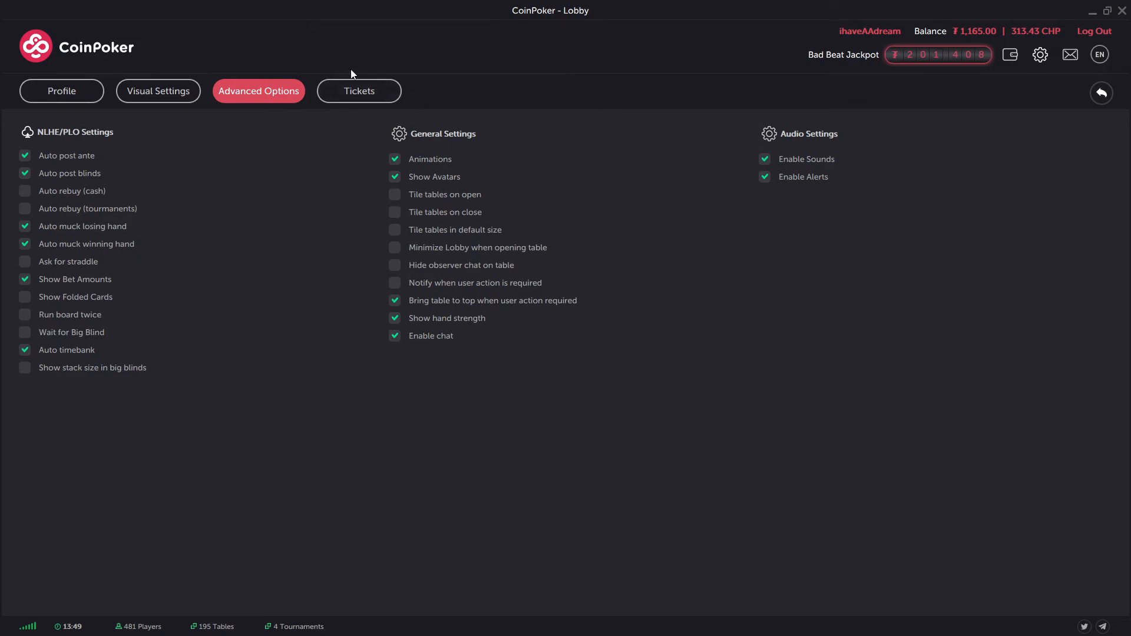
{"action": "mouse_move", "coordinate": [484, 98]}
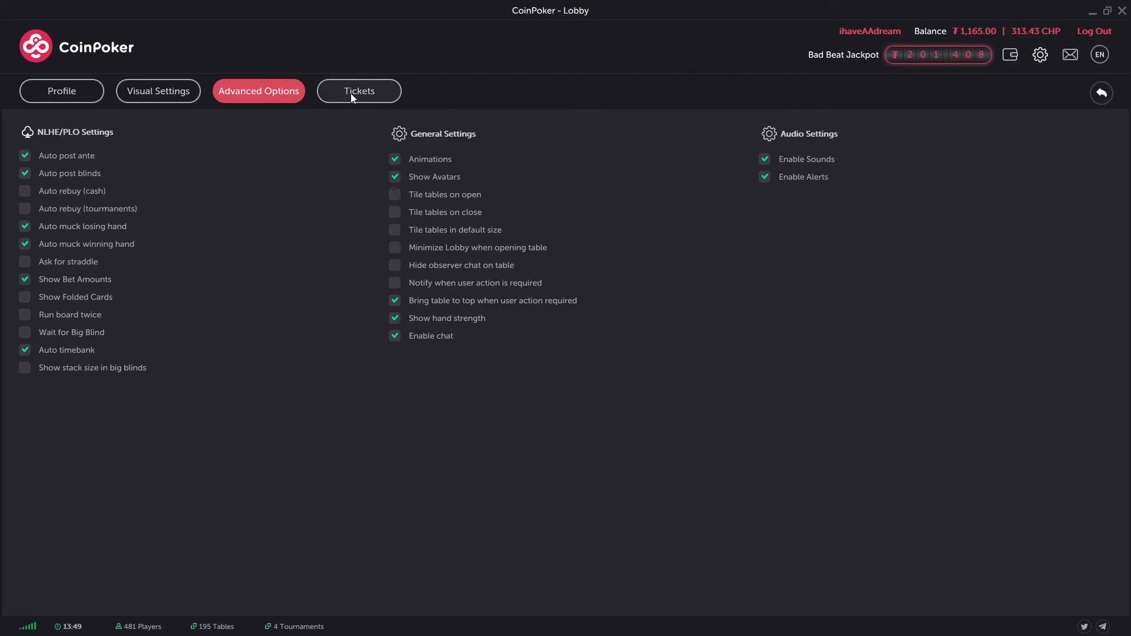
{"action": "mouse_move", "coordinate": [302, 99]}
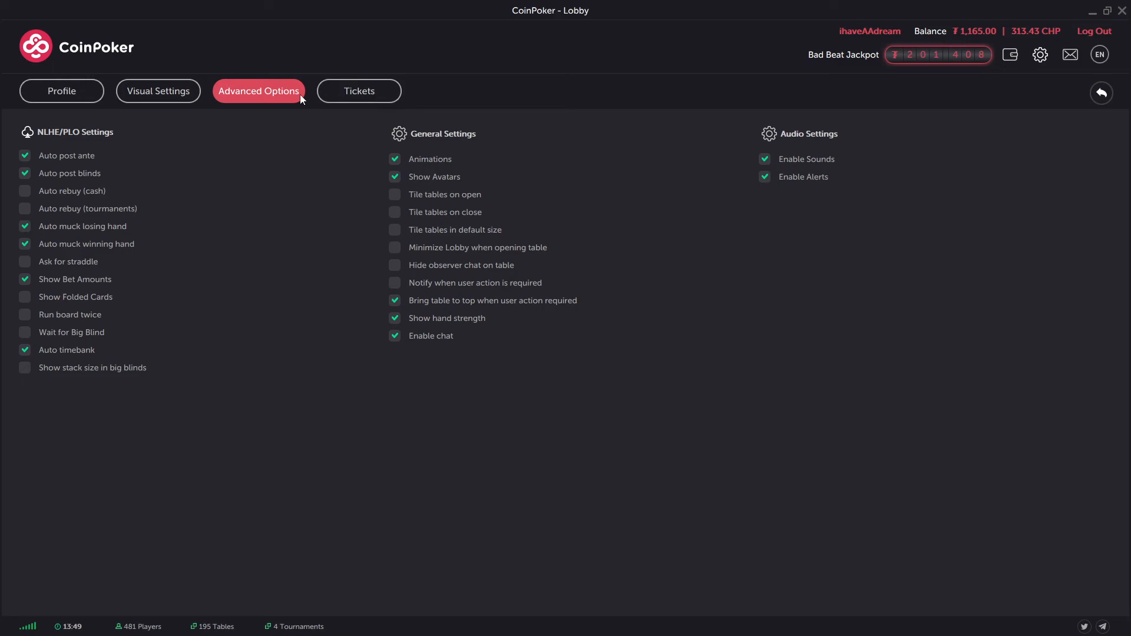
{"action": "mouse_move", "coordinate": [1101, 92]}
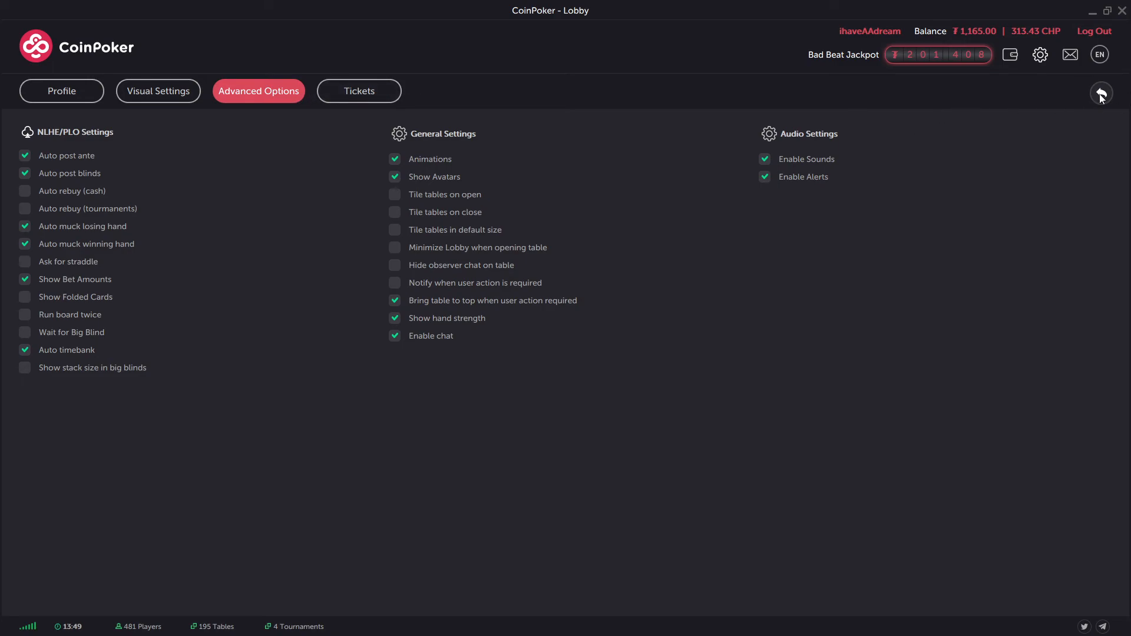
Step: Return from settings to the lobby's Hold'em cash-game table list
{"action": "left_click", "coordinate": [1101, 93]}
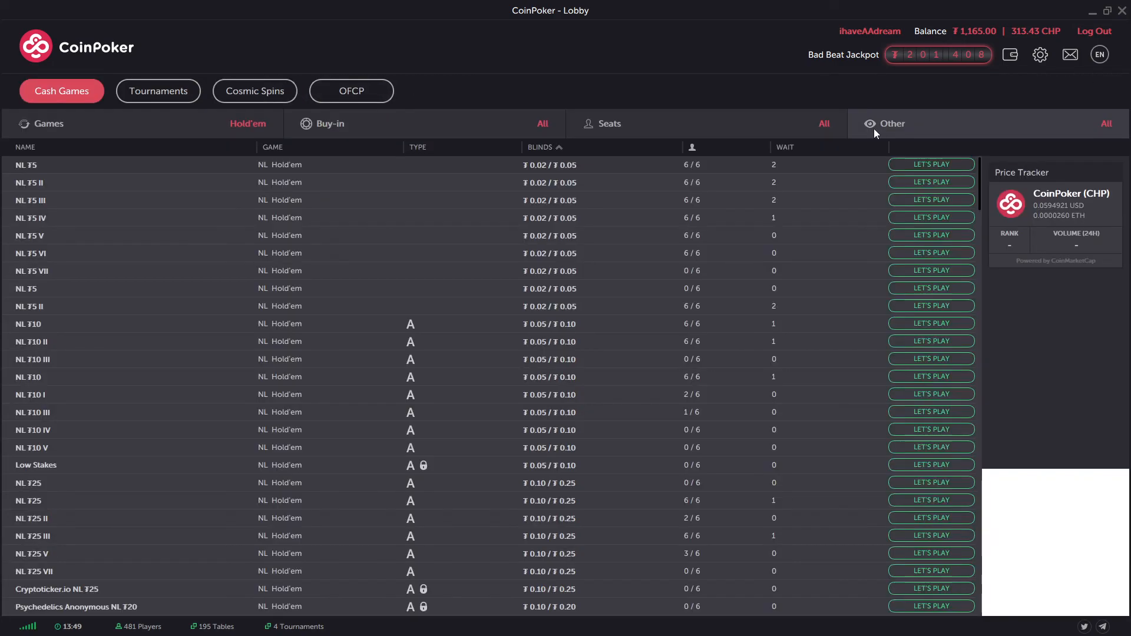
{"action": "mouse_move", "coordinate": [602, 213]}
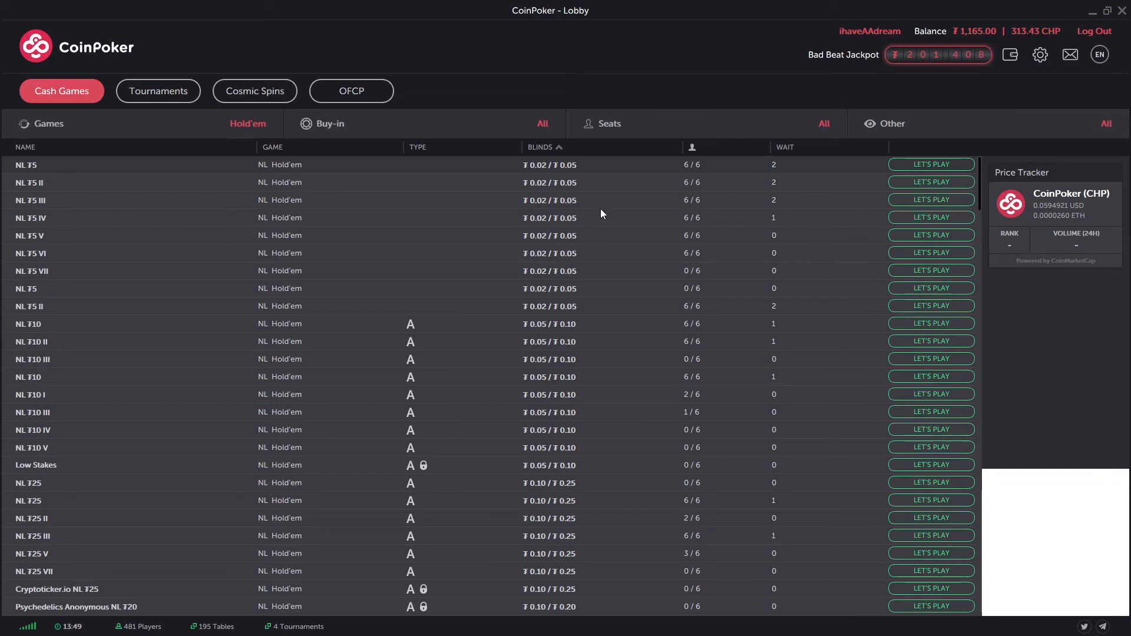
{"action": "mouse_move", "coordinate": [497, 256]}
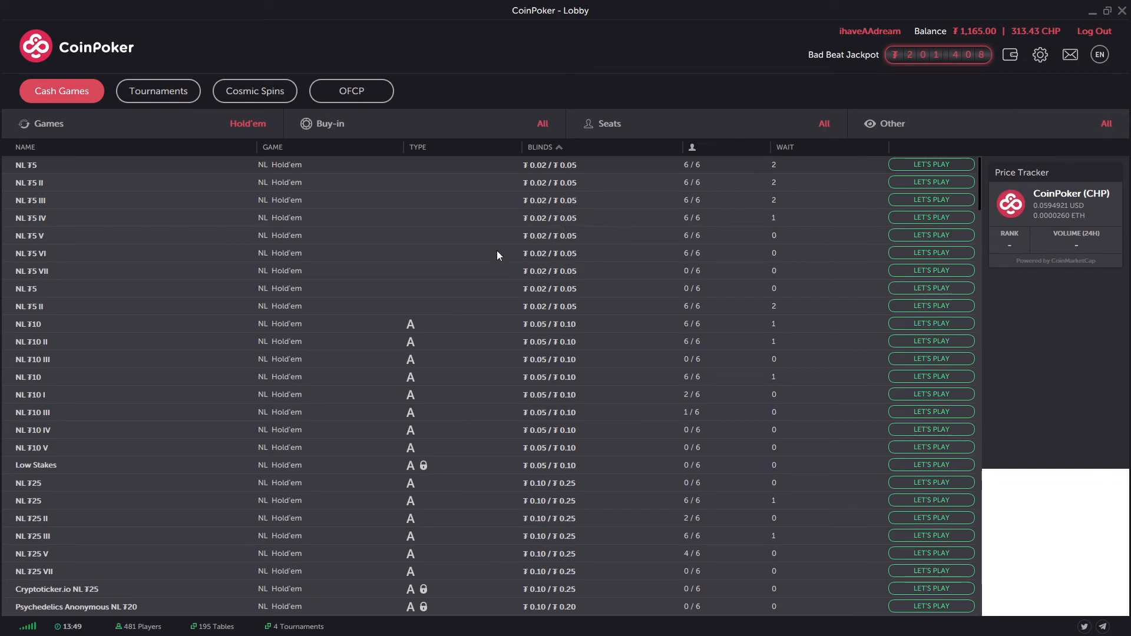
{"action": "mouse_move", "coordinate": [749, 17]}
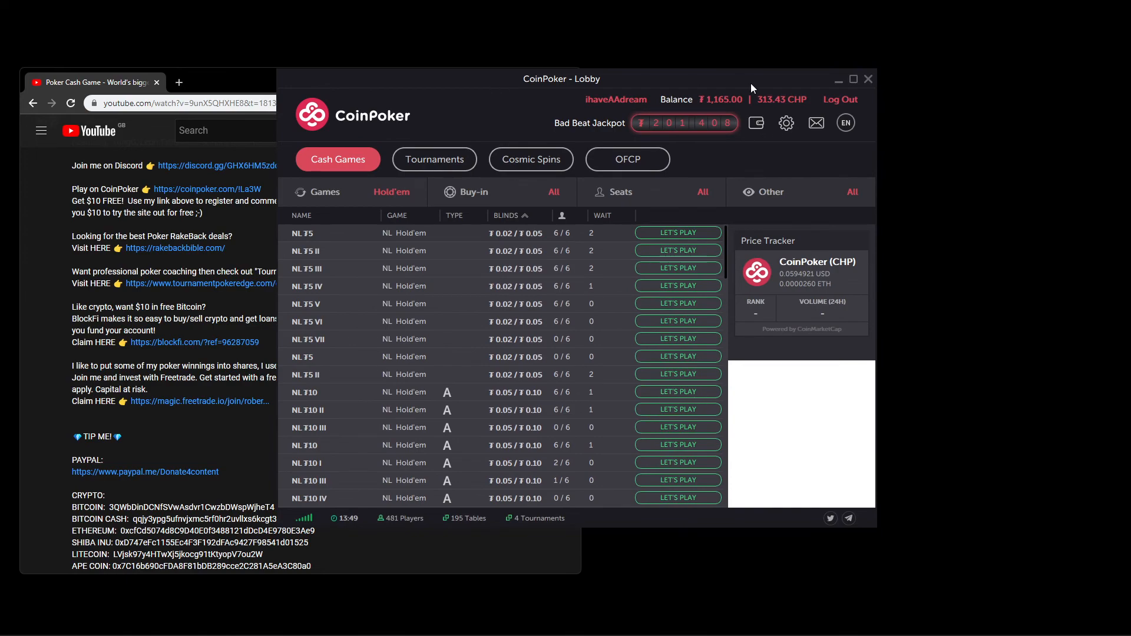
{"action": "left_click", "coordinate": [852, 79]}
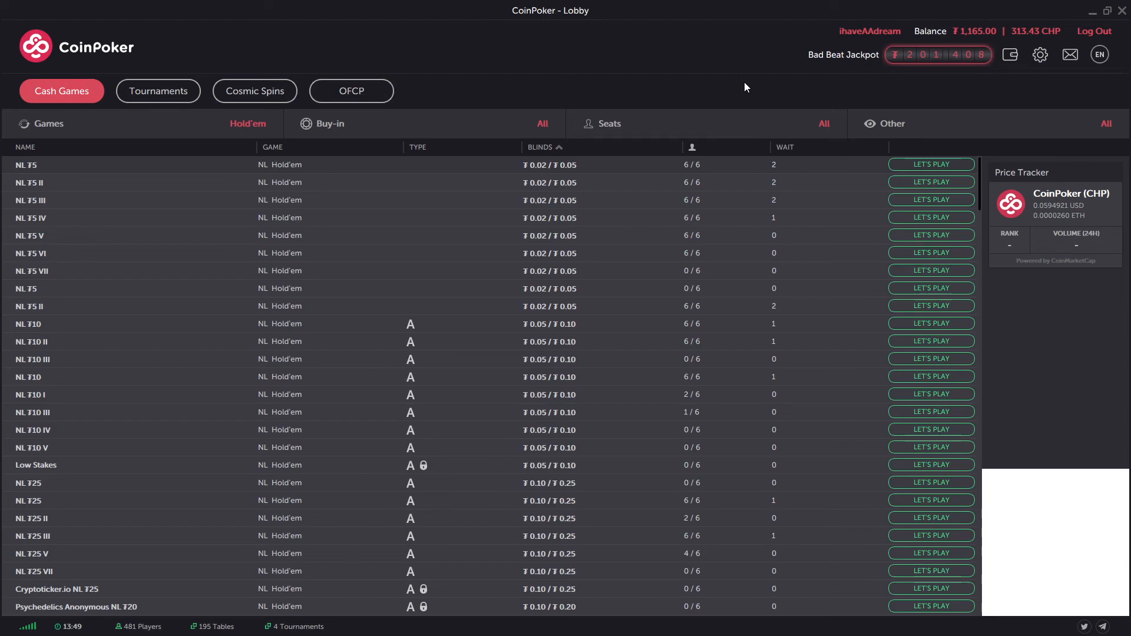
{"action": "mouse_move", "coordinate": [732, 80]}
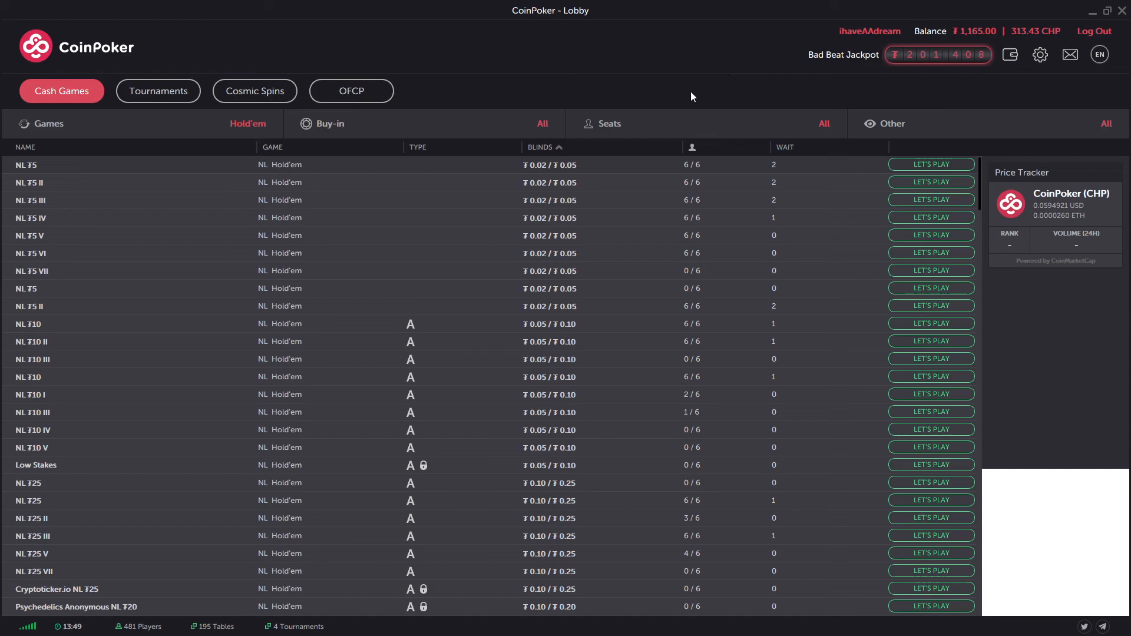
{"action": "mouse_move", "coordinate": [637, 18]}
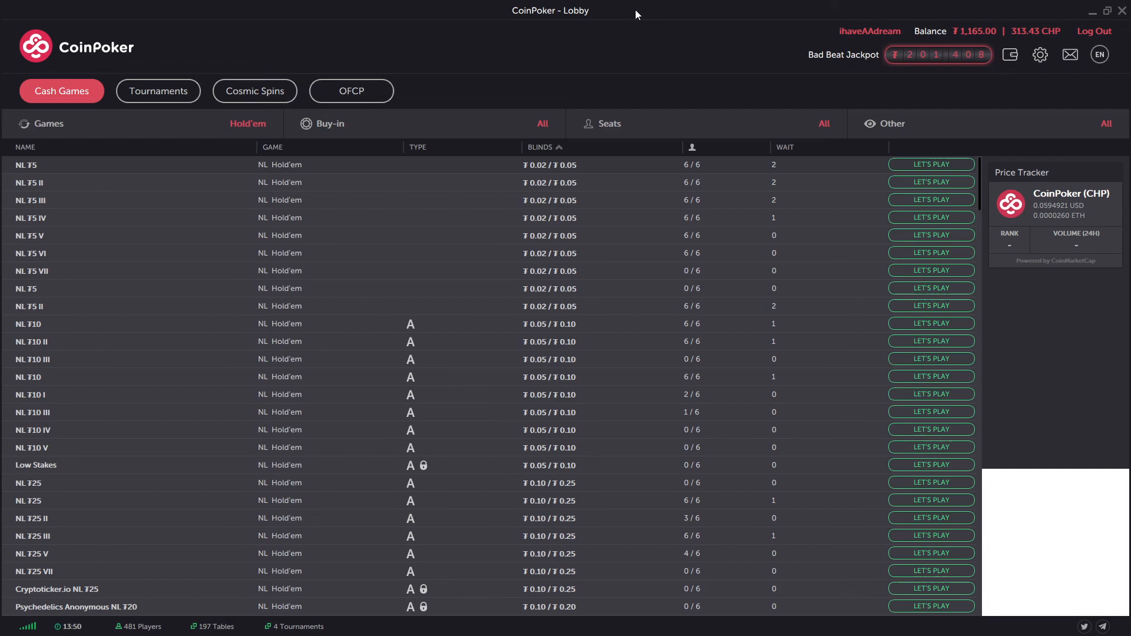
{"action": "left_click", "coordinate": [1106, 10]}
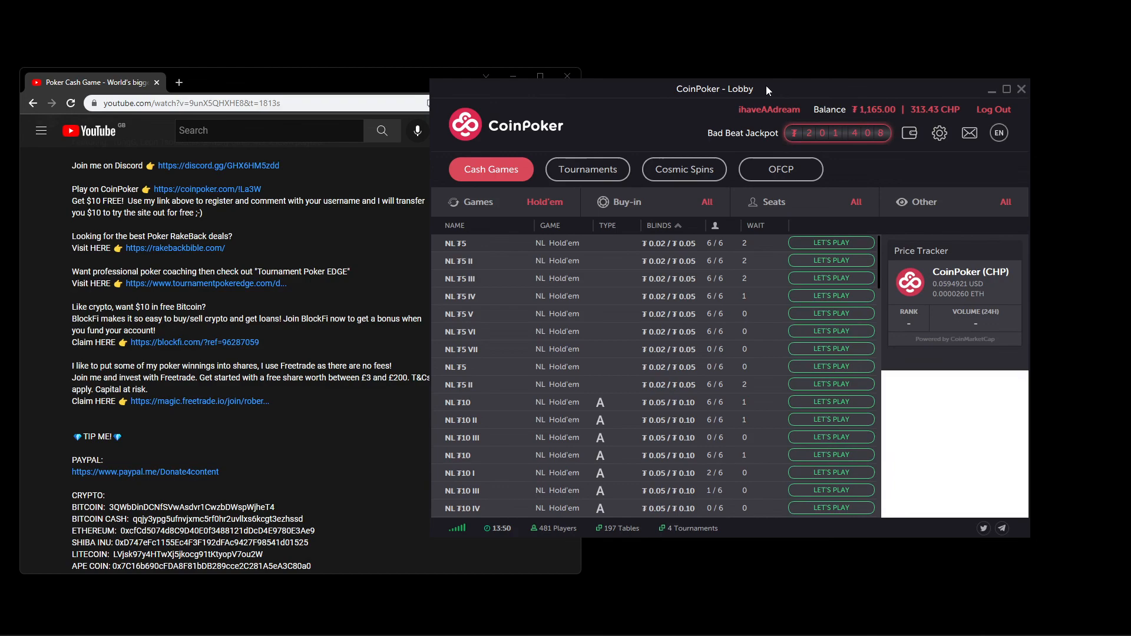
{"action": "mouse_move", "coordinate": [570, 448]}
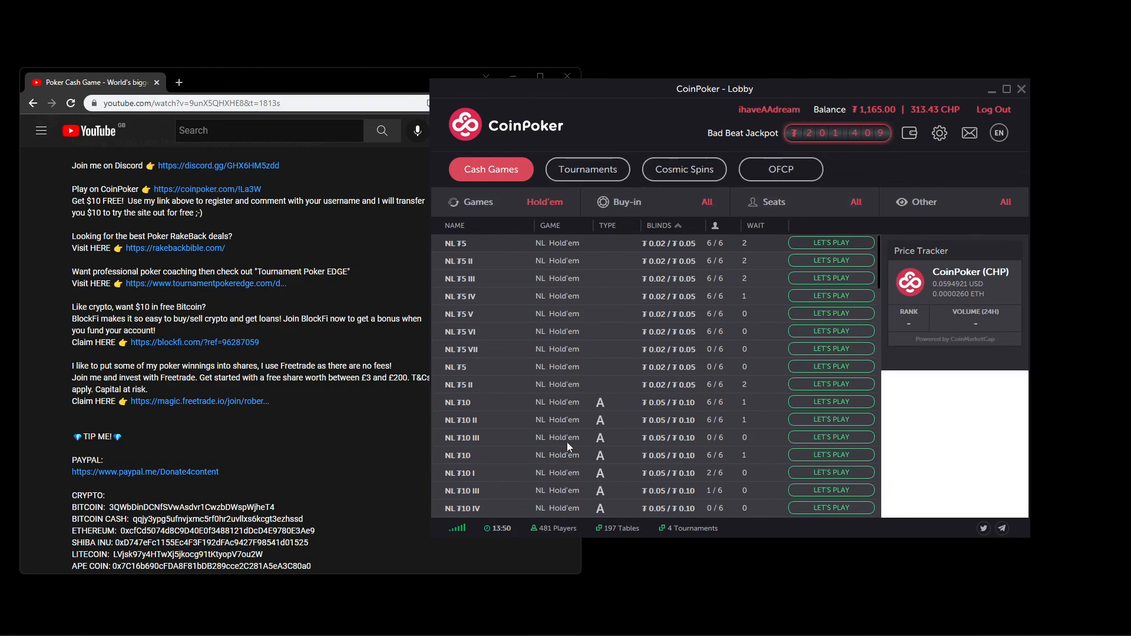
{"action": "mouse_move", "coordinate": [848, 324]}
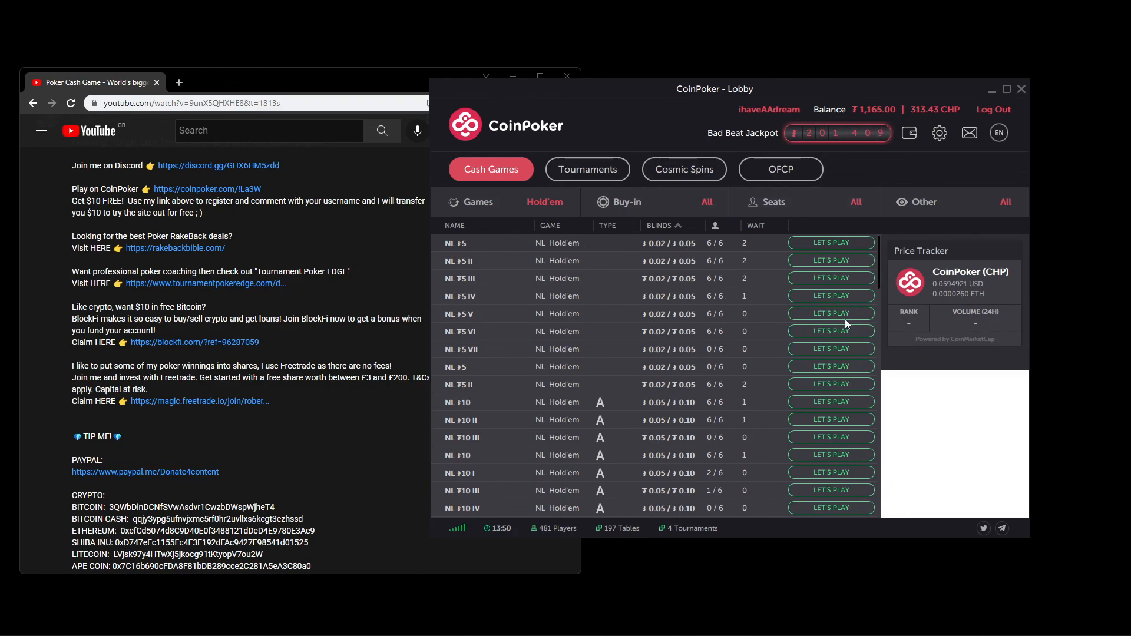
{"action": "mouse_move", "coordinate": [658, 255]}
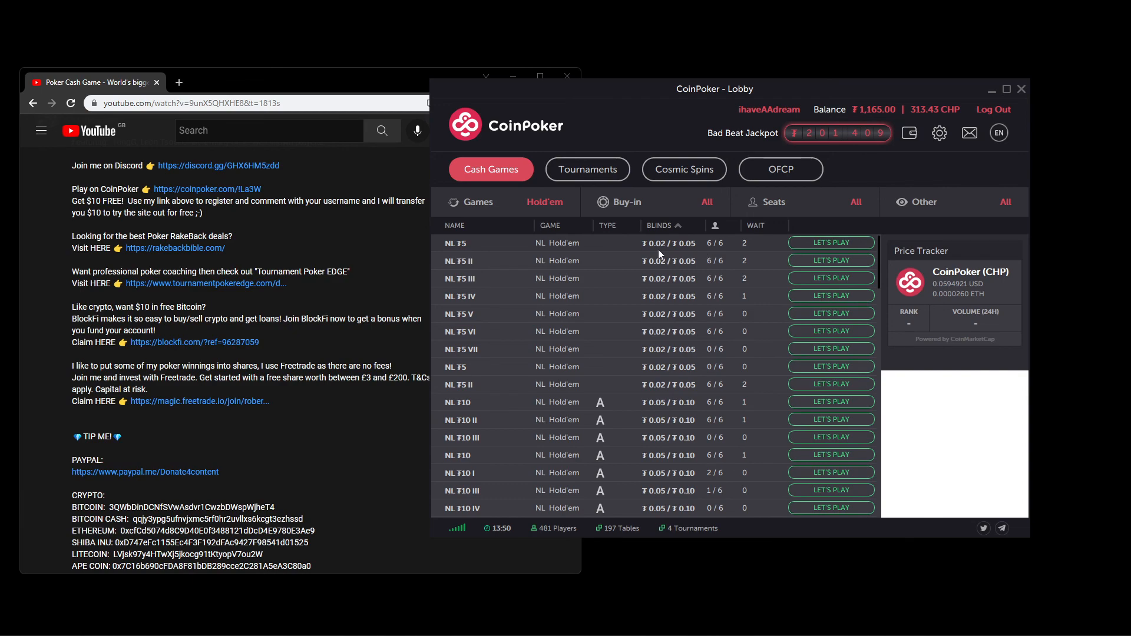
{"action": "mouse_move", "coordinate": [625, 286]}
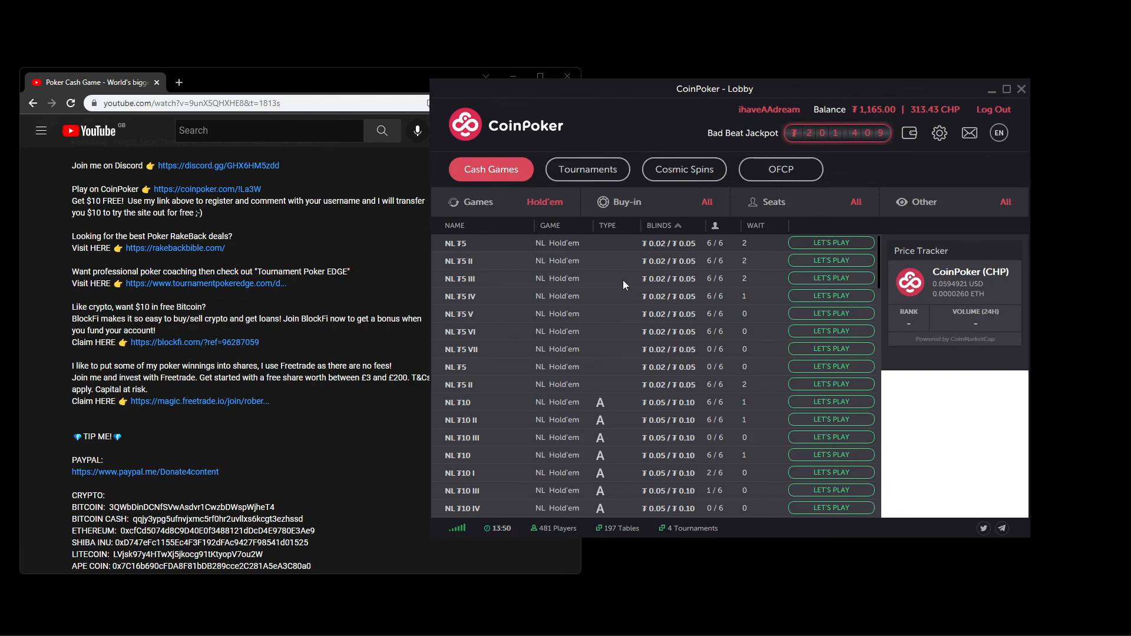
{"action": "mouse_move", "coordinate": [496, 263]}
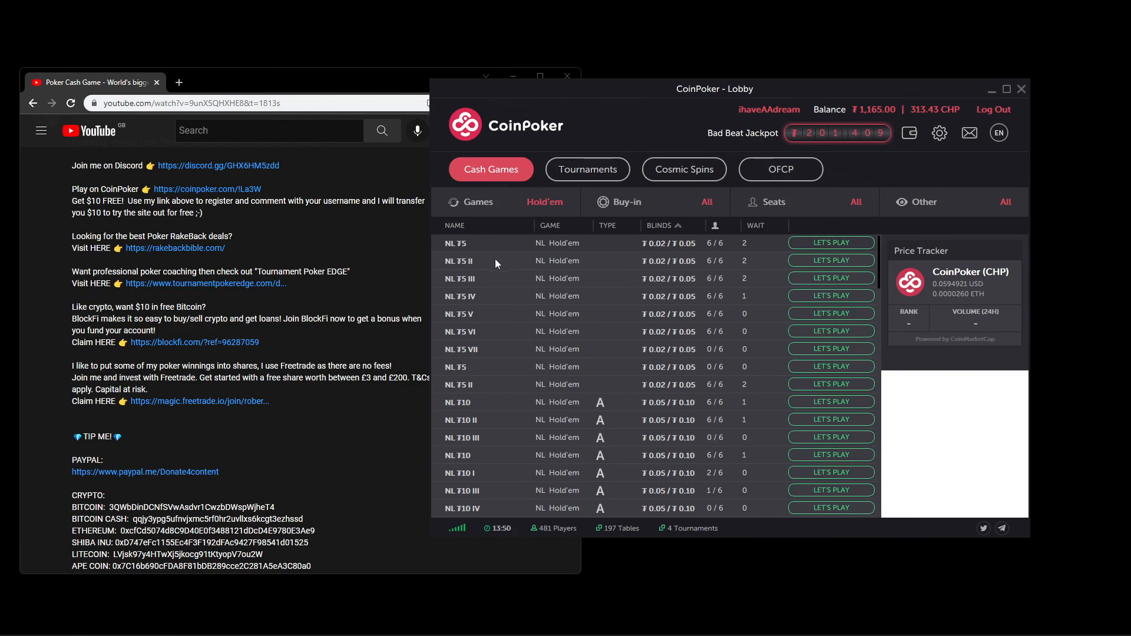
{"action": "mouse_move", "coordinate": [628, 301]}
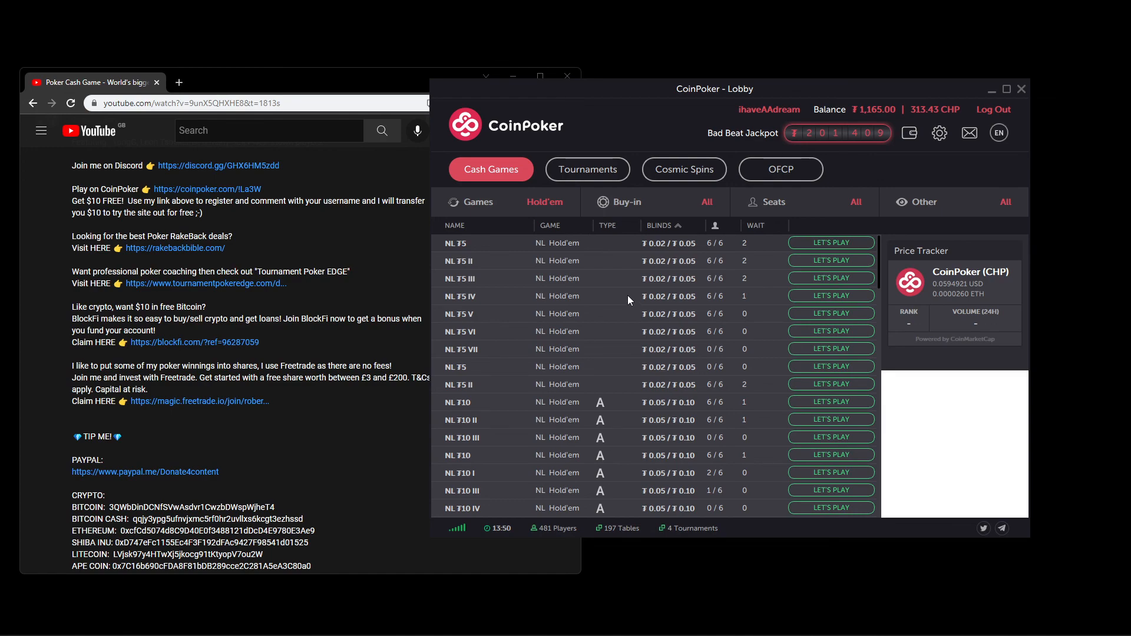